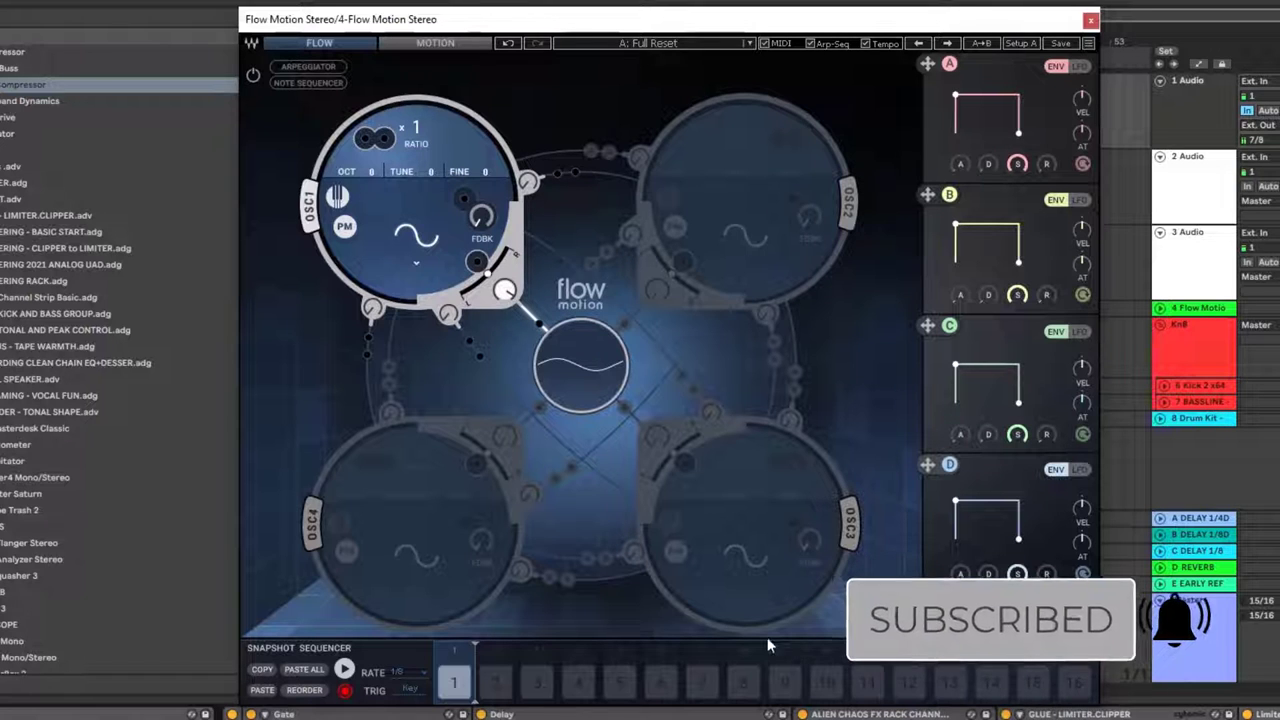
mouse_move(388, 425)
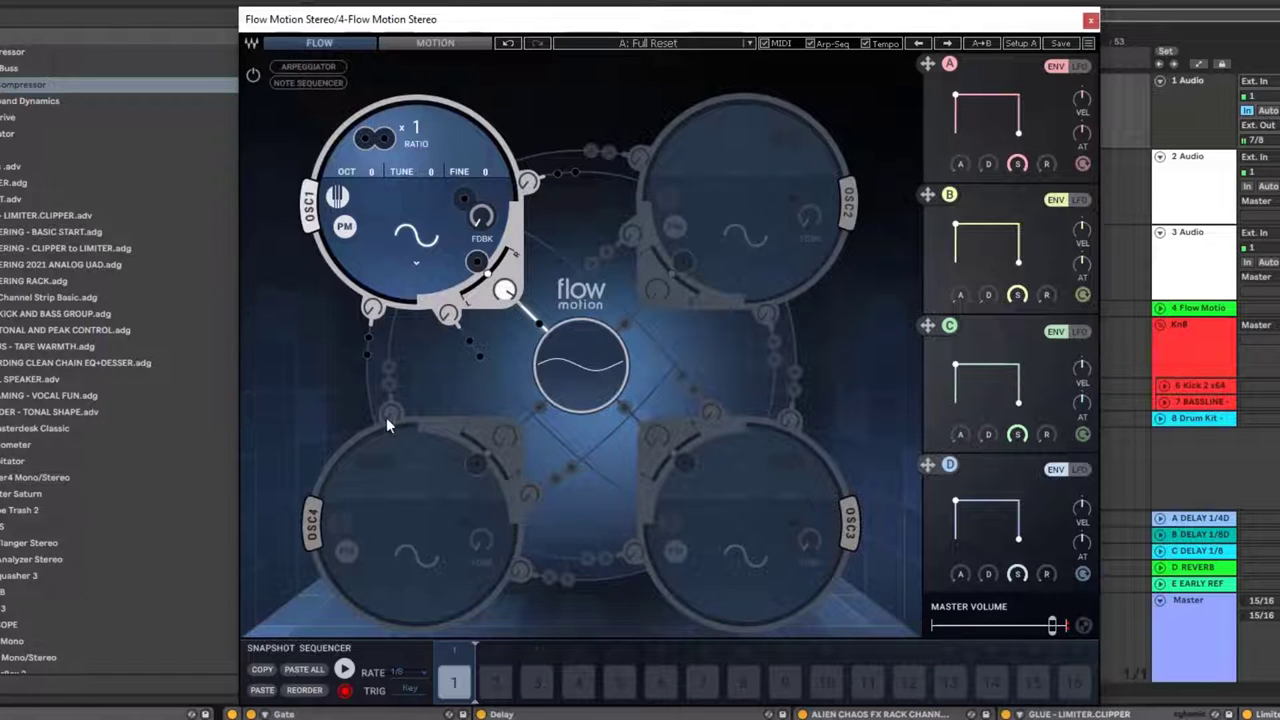
mouse_move(434, 390)
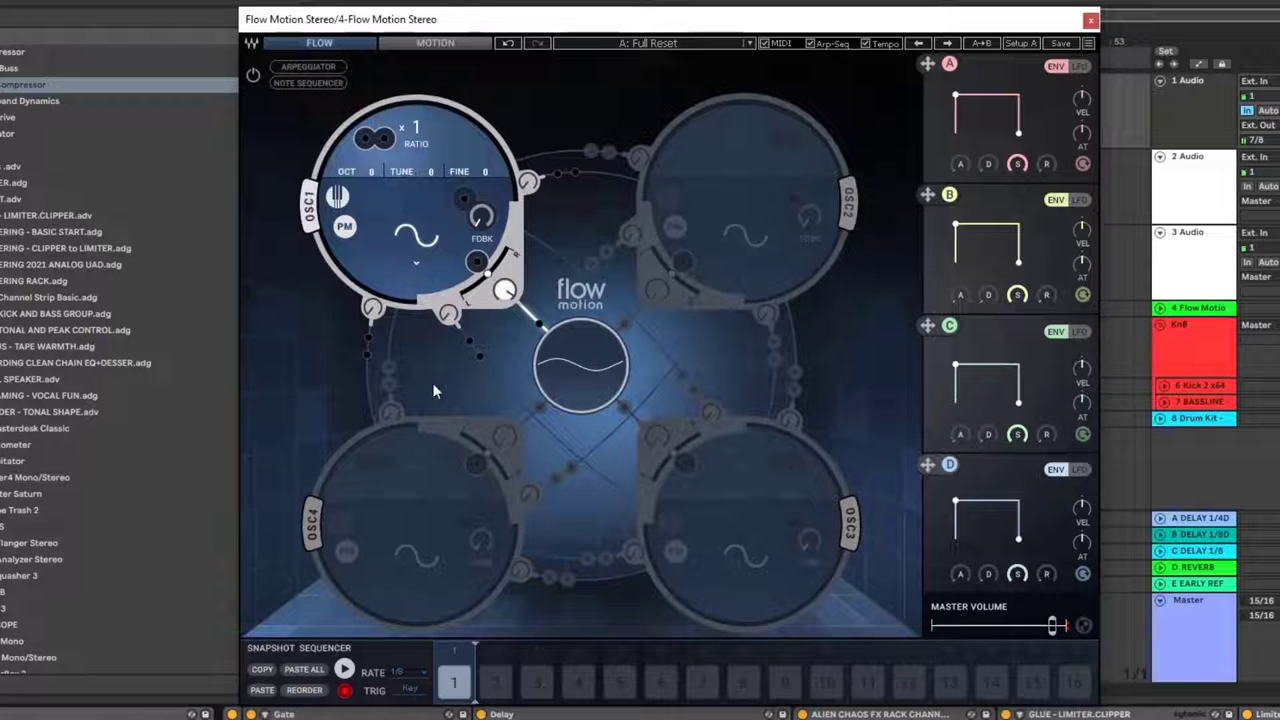
mouse_move(715, 358)
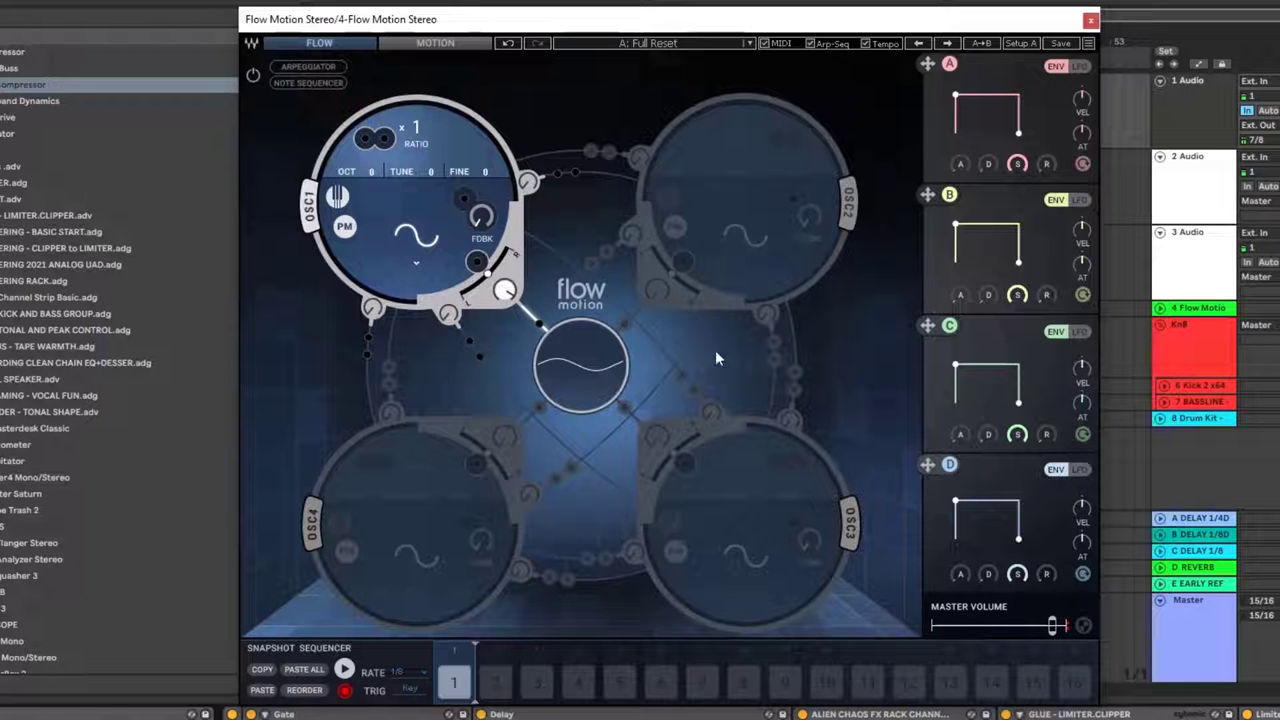
mouse_move(806, 423)
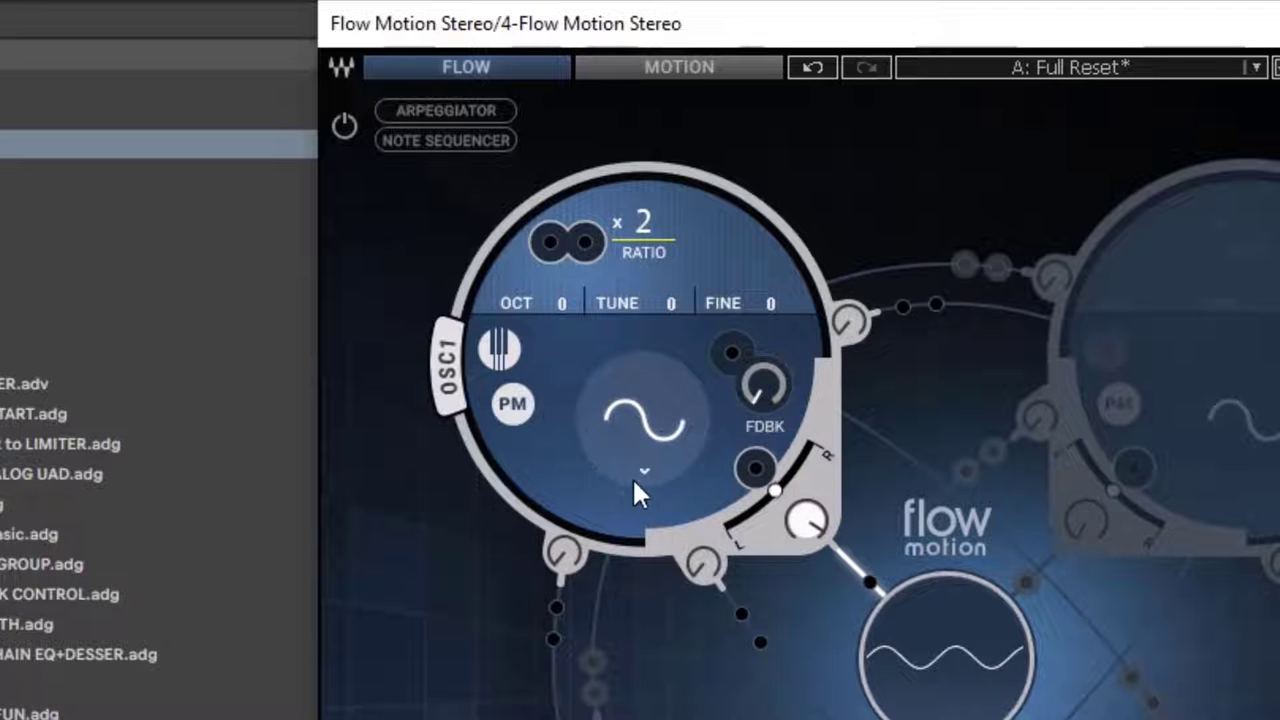
click(644, 471)
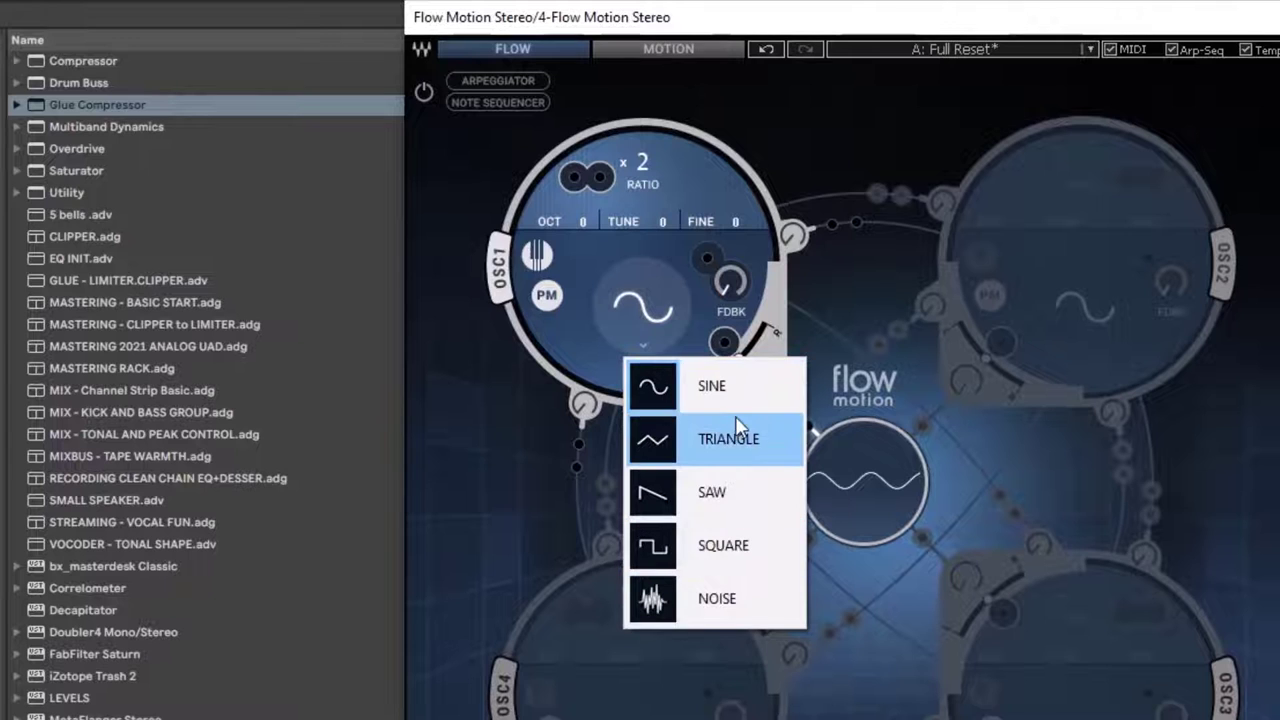
click(728, 438)
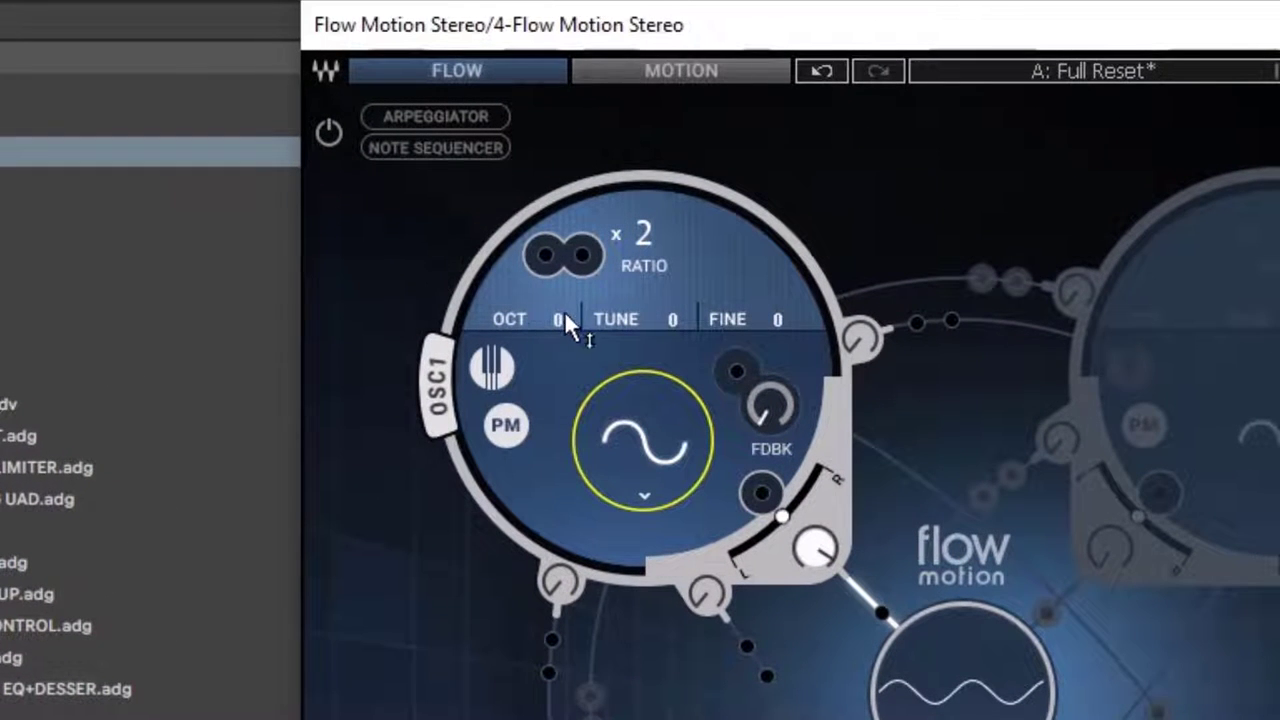
mouse_move(725, 340)
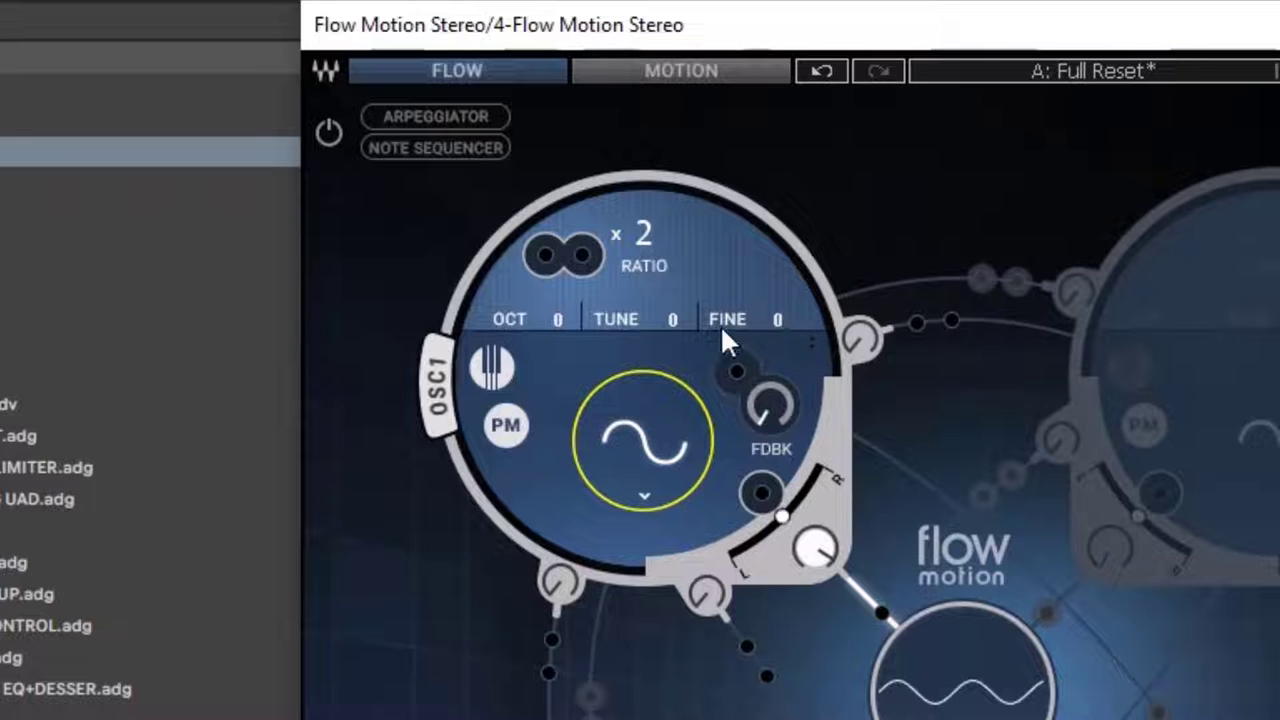
click(490, 365)
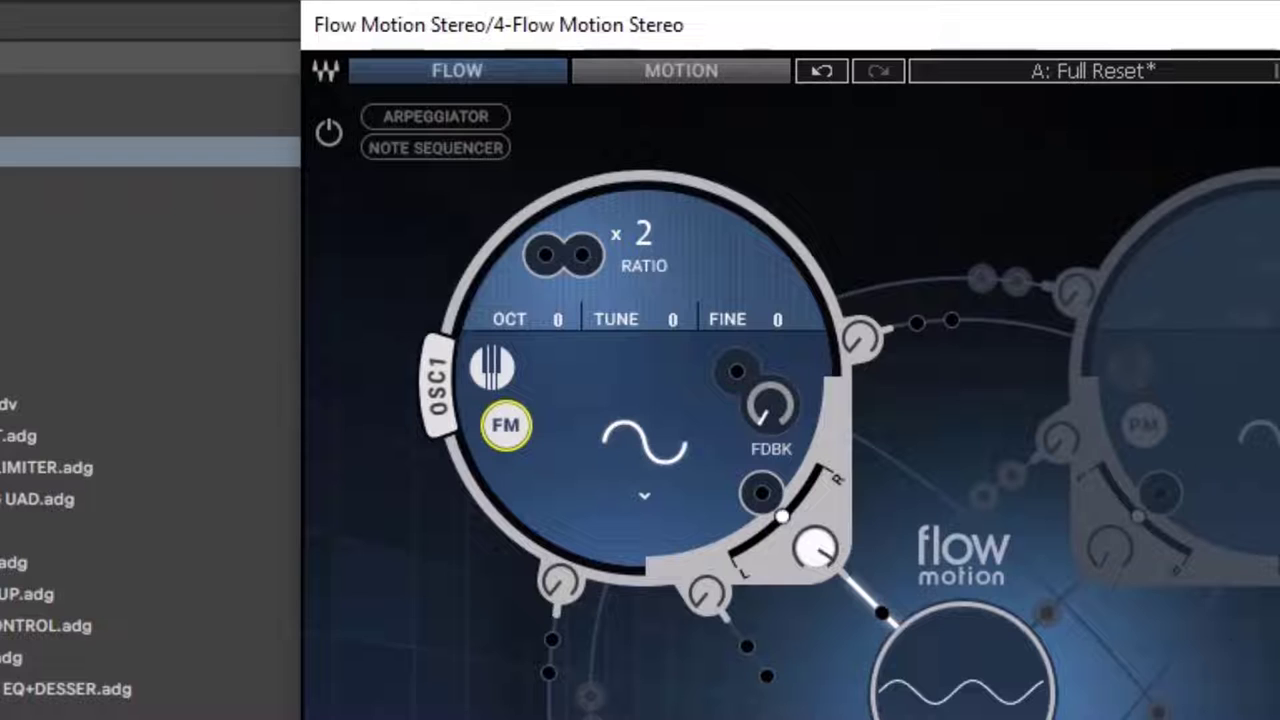
click(505, 425)
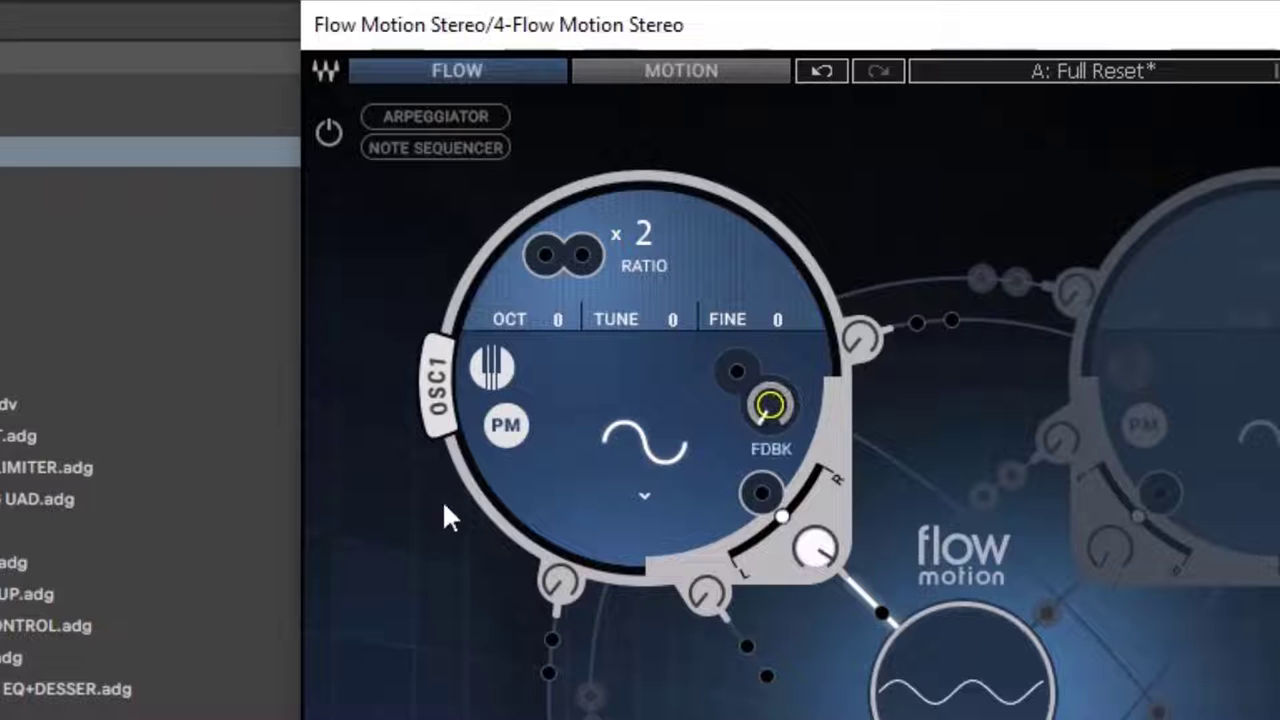
mouse_move(770, 148)
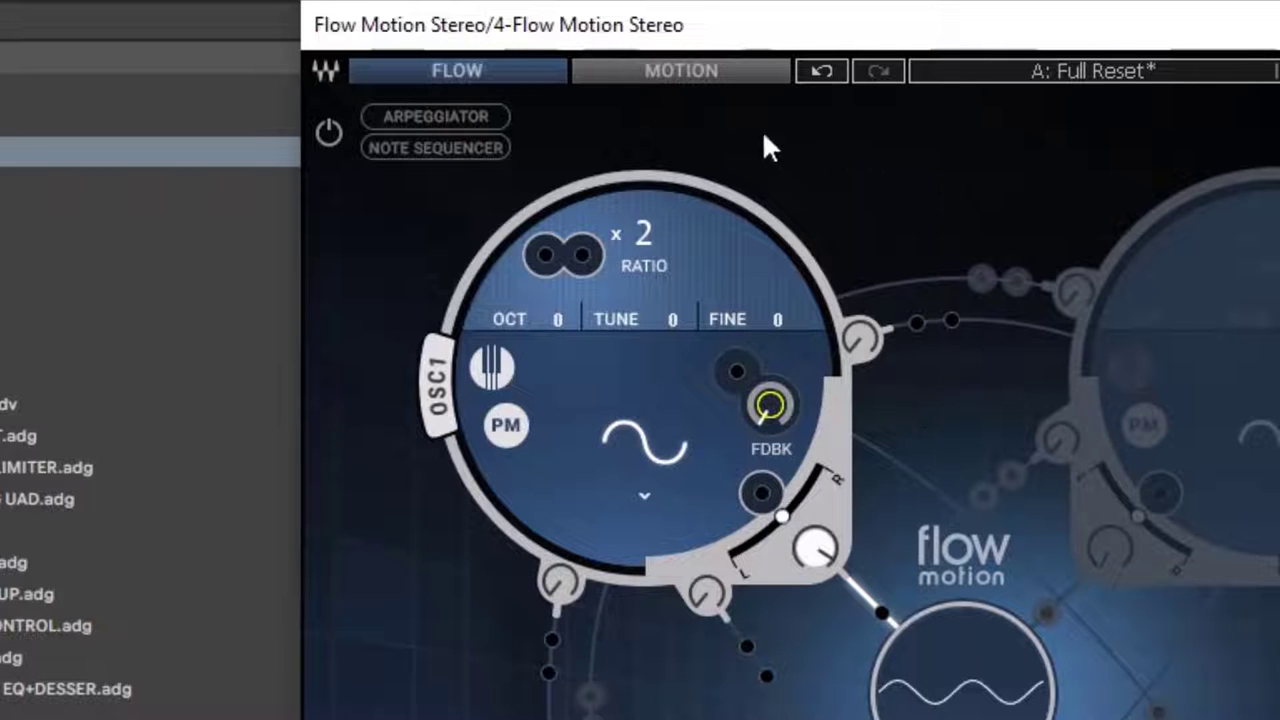
mouse_move(640, 450)
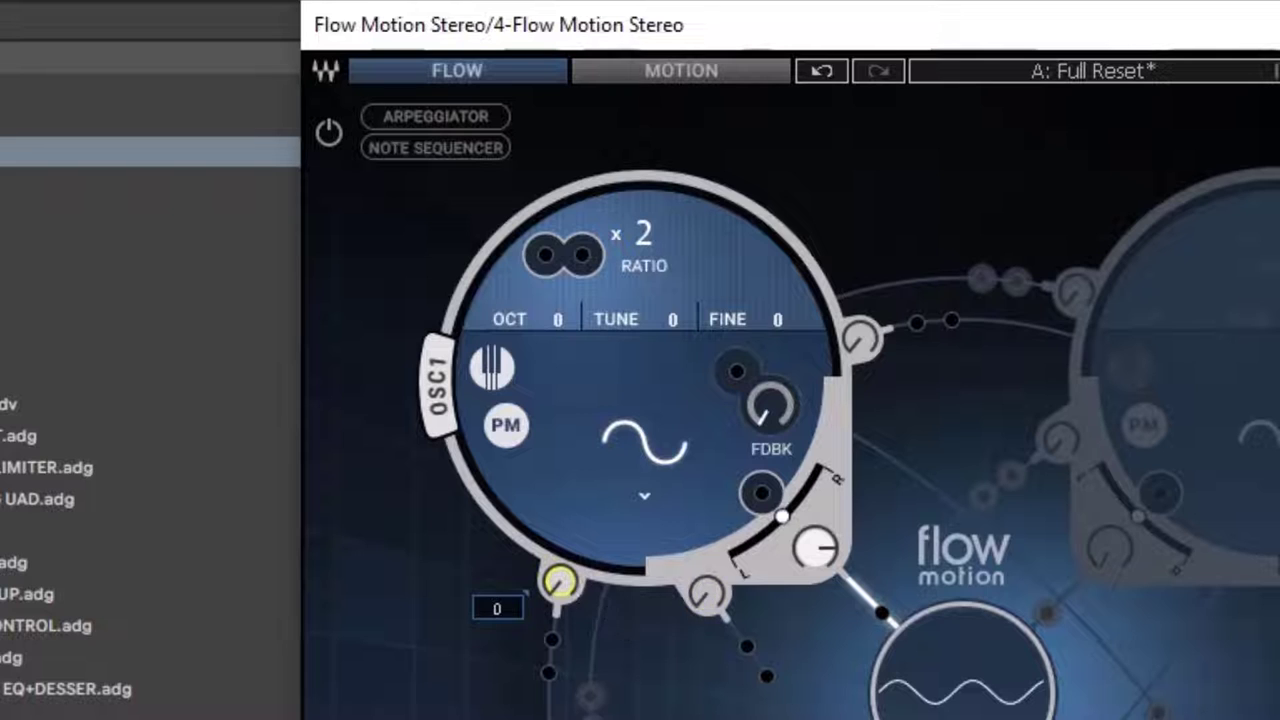
drag(560, 580, 705, 595)
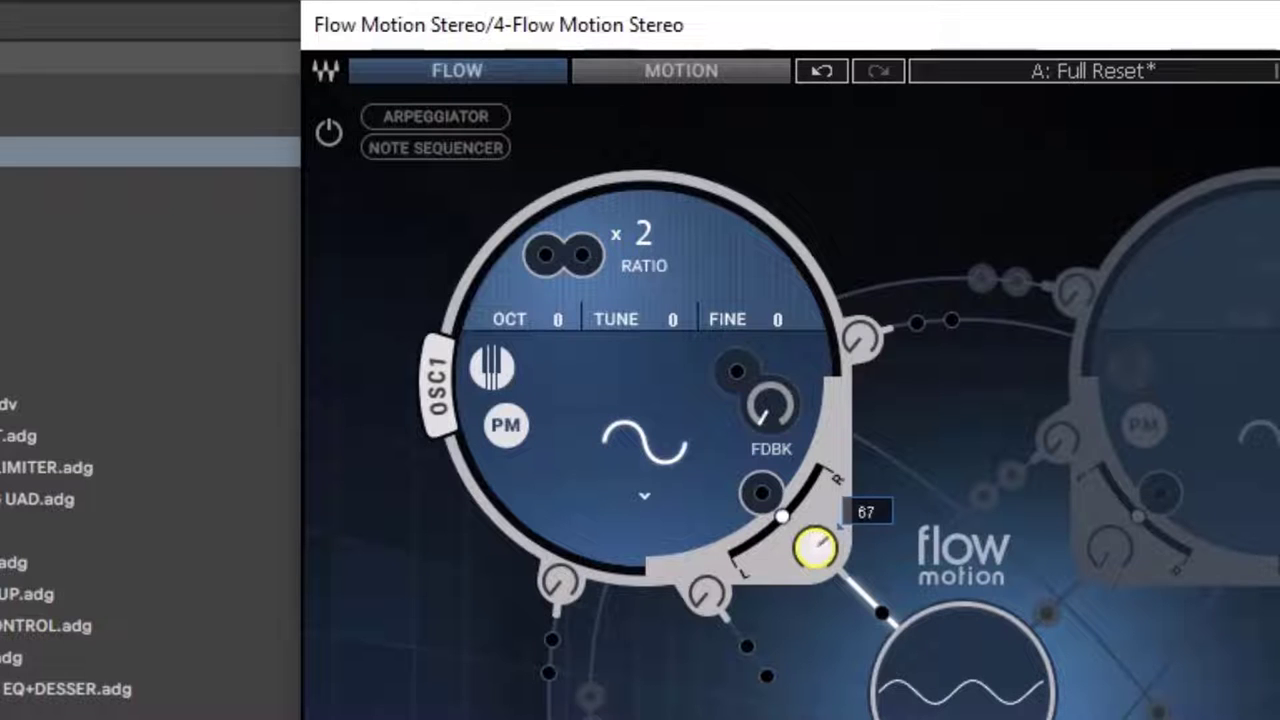
mouse_move(695, 503)
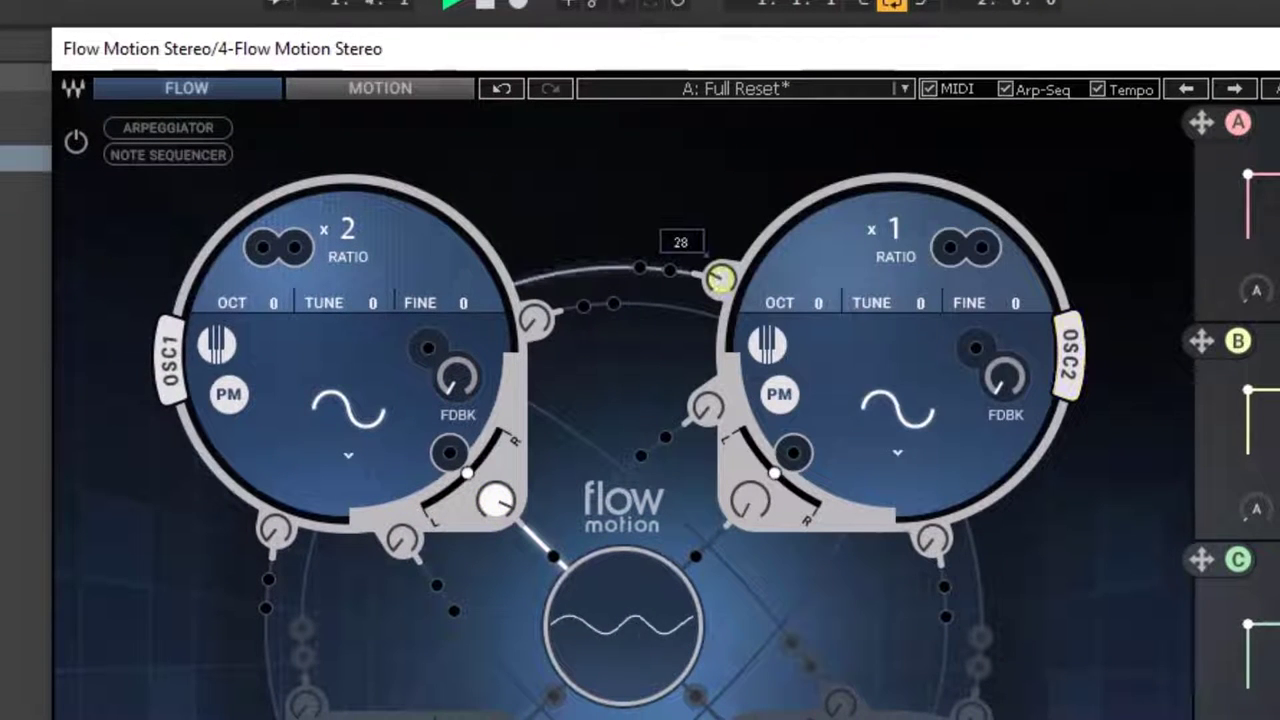
Step: Set oscillator 2's modulation amount on oscillator 1 to 28
drag(720, 278, 720, 250)
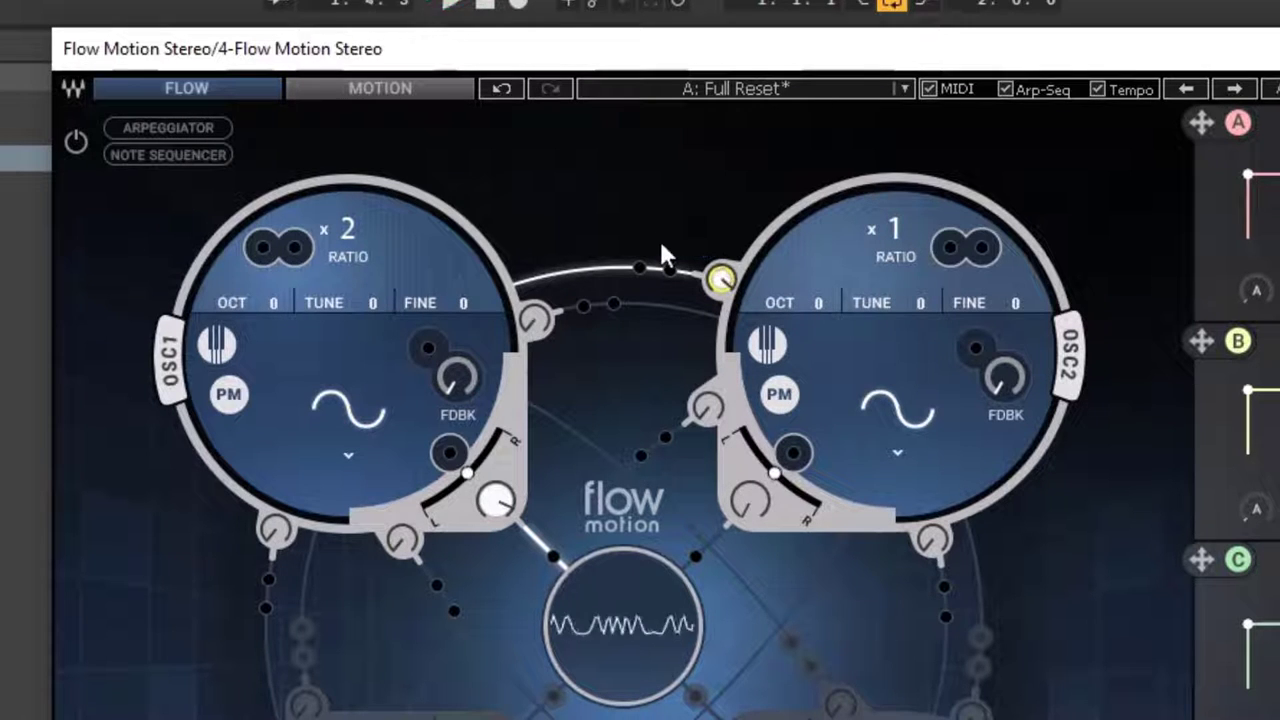
mouse_move(810, 55)
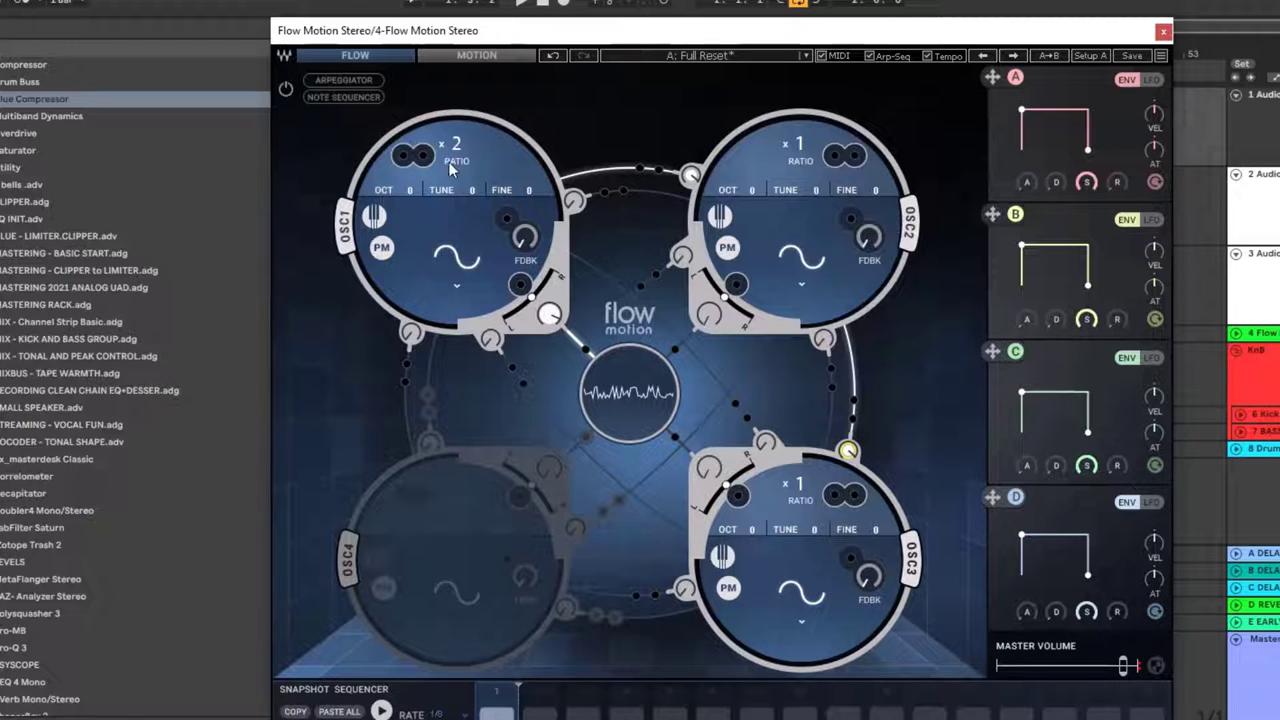
mouse_move(868, 270)
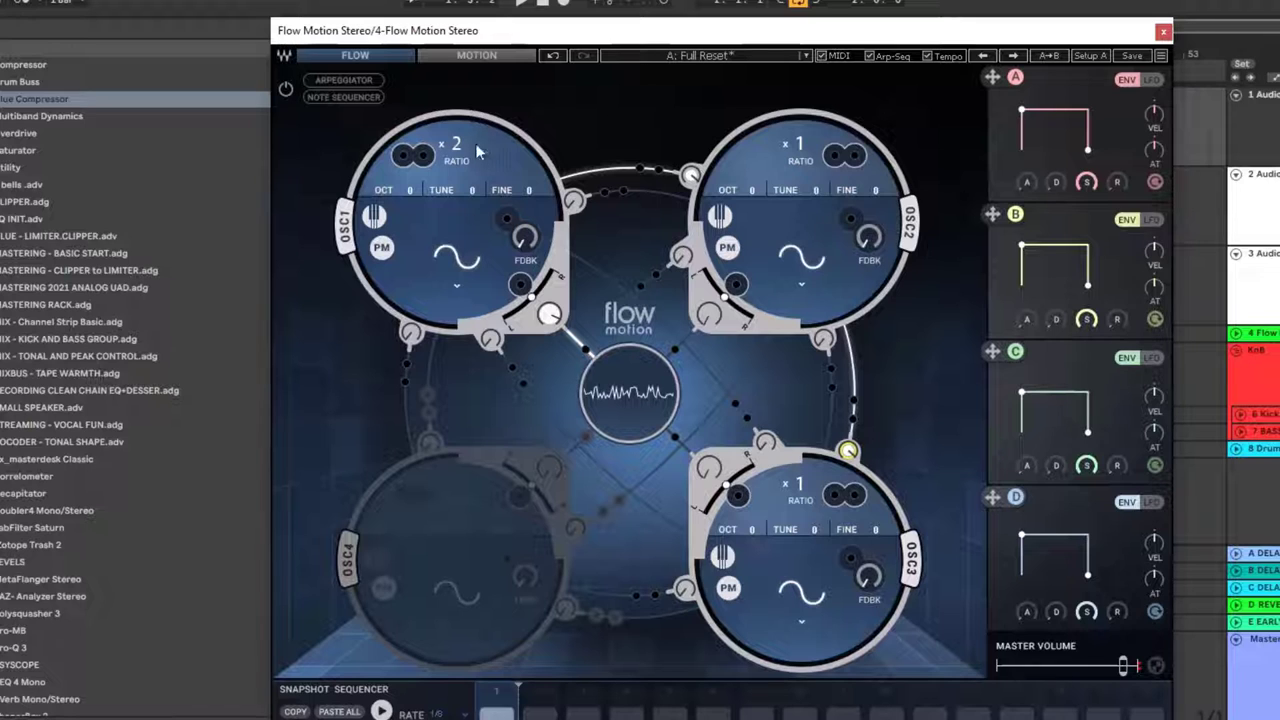
mouse_move(452, 208)
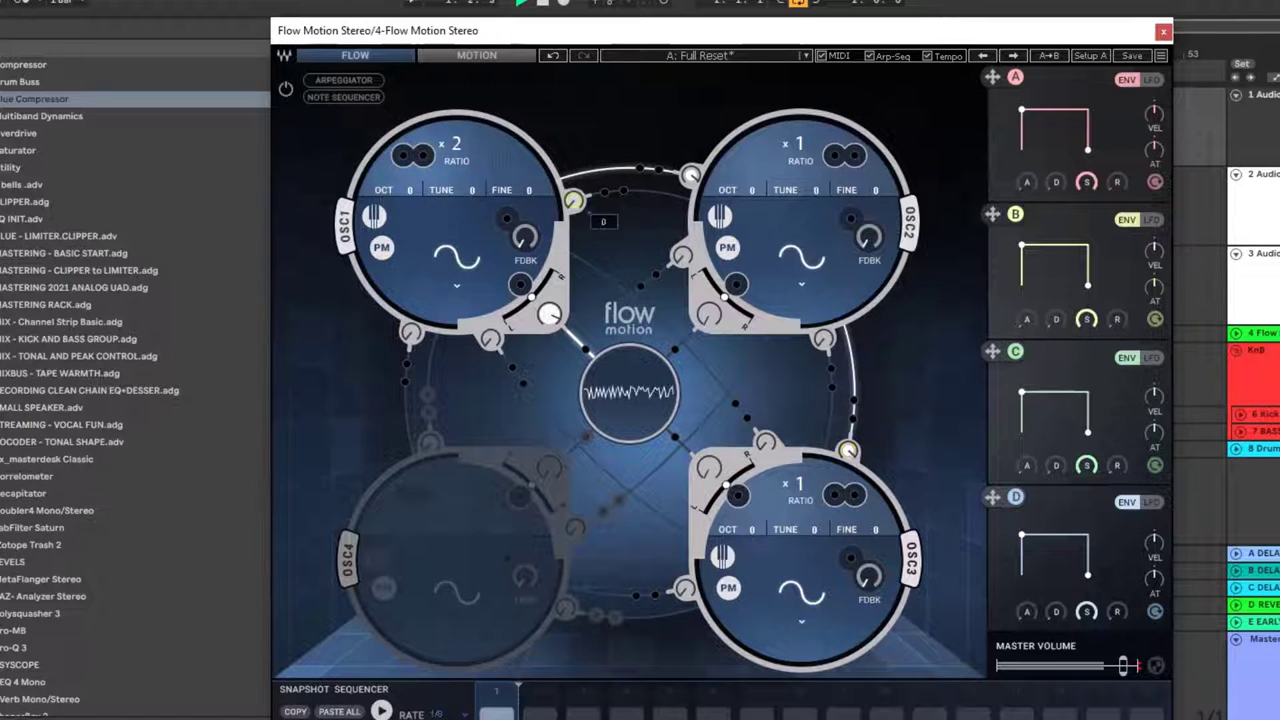
Step: Set oscillator 1's modulation link amount to 25
drag(573, 200, 573, 185)
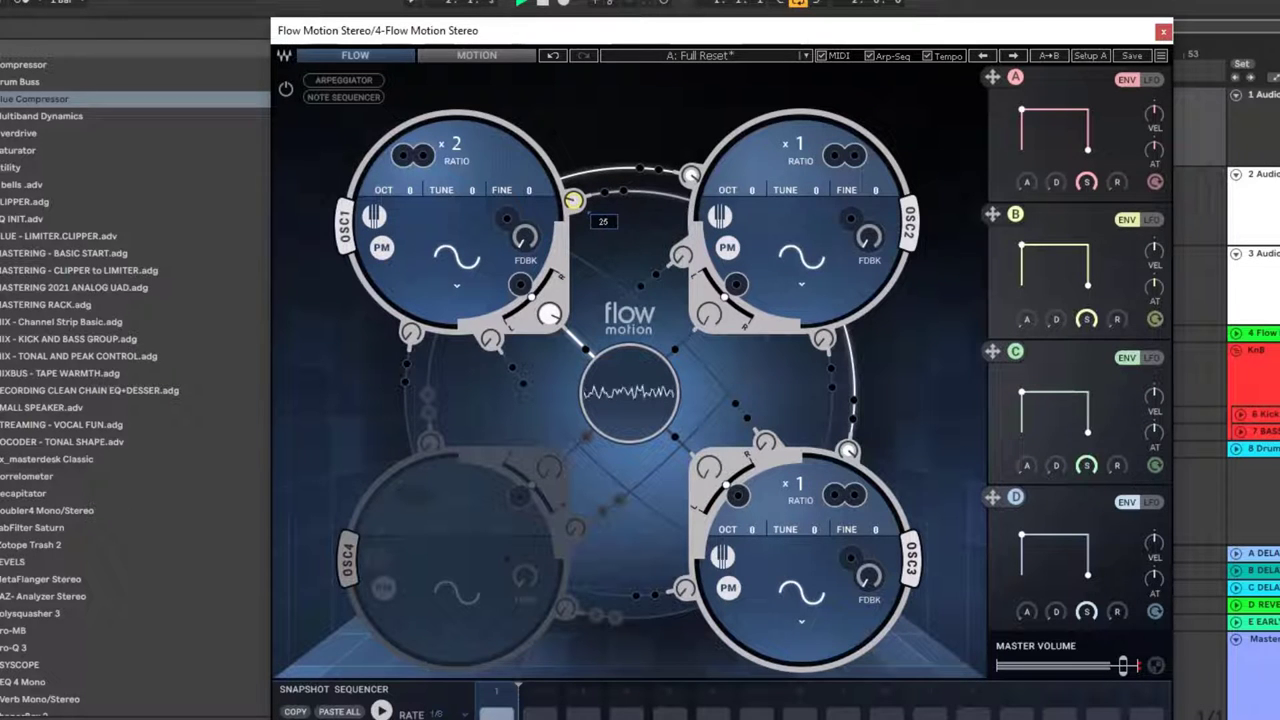
drag(575, 200, 575, 195)
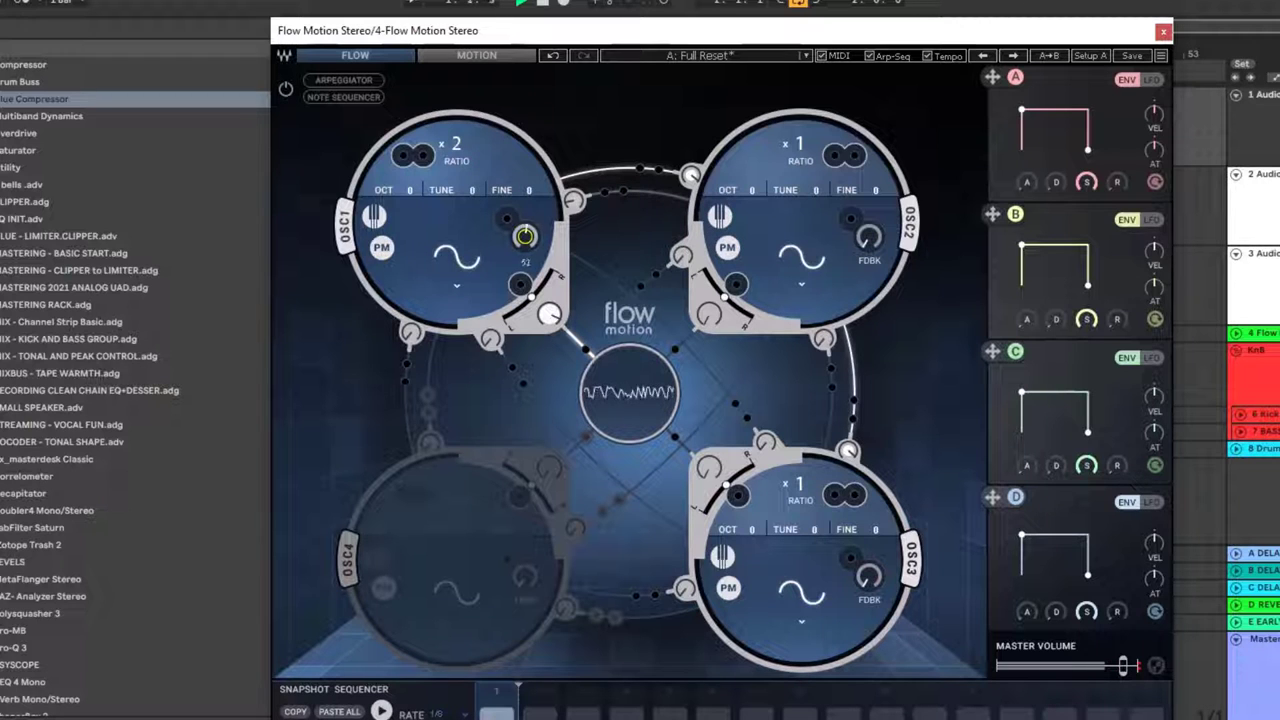
mouse_move(465, 251)
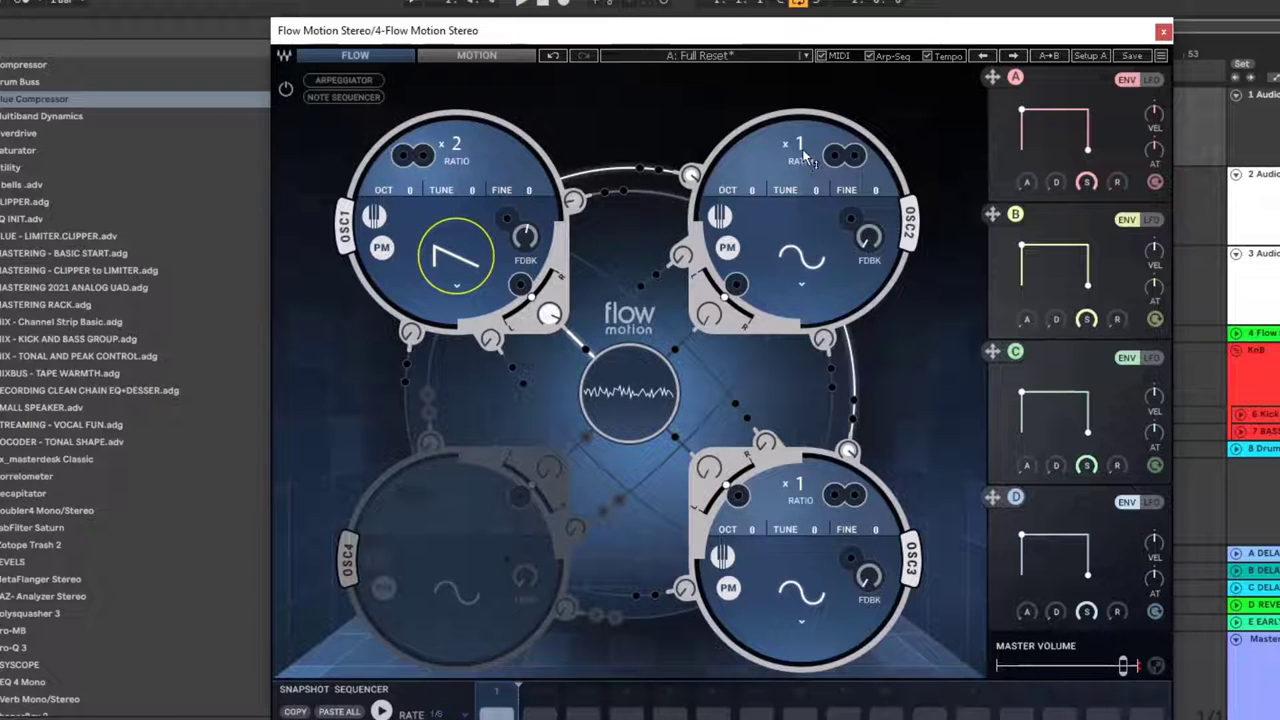
Step: Lower oscillator 2's ratio to 1/2 and raise oscillator 1 by one octave
drag(799, 143, 799, 160)
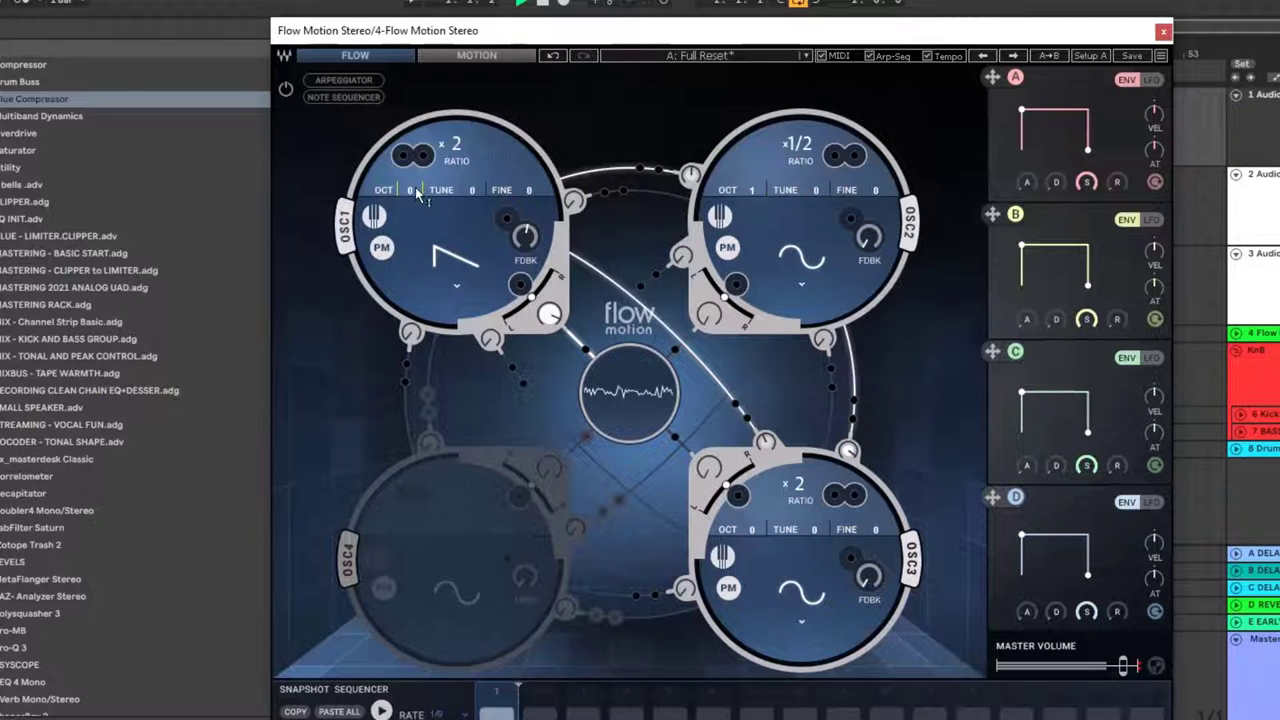
click(410, 190)
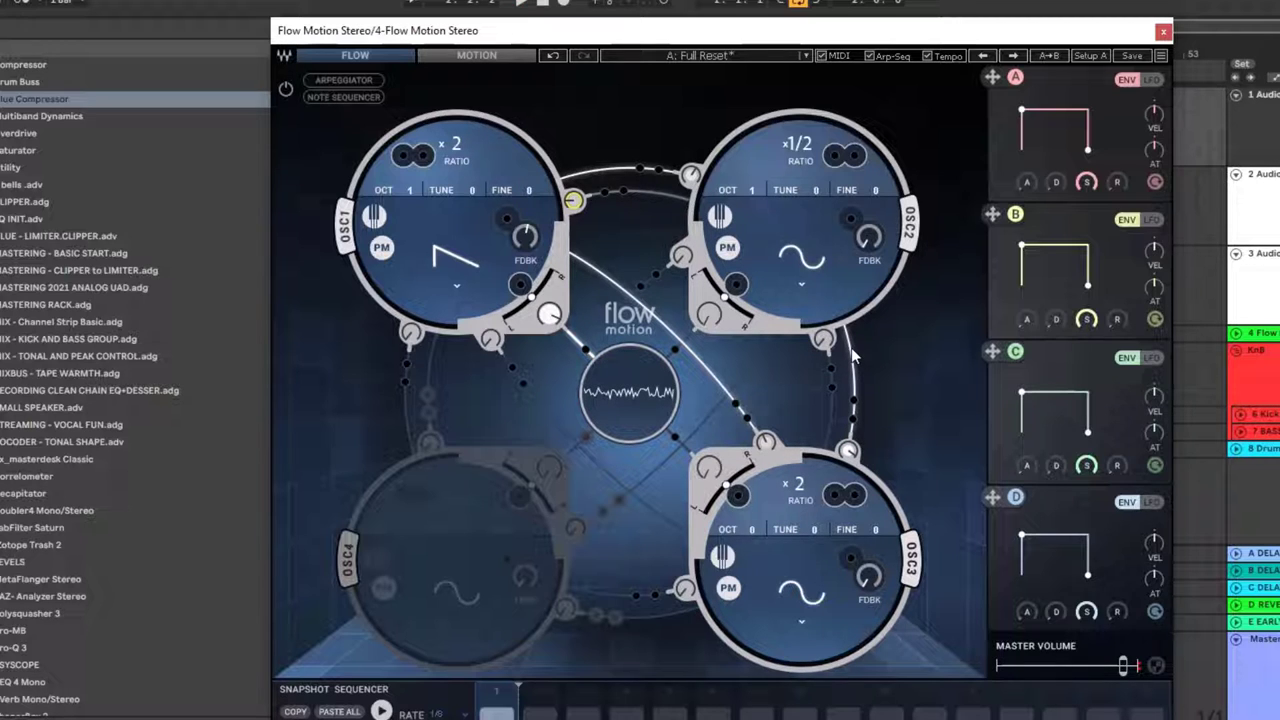
mouse_move(848, 443)
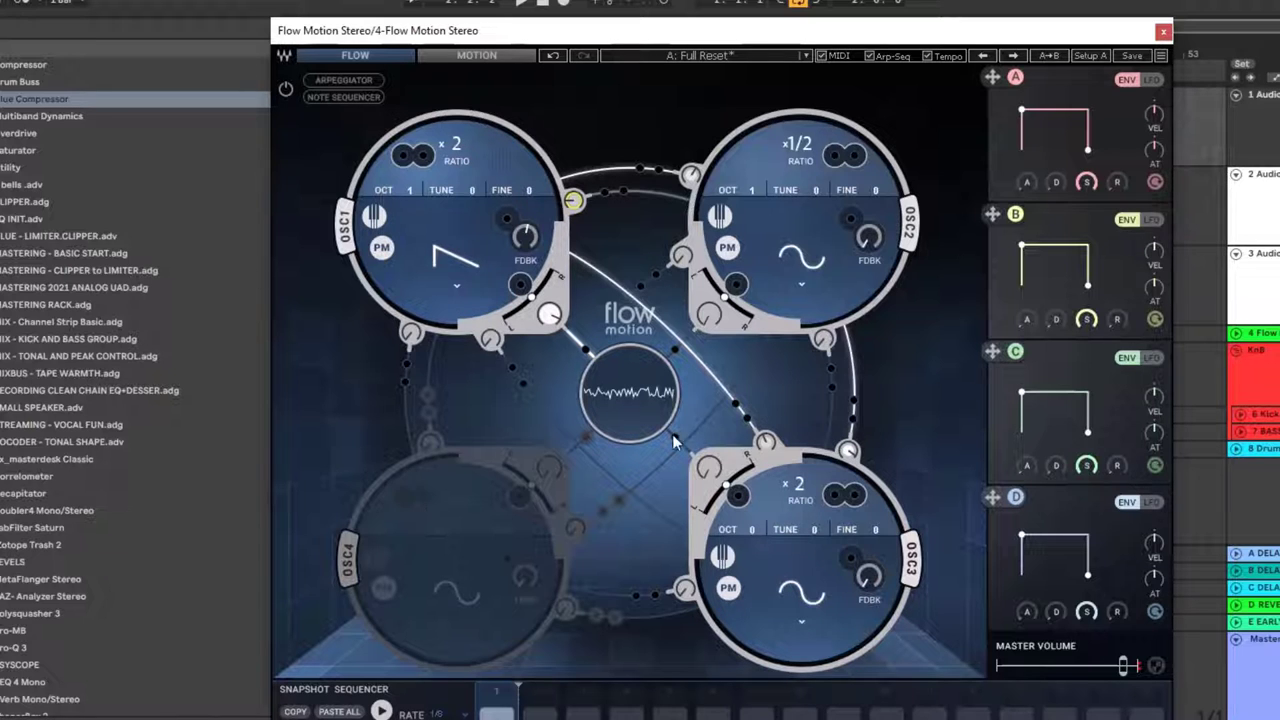
mouse_move(485, 315)
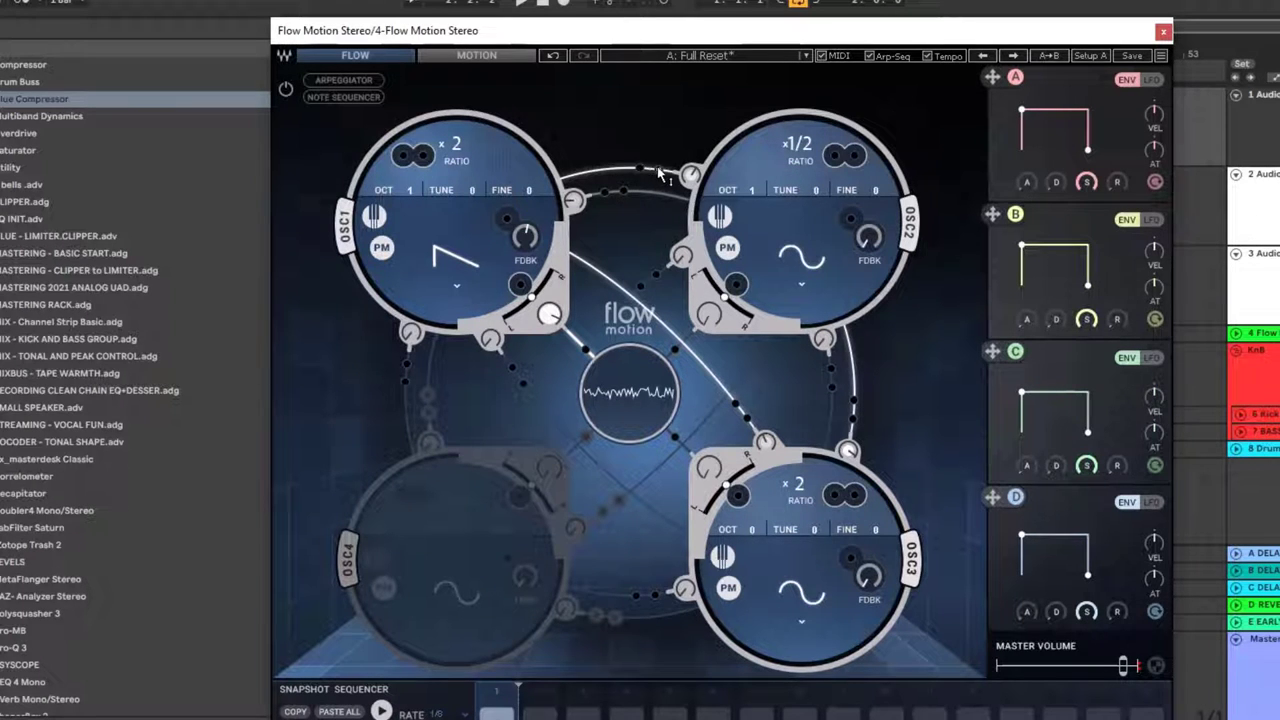
mouse_move(643, 179)
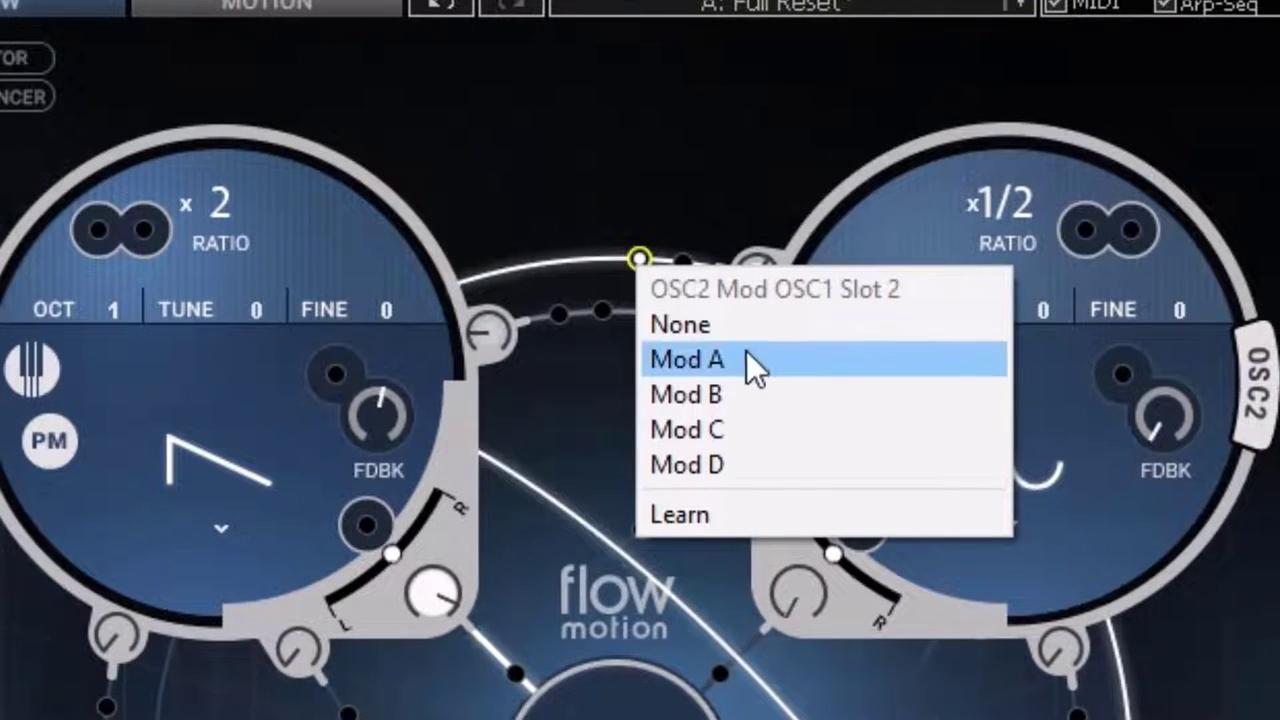
Step: Assign Mod A as the source for oscillator 2's modulation of oscillator 1
click(686, 360)
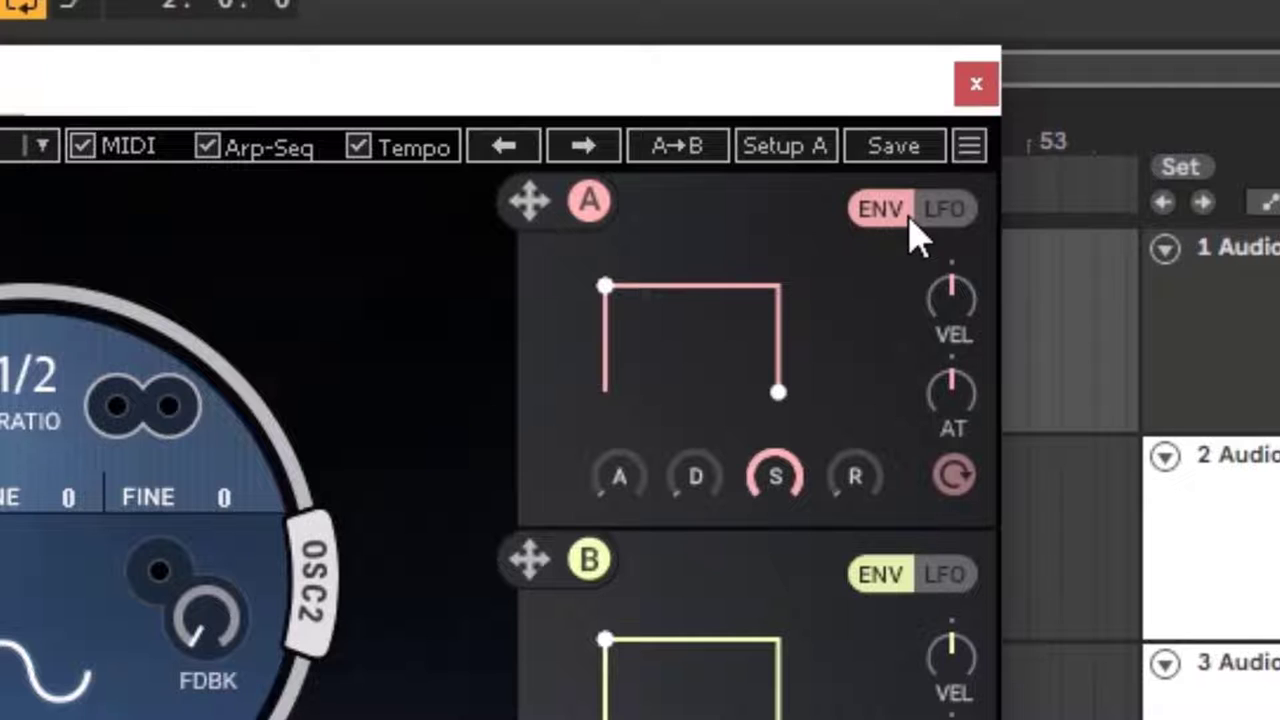
mouse_move(858, 258)
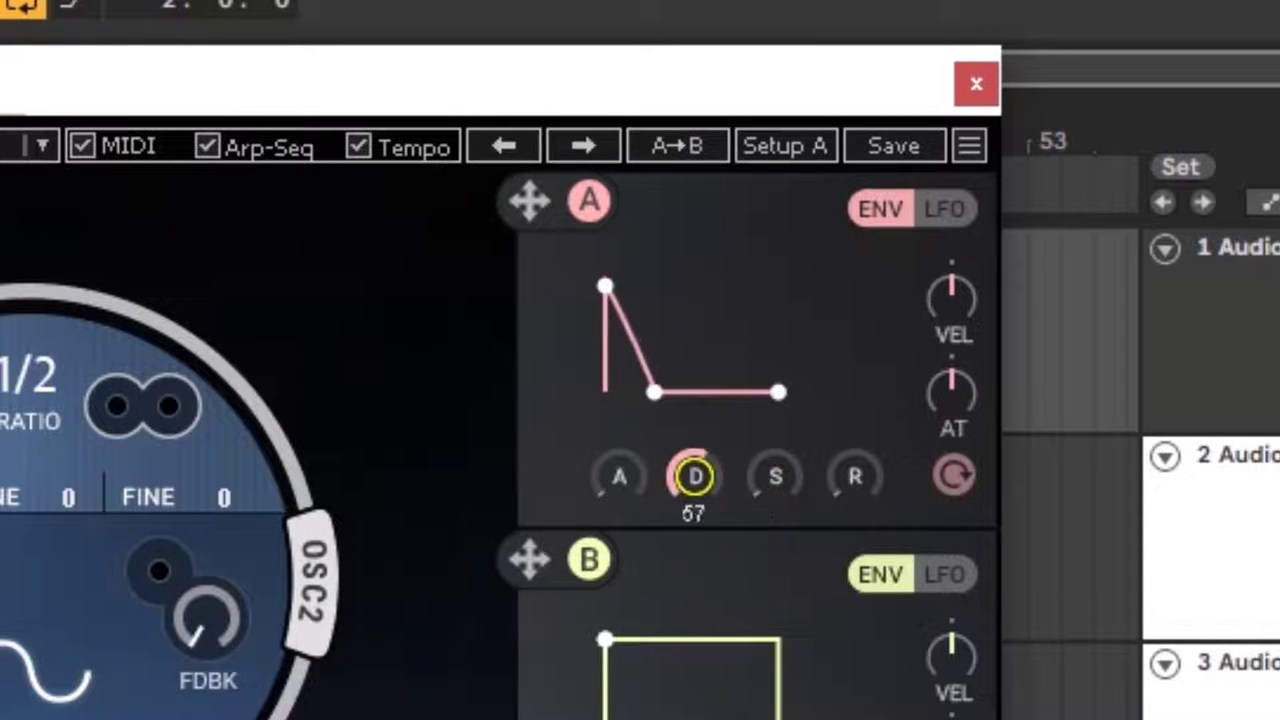
Step: Shorten envelope A's decay to 51 and set the modulation amount's source to None
drag(694, 475, 694, 490)
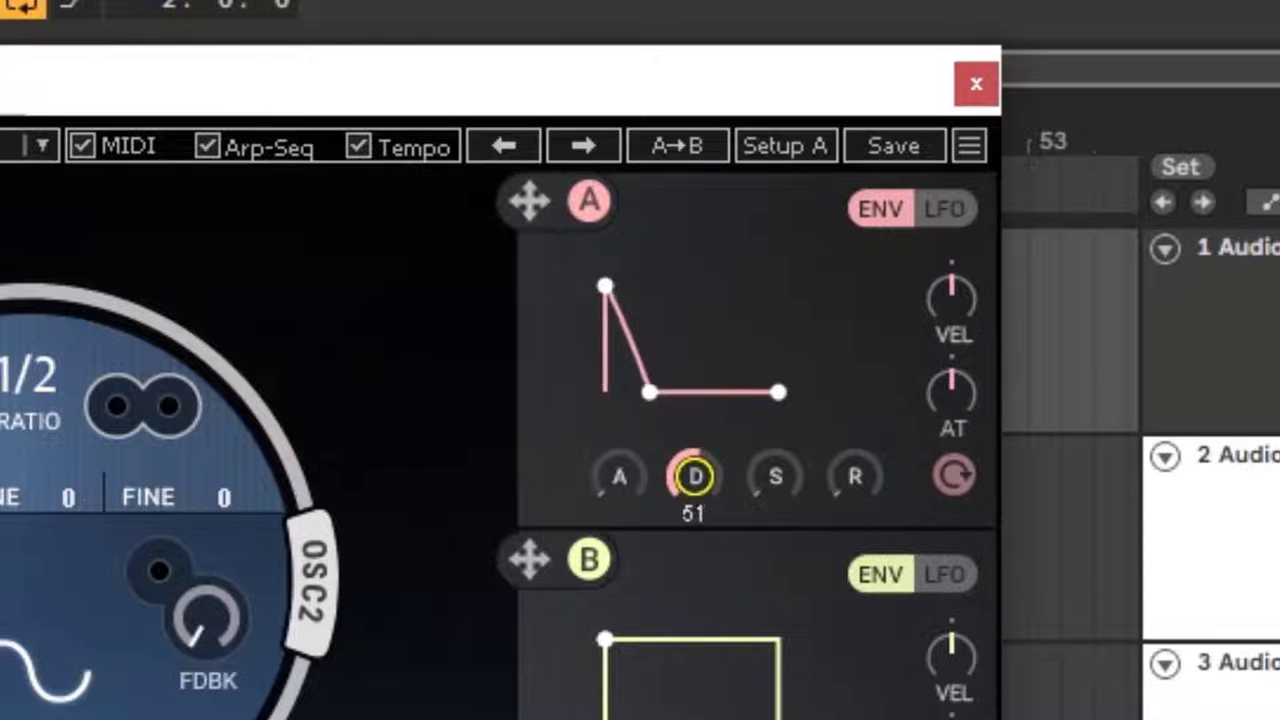
drag(693, 475, 693, 490)
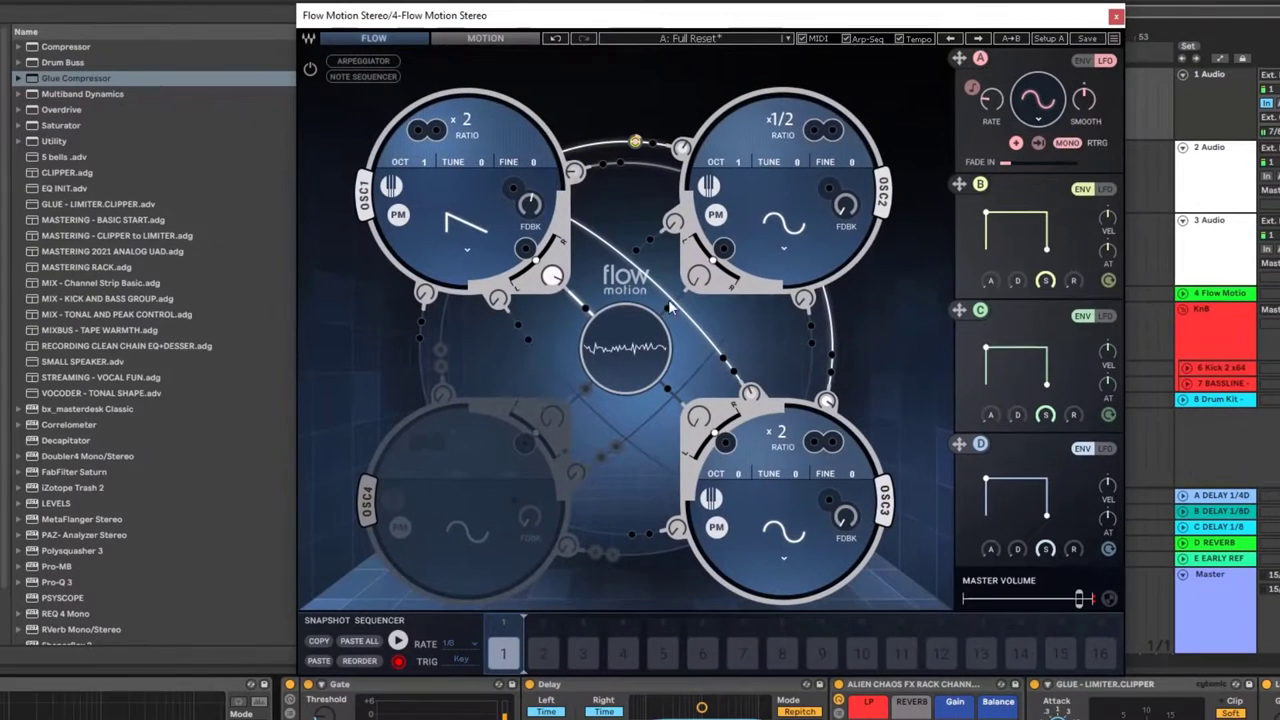
mouse_move(592, 270)
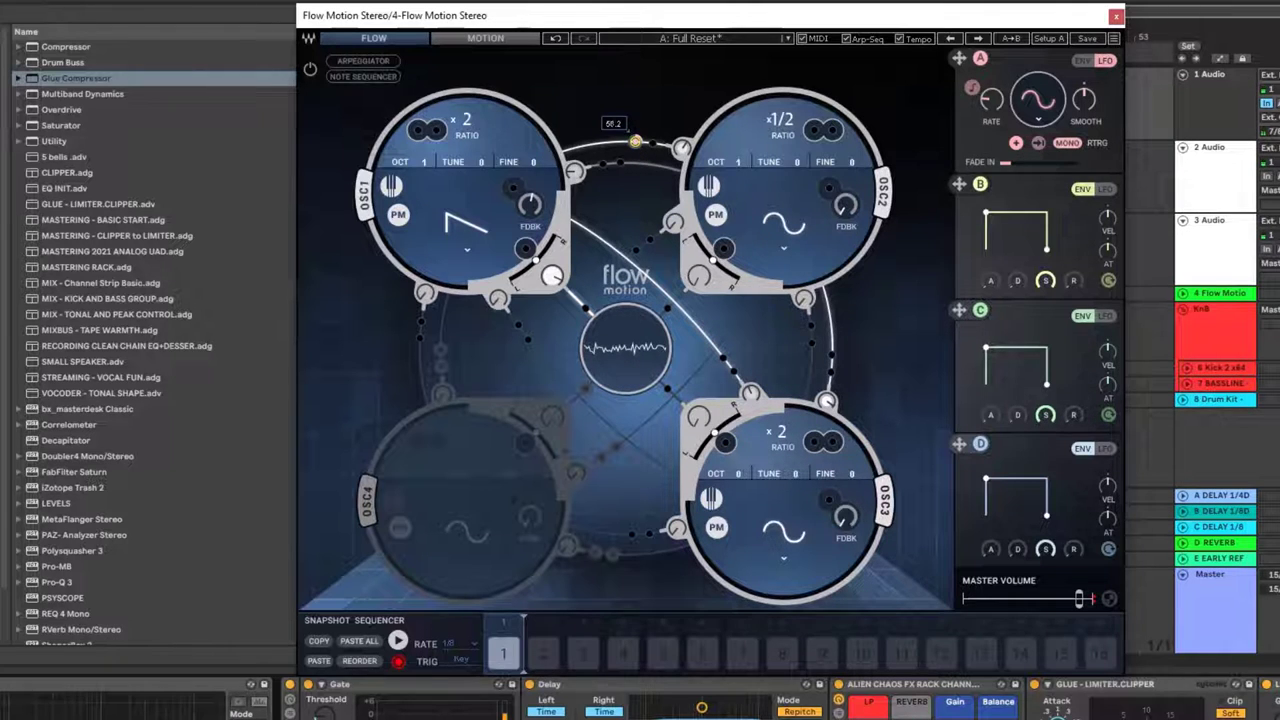
click(635, 141)
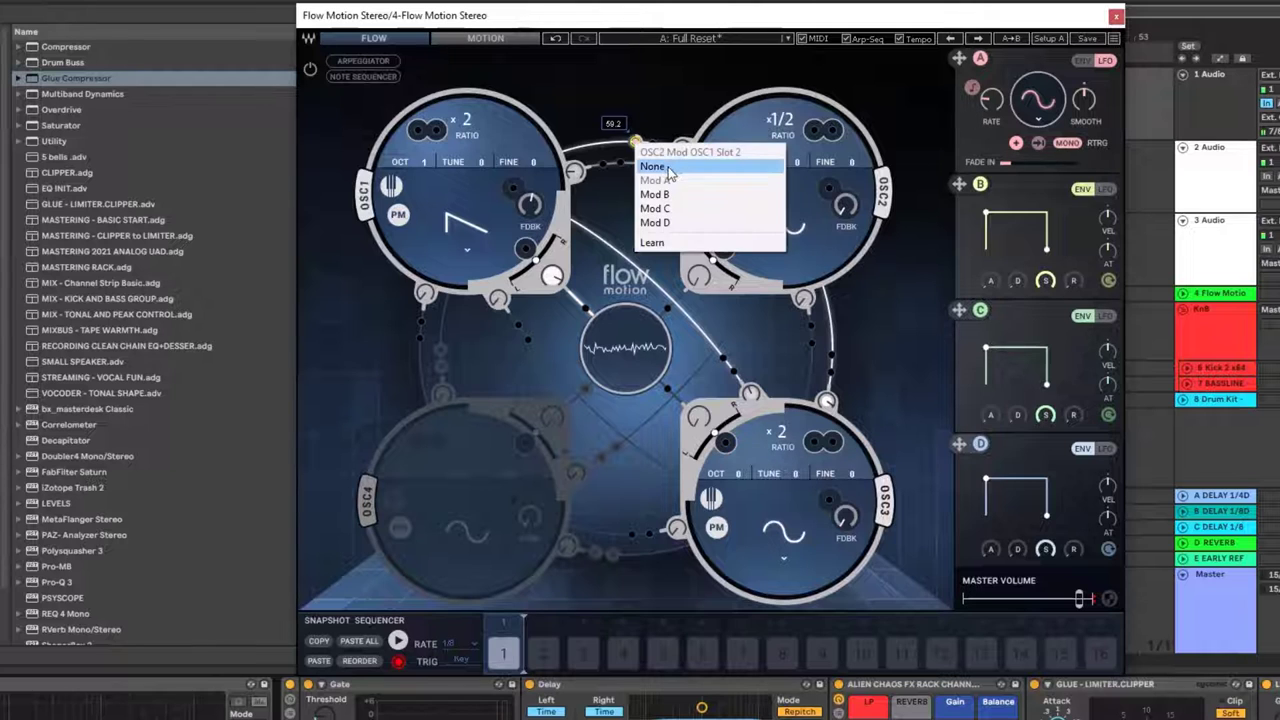
click(653, 166)
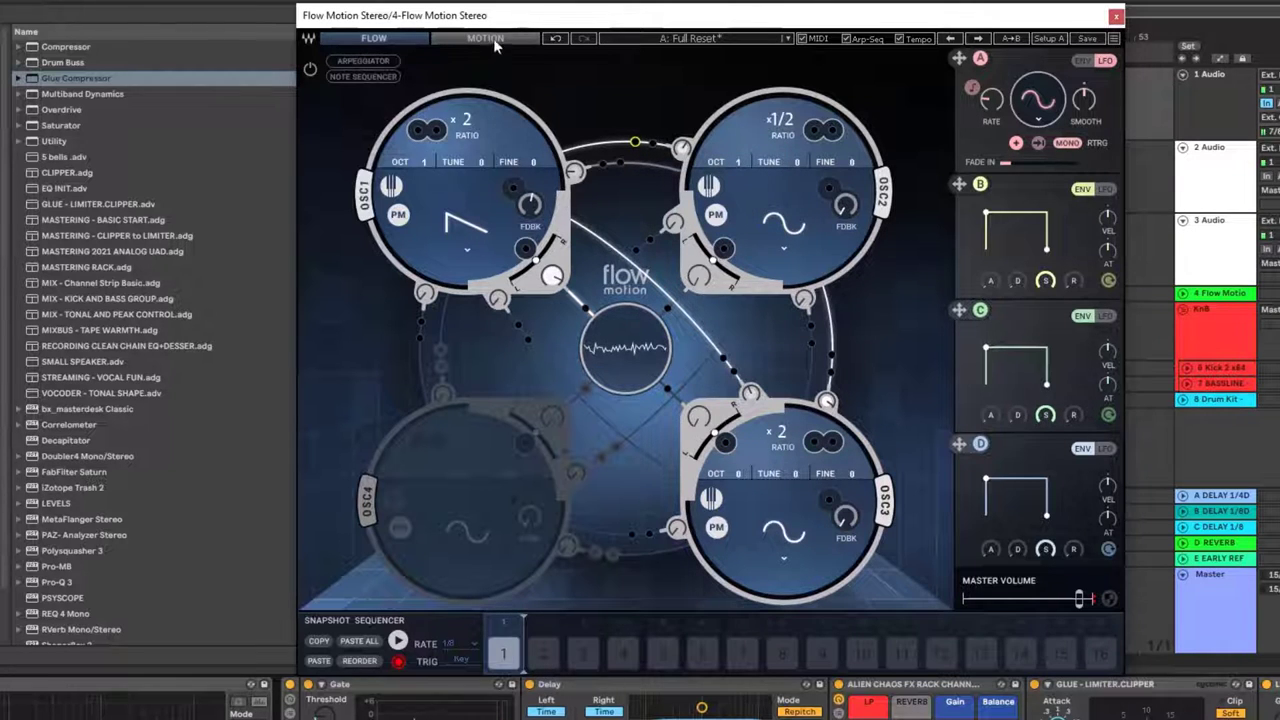
Step: Raise the filter cutoff, try band-pass and high-pass, then settle on 12 dB low-pass
click(486, 38)
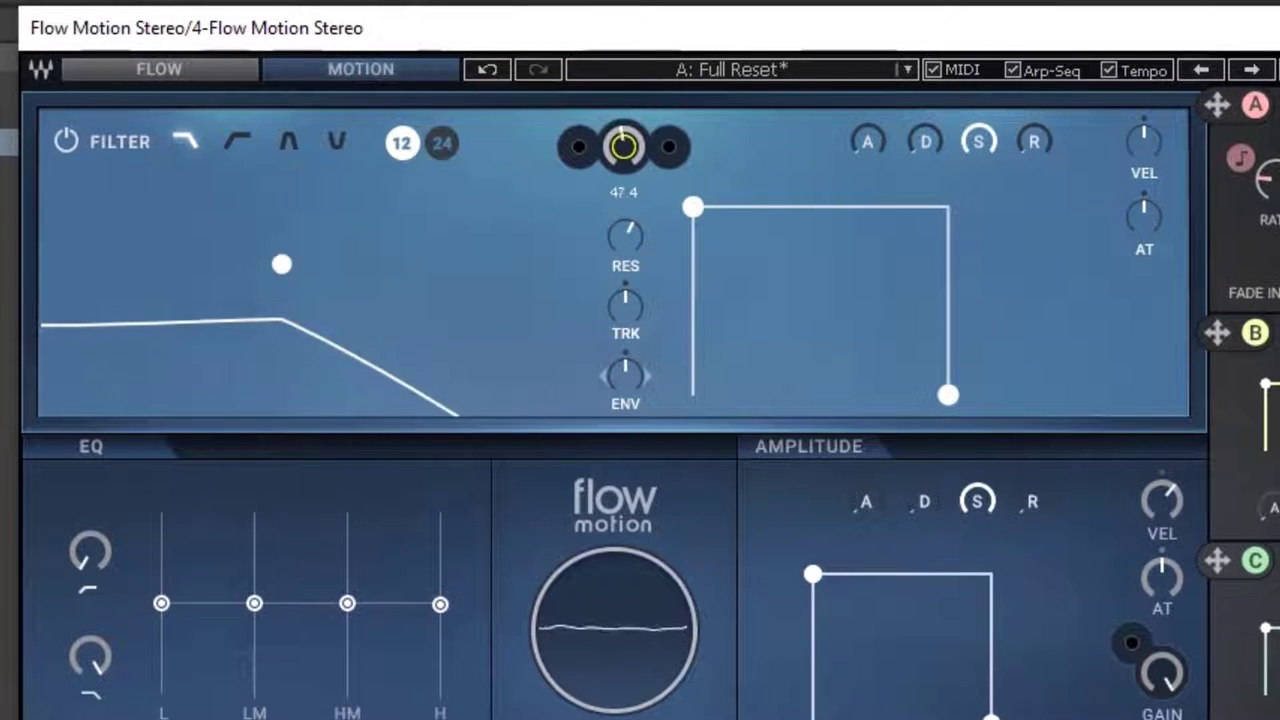
drag(281, 264, 273, 264)
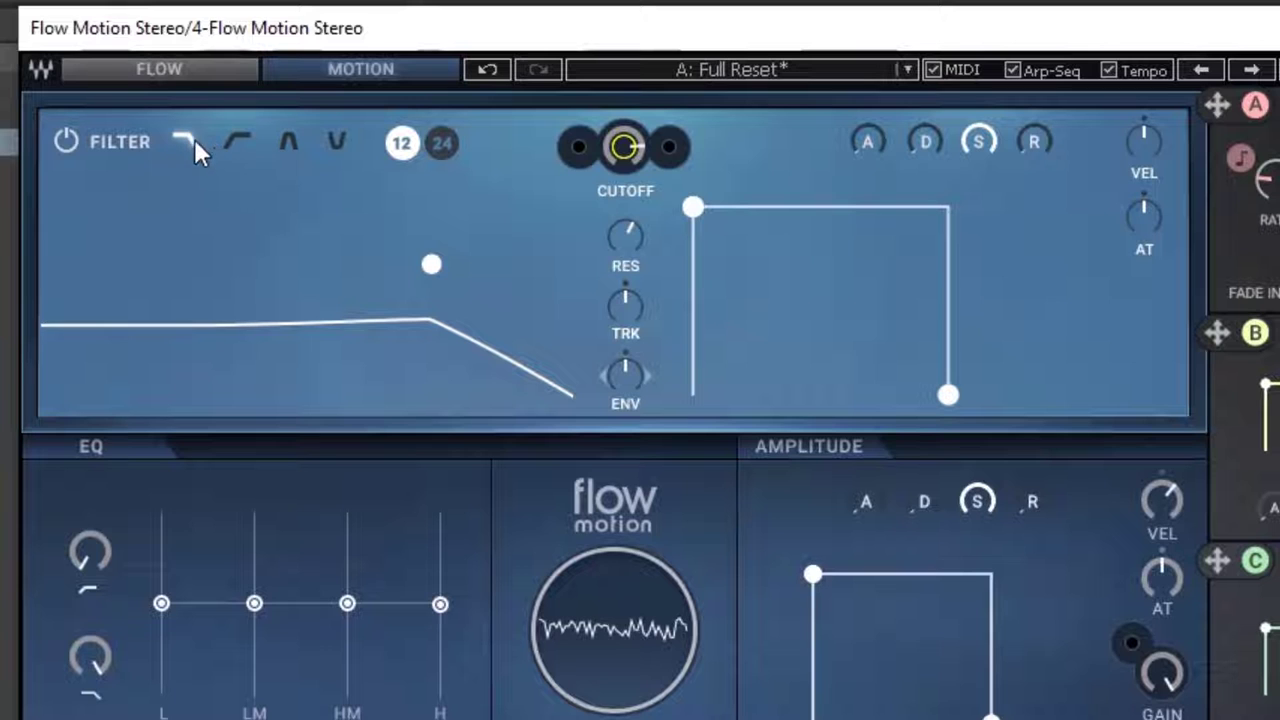
click(288, 141)
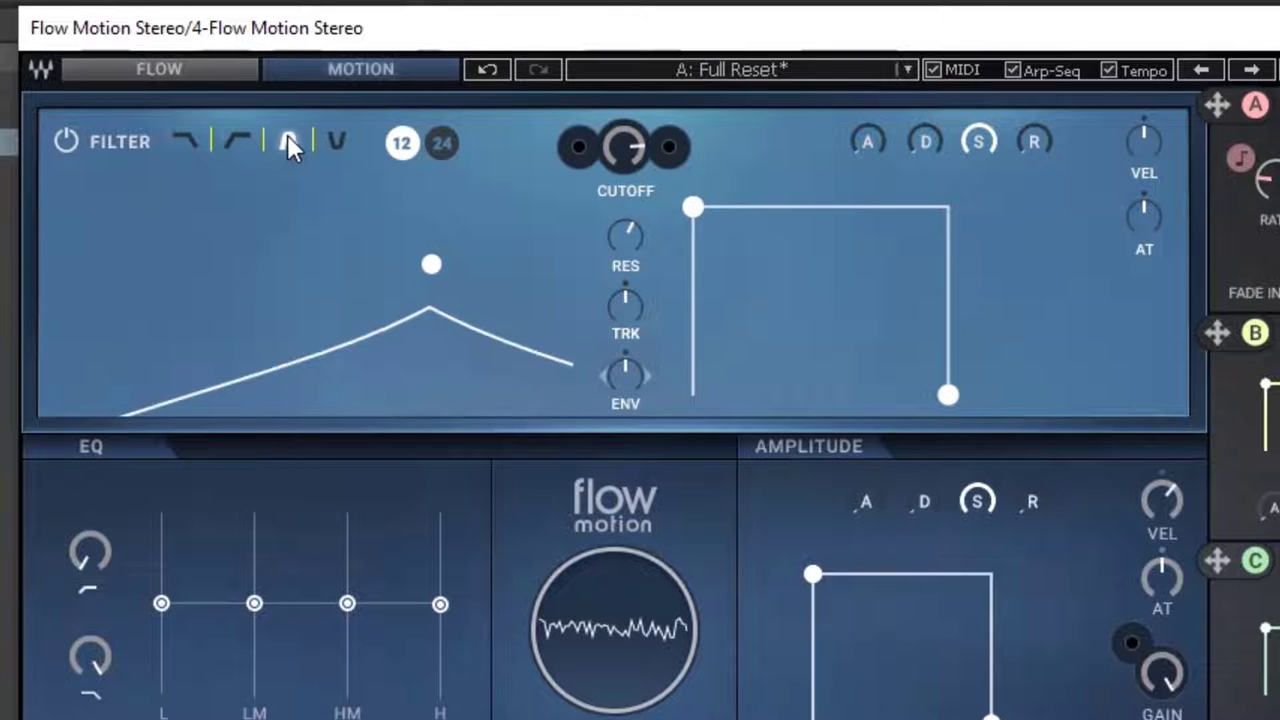
click(235, 140)
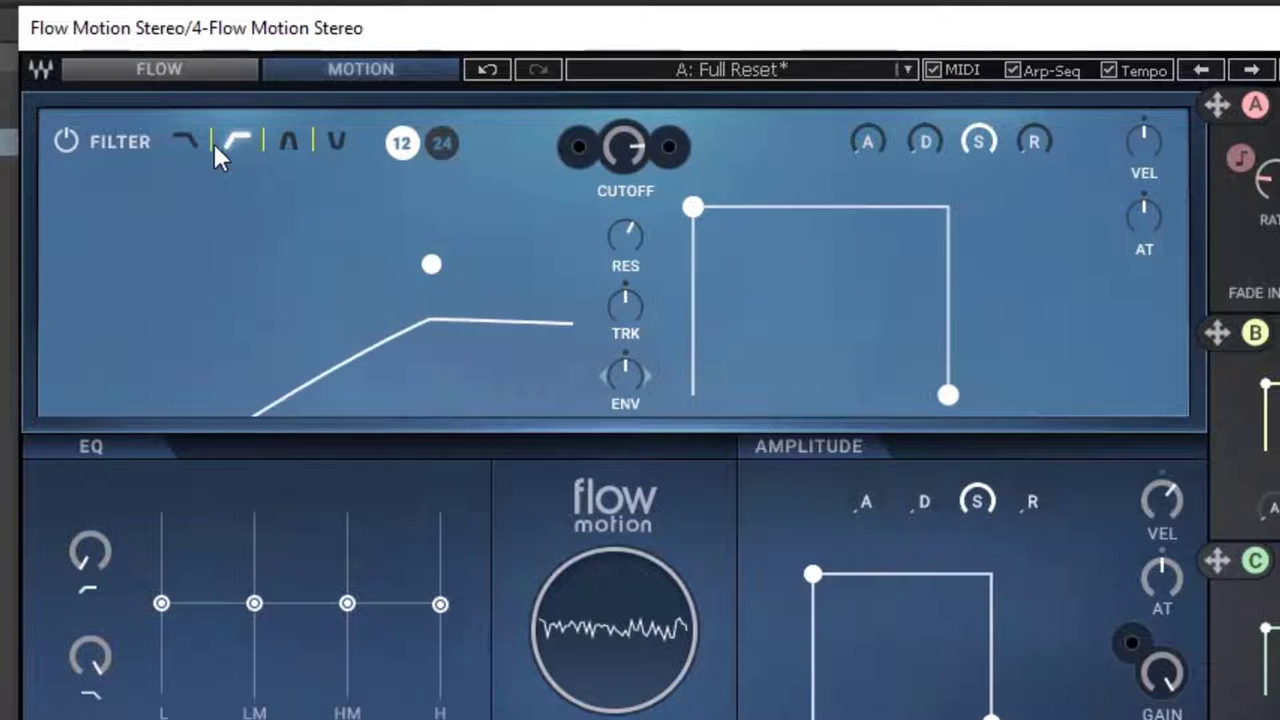
click(441, 142)
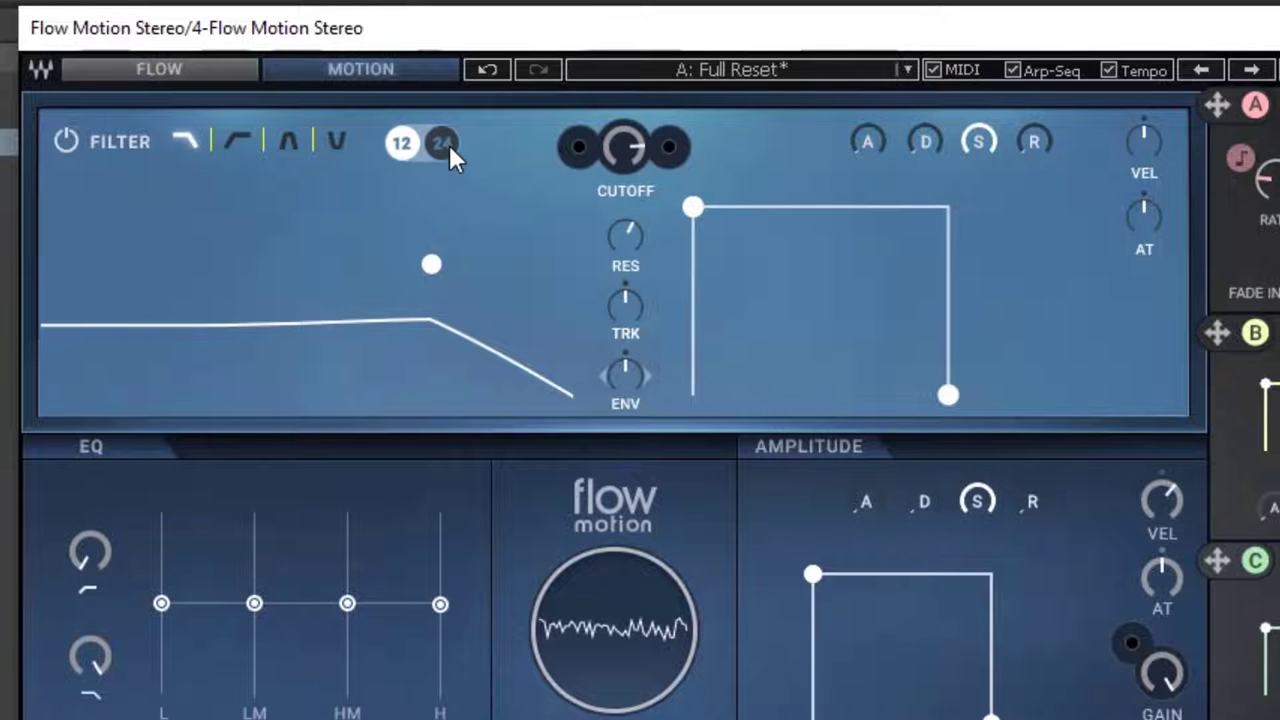
click(441, 142)
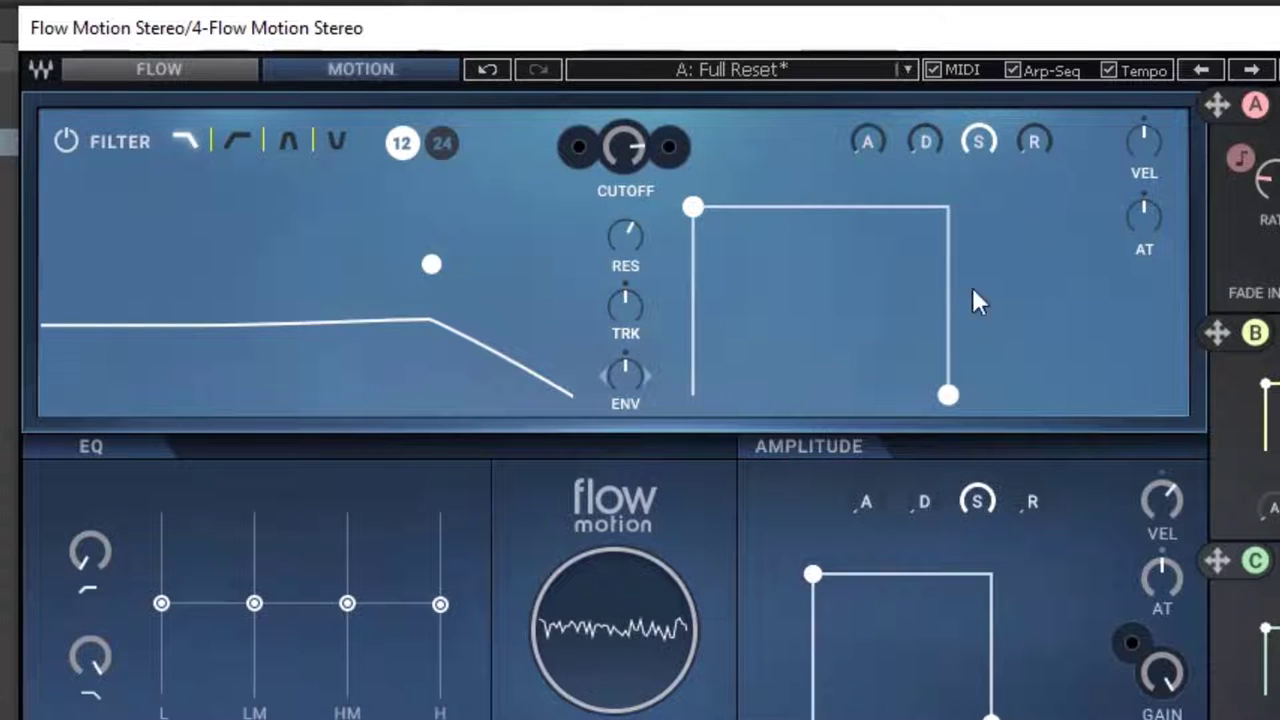
mouse_move(372, 298)
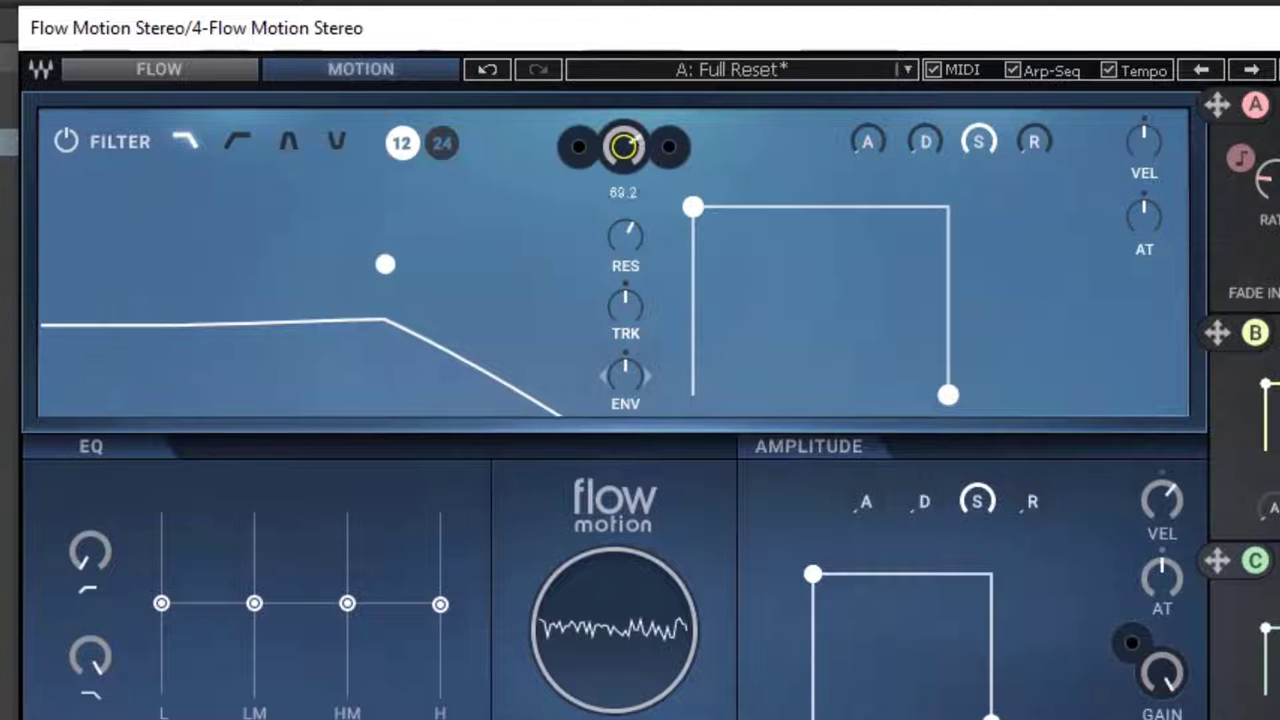
Step: Close the low-pass cutoff, shorten the filter envelope decay, then reopen the cutoff
drag(386, 264, 62, 264)
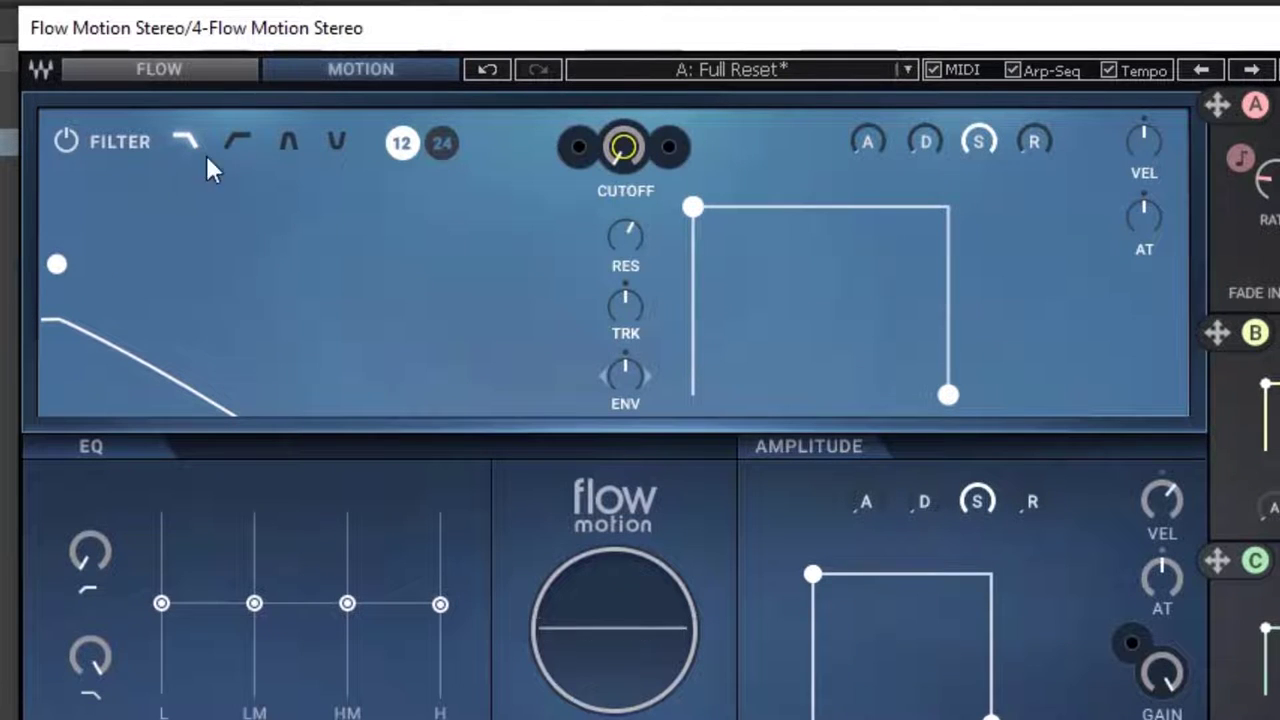
click(625, 376)
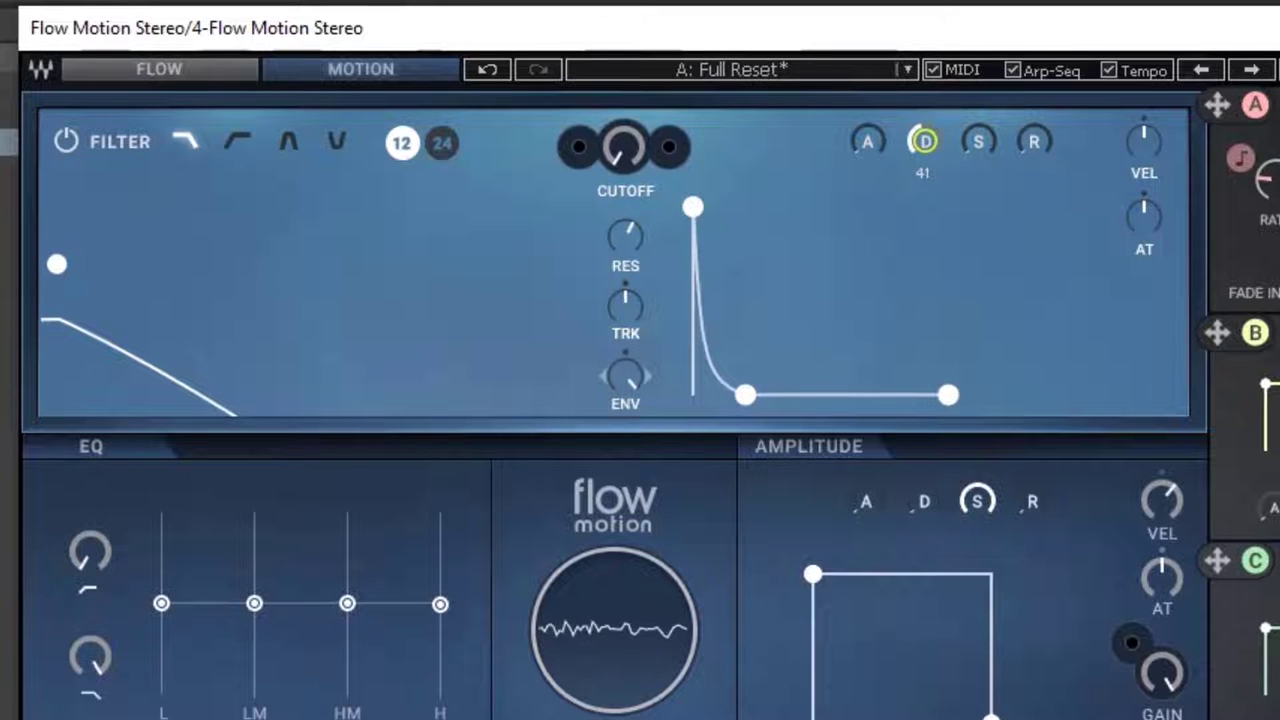
drag(745, 395, 775, 395)
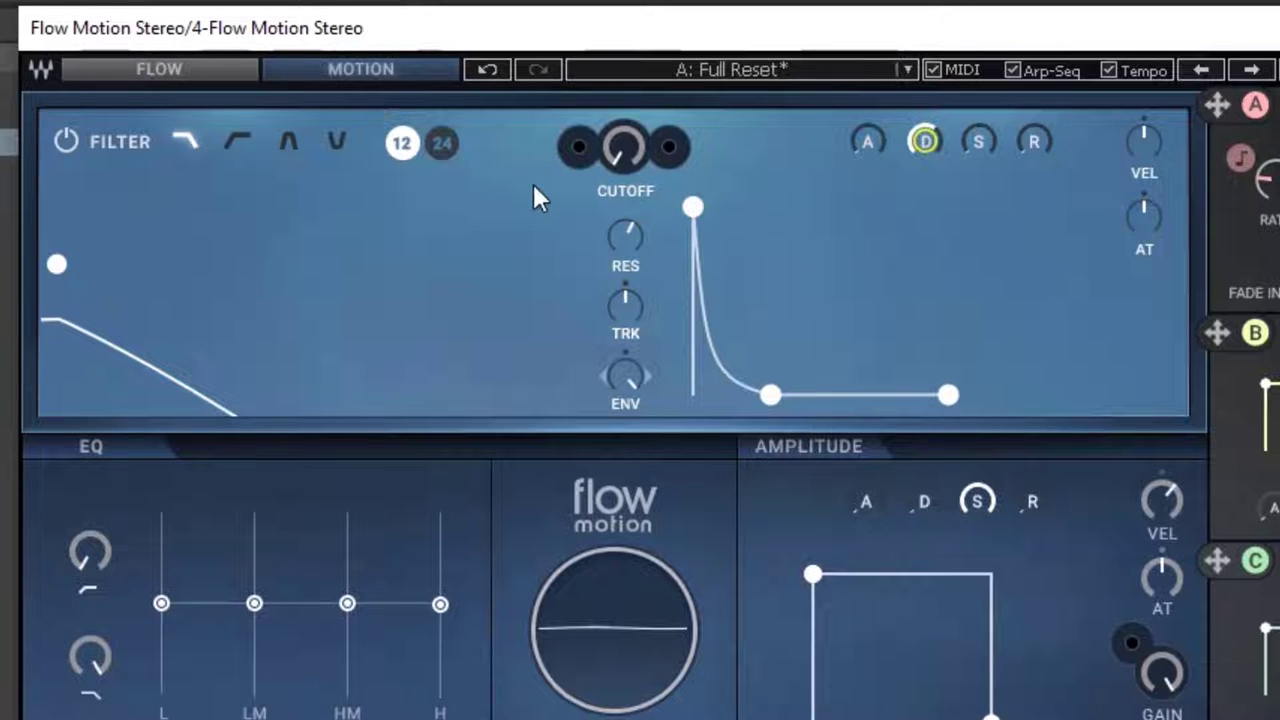
drag(56, 265, 531, 265)
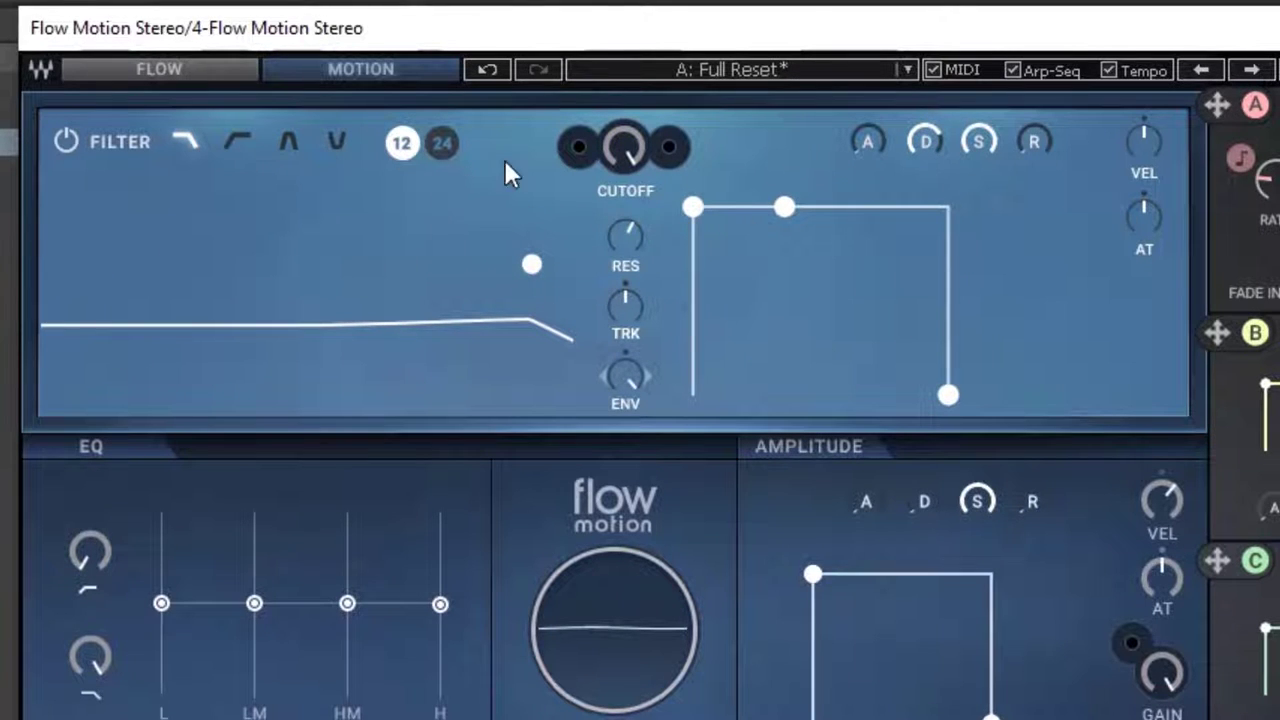
mouse_move(350, 600)
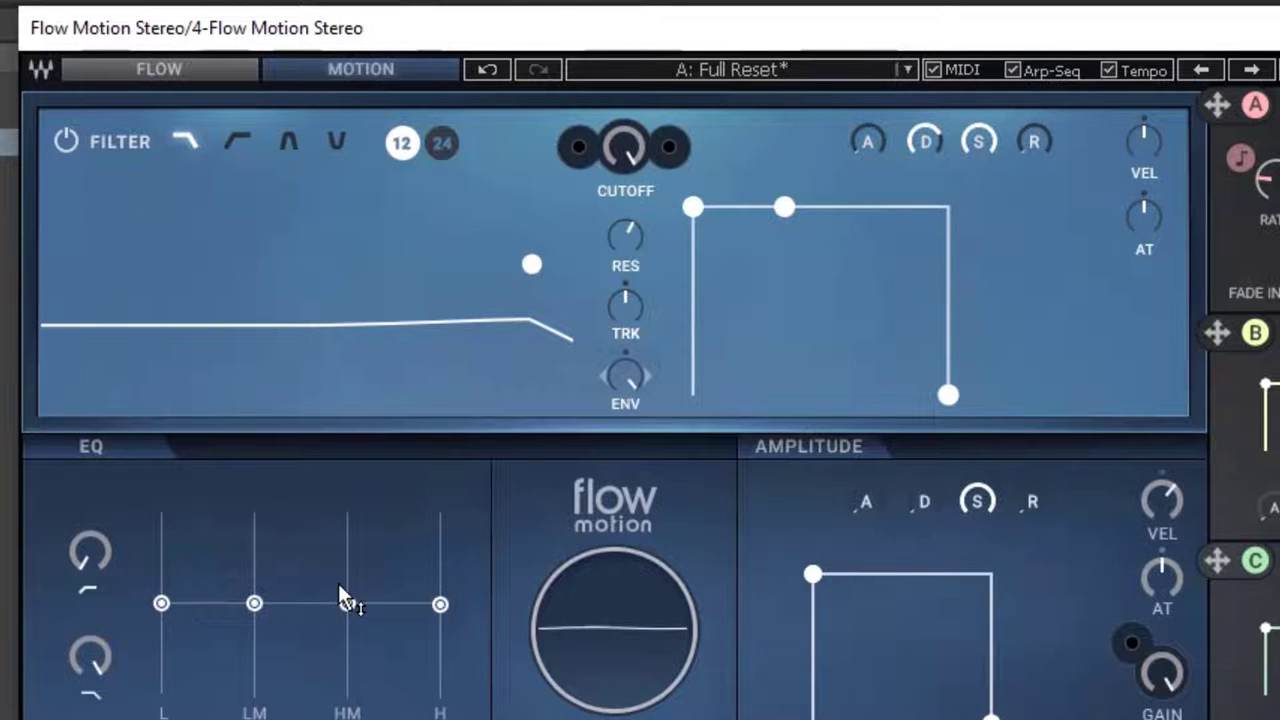
Step: Boost the high-mid EQ band and return the low-mid band to flat
scroll(down, 3)
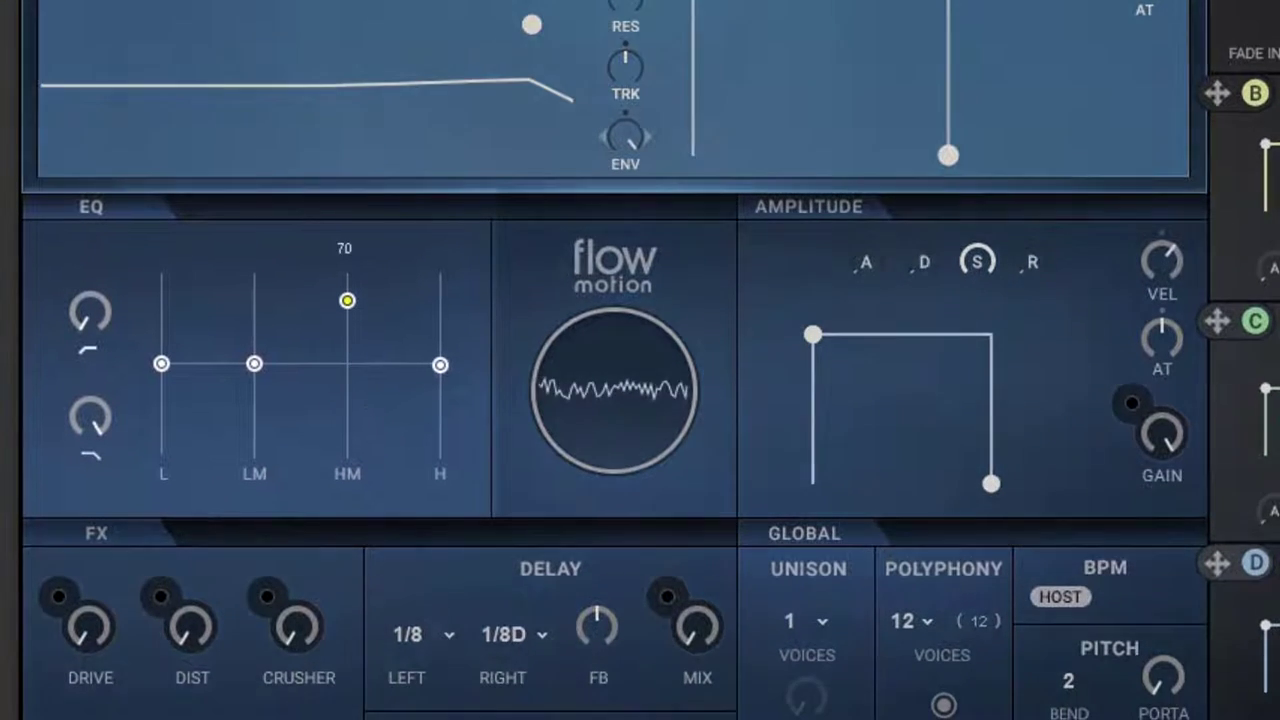
drag(347, 300, 347, 364)
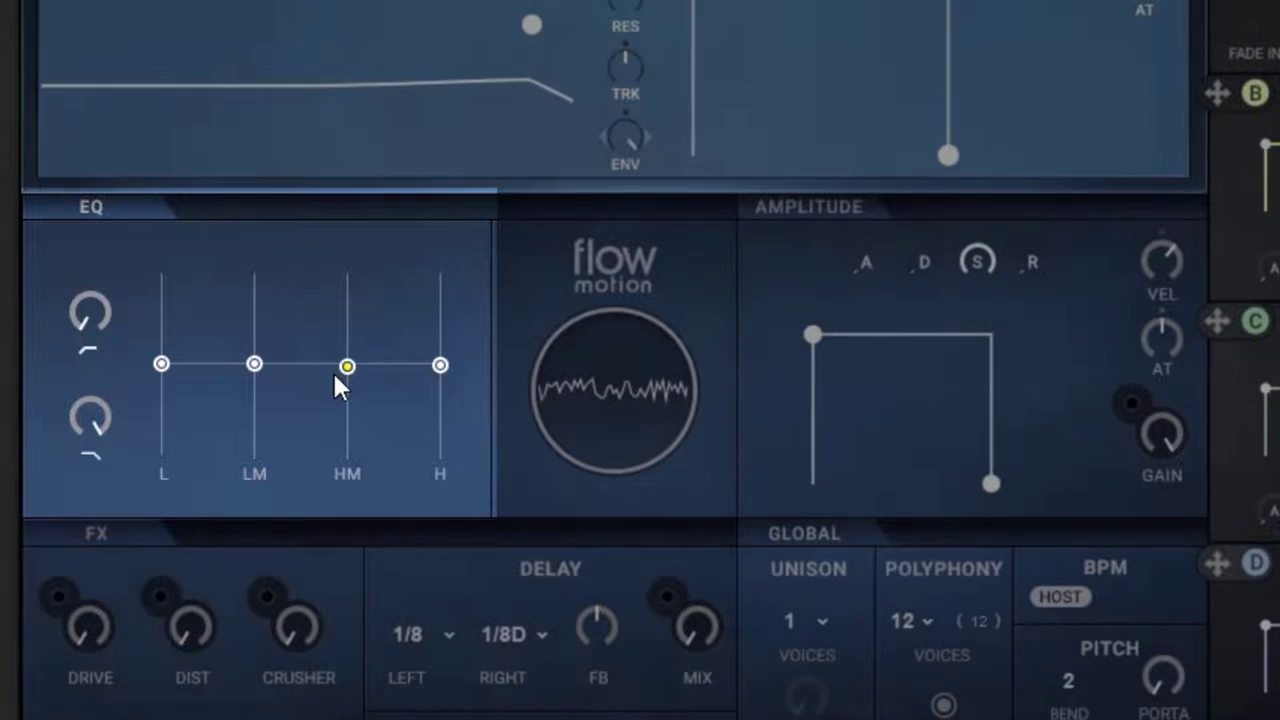
drag(347, 365, 347, 328)
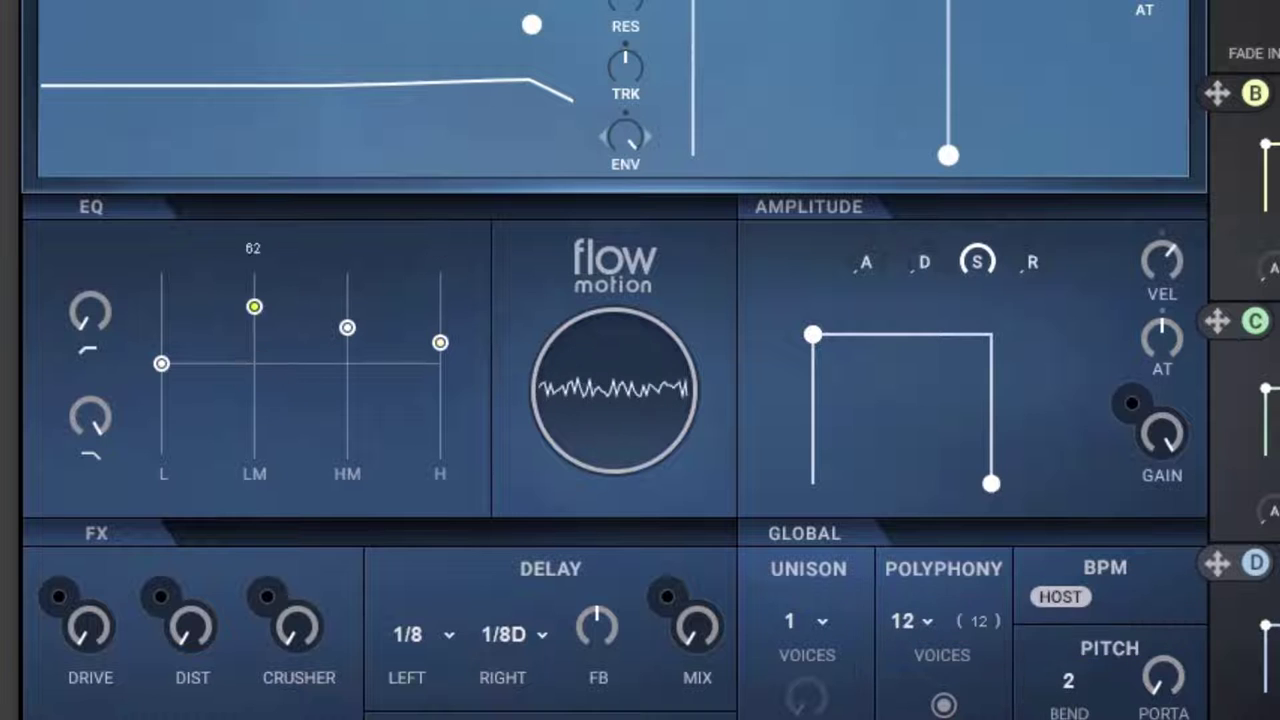
drag(254, 306, 254, 329)
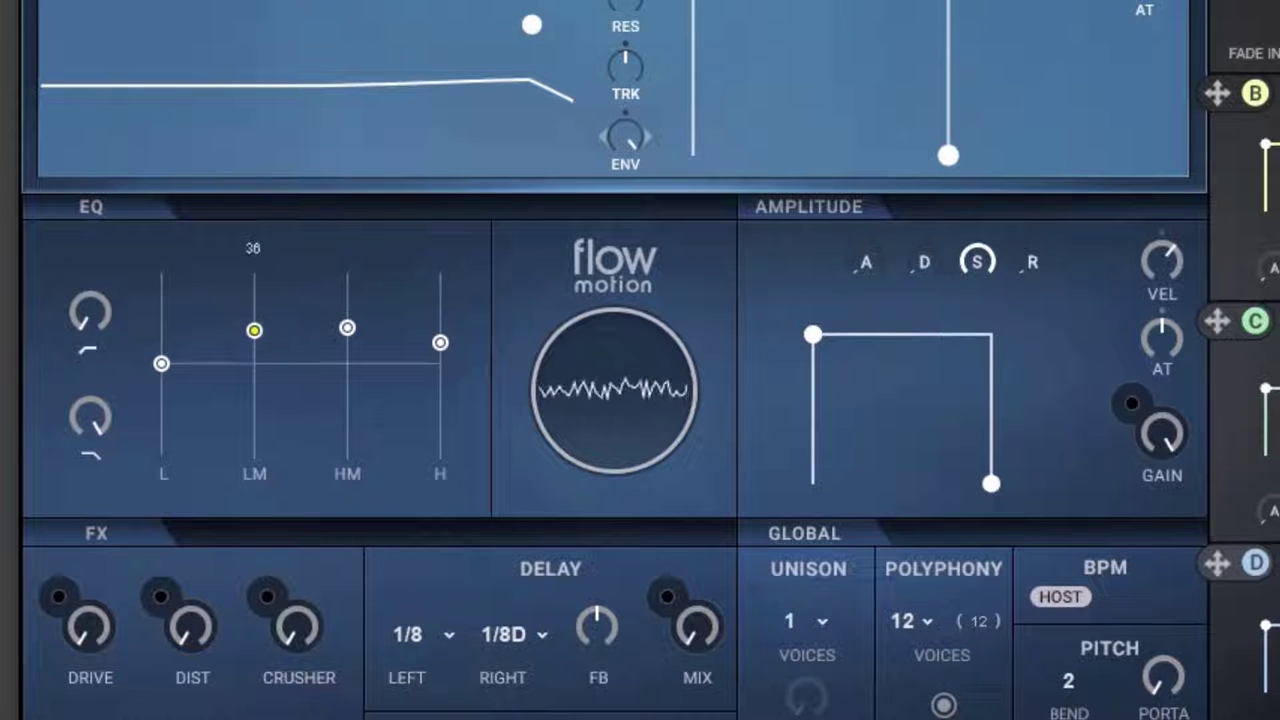
drag(254, 329, 254, 379)
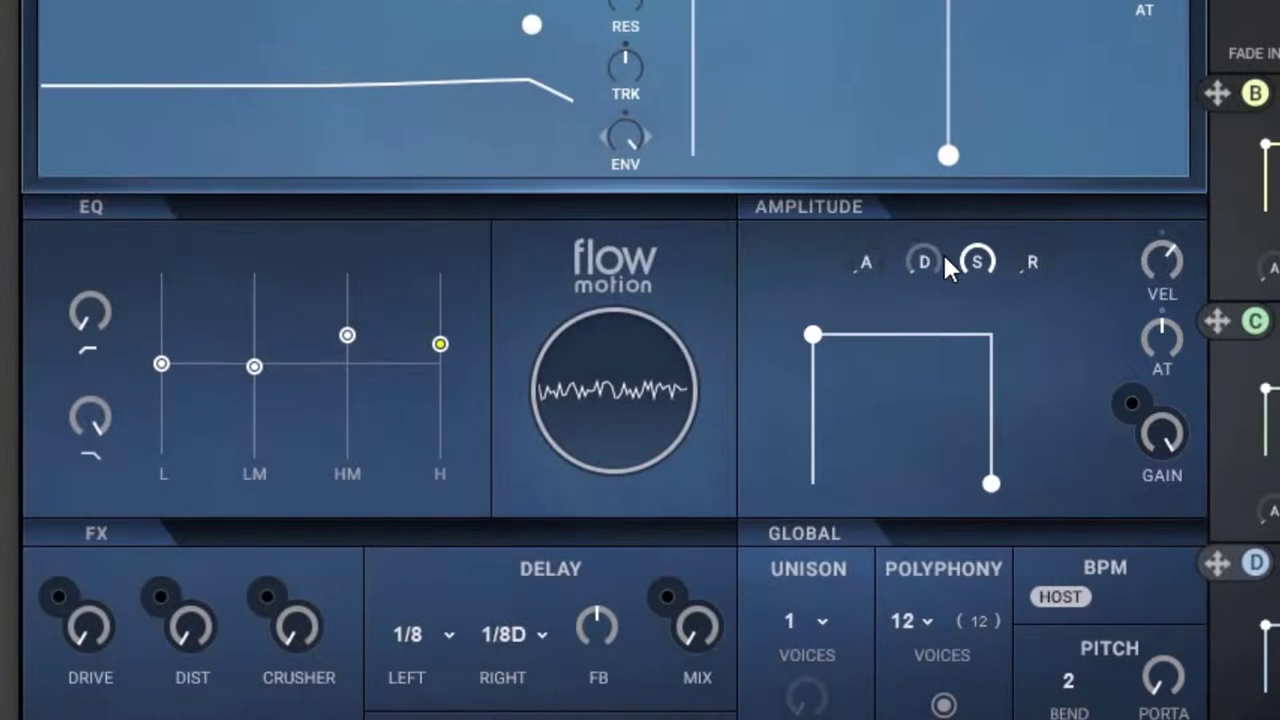
Step: Lengthen the amplitude envelope's release slightly
click(1030, 262)
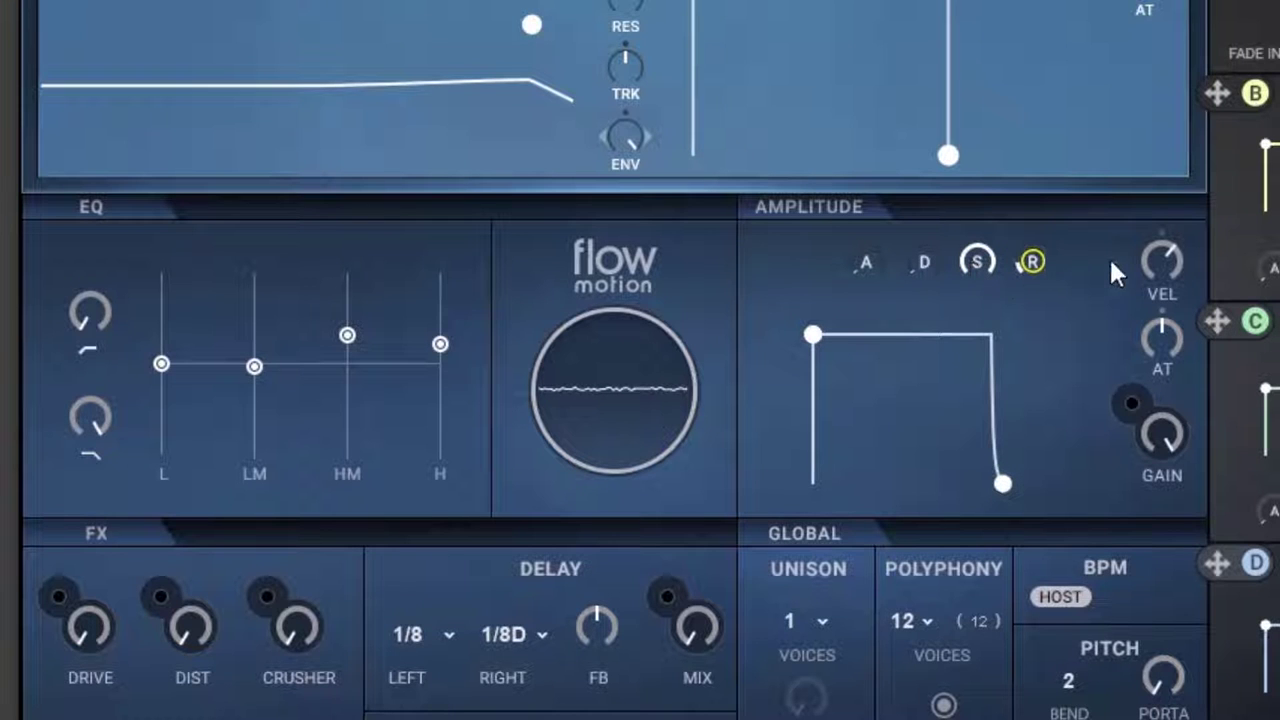
scroll(down, 3)
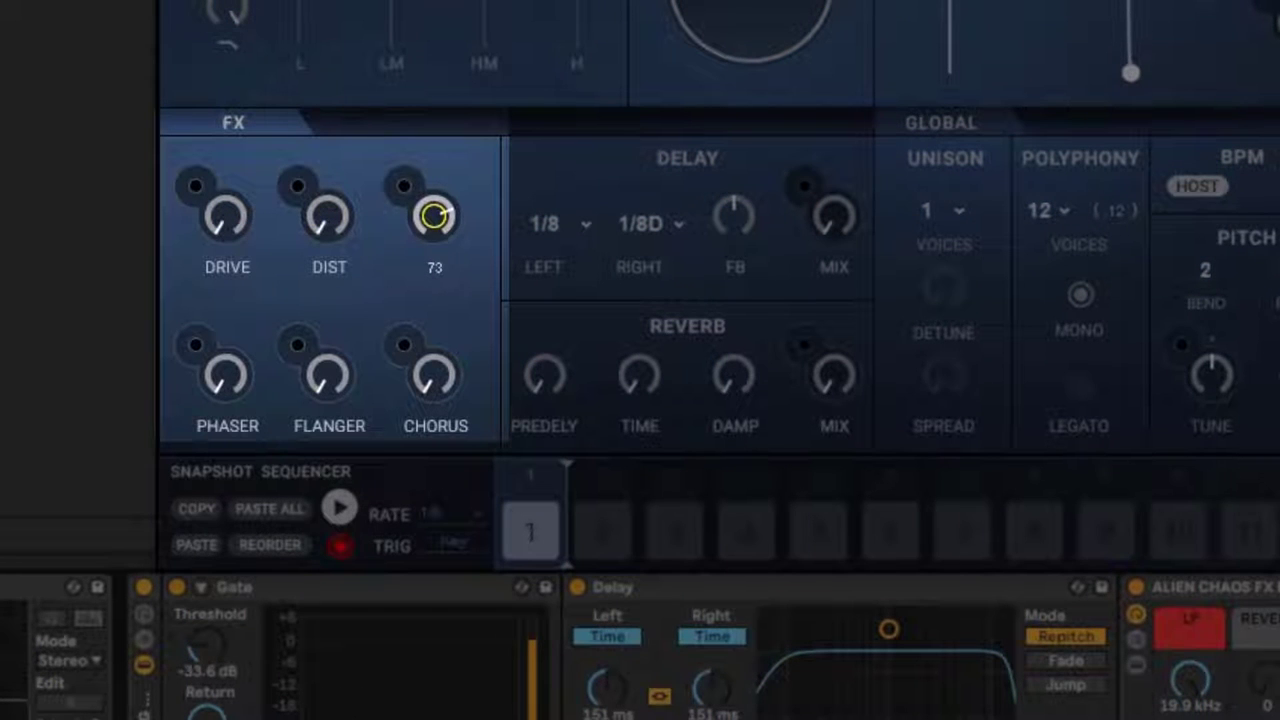
click(227, 375)
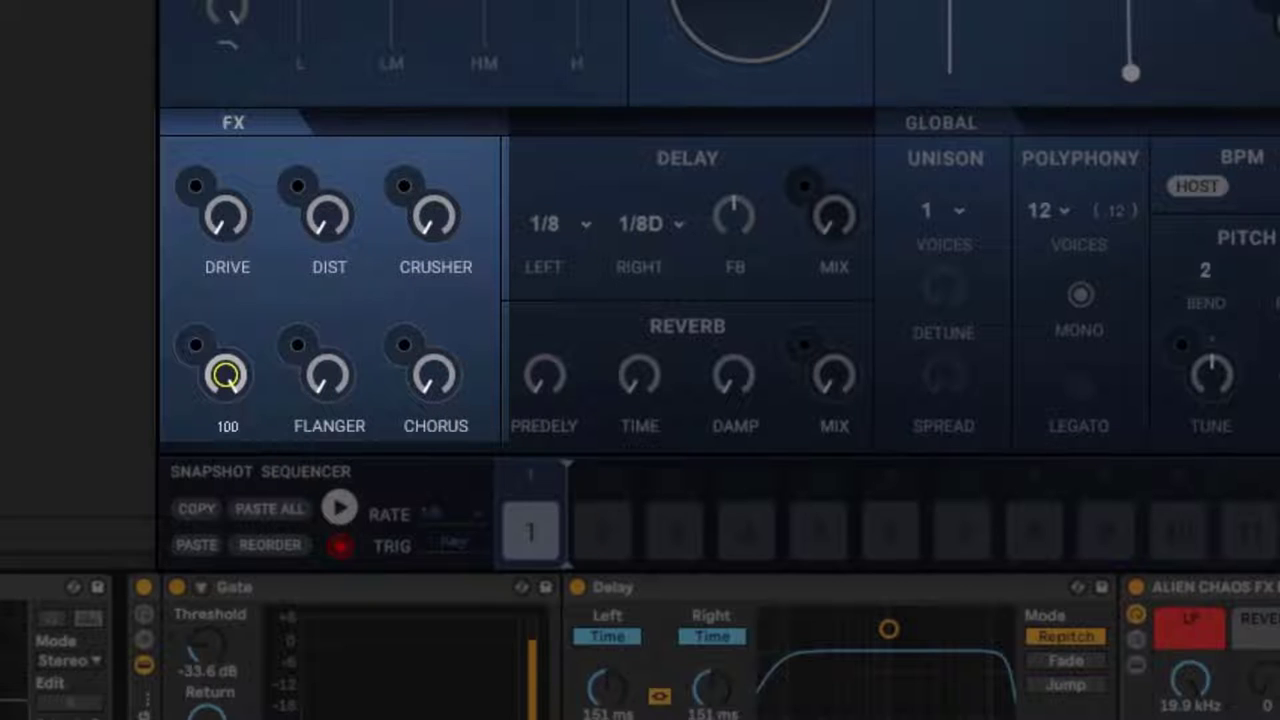
click(328, 375)
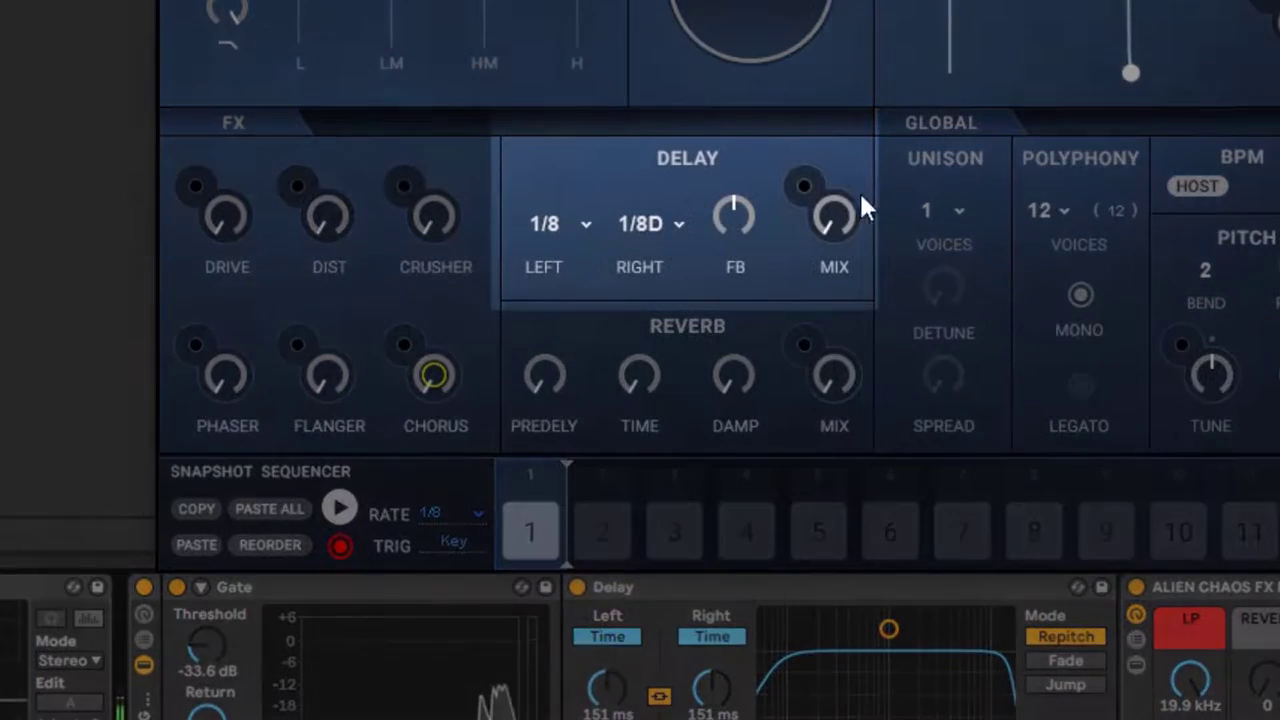
Step: Set the left delay time to 1/8 and raise the reverb mix to about 28
click(555, 223)
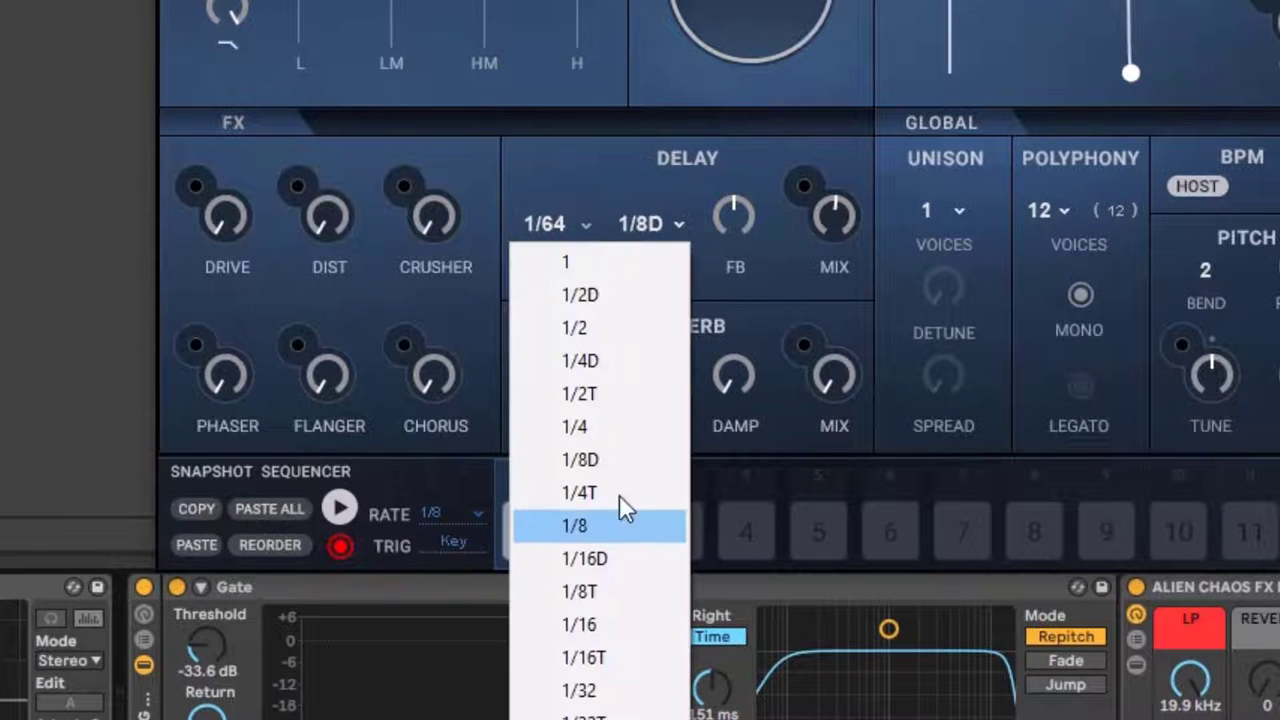
click(574, 525)
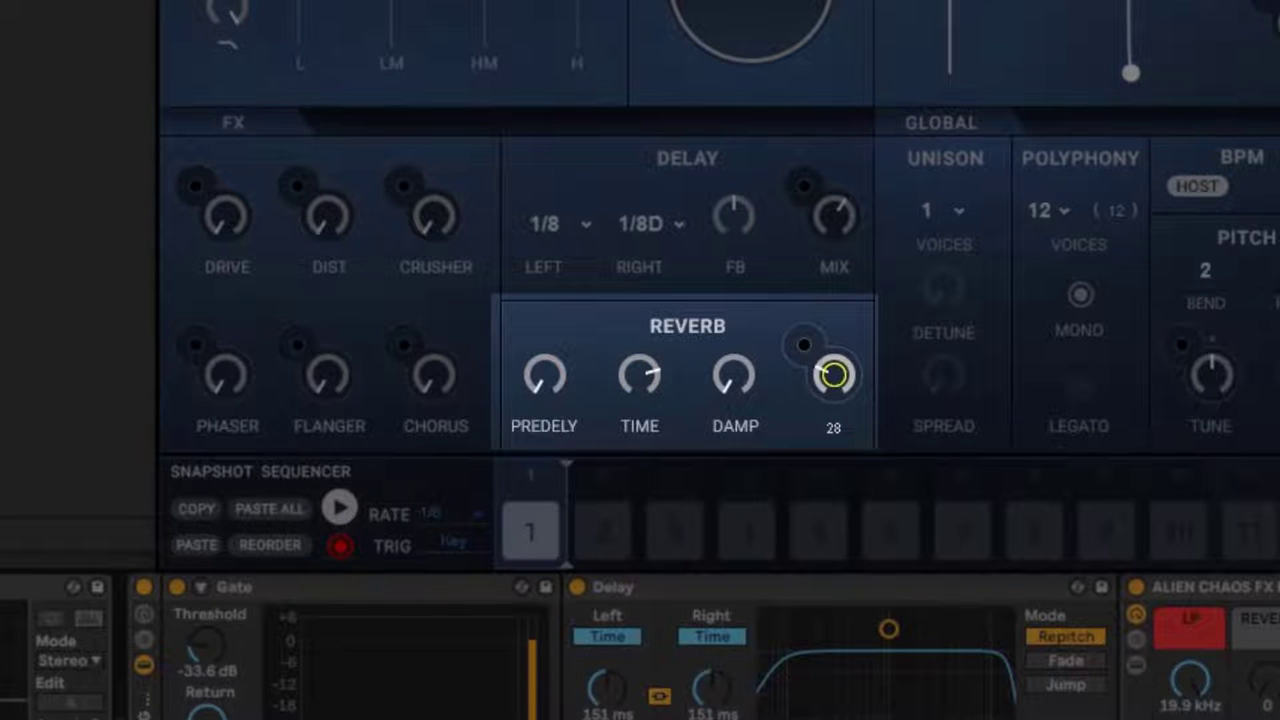
drag(833, 374, 833, 430)
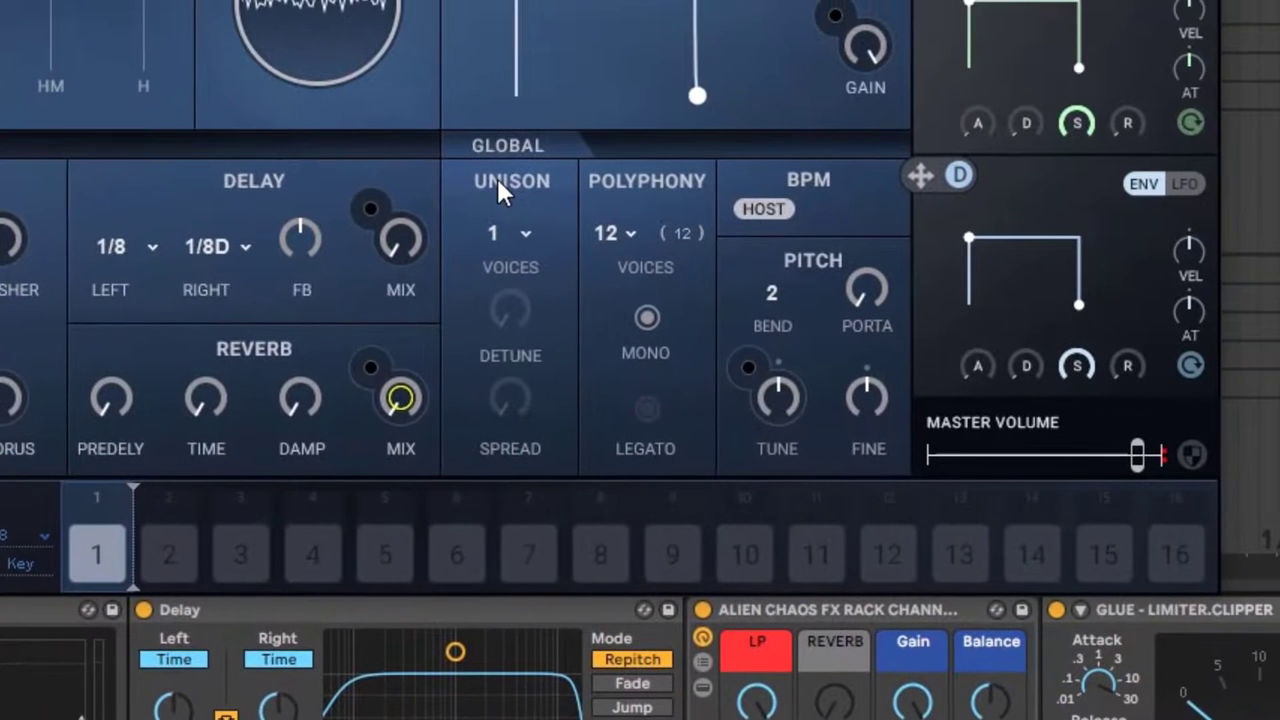
Step: Set unison to 4 voices (48 total) and widen the unison stereo spread
click(510, 232)
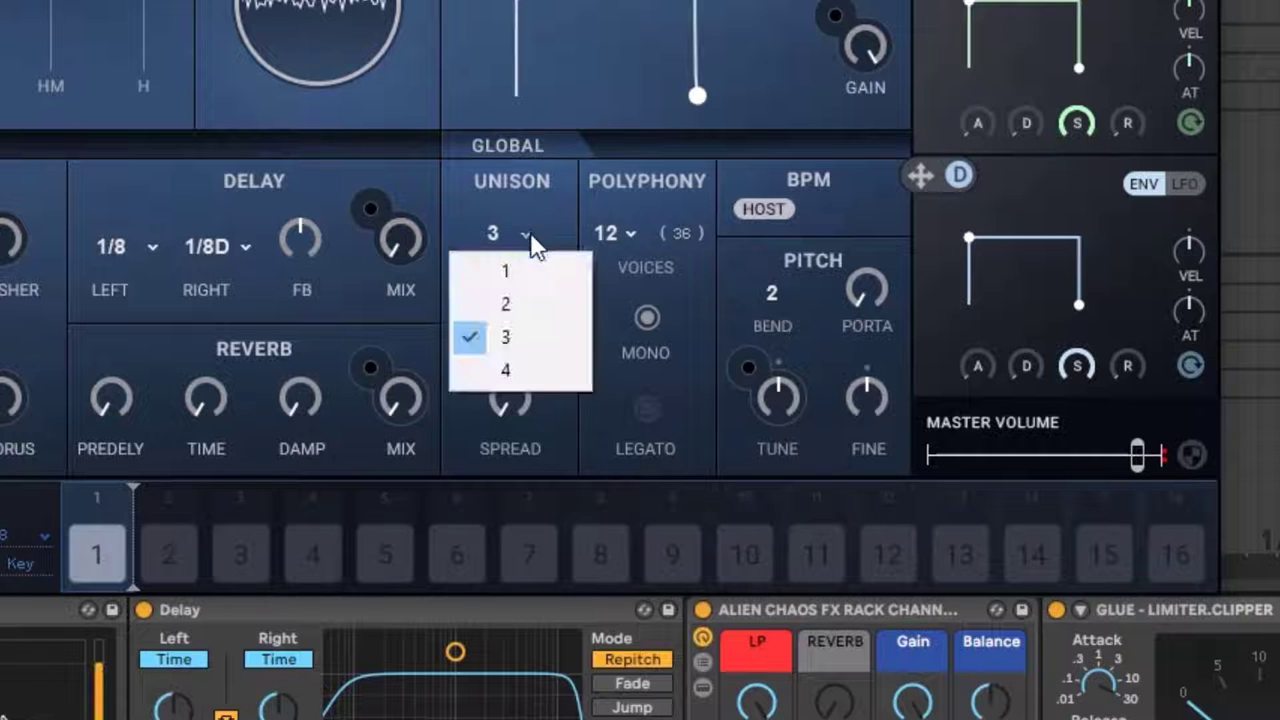
click(505, 369)
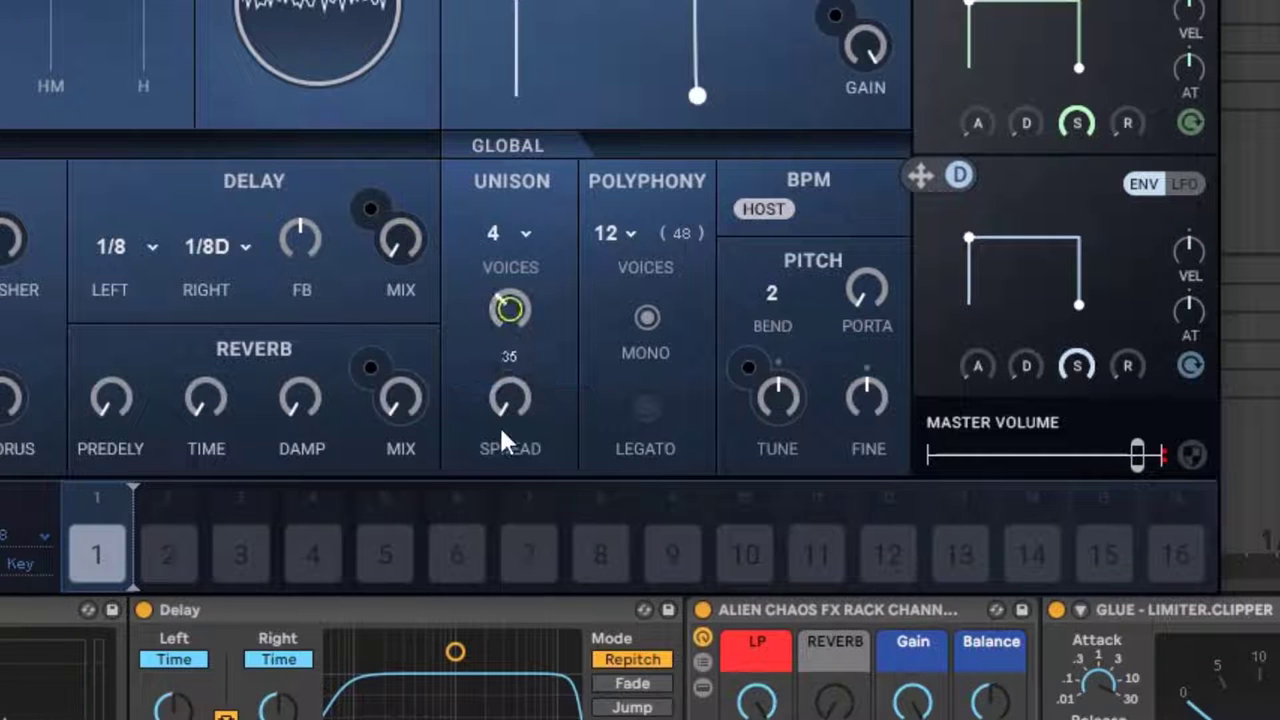
drag(510, 308, 510, 340)
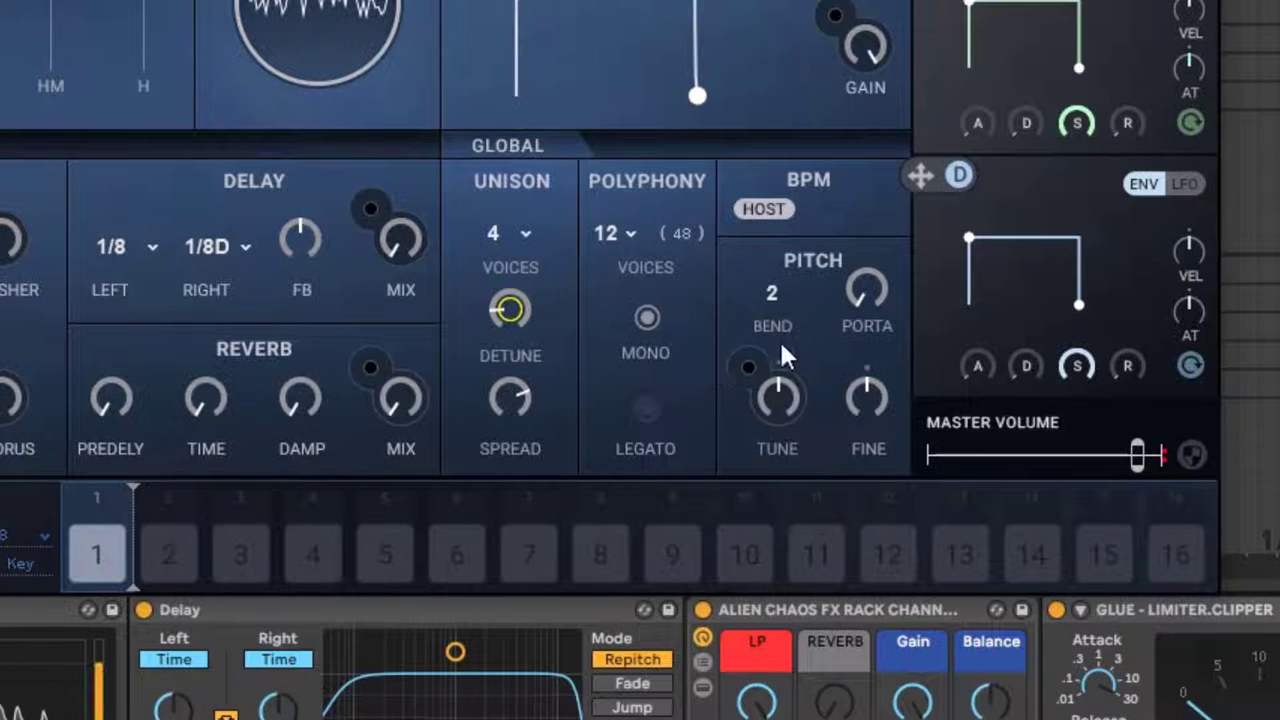
mouse_move(885, 330)
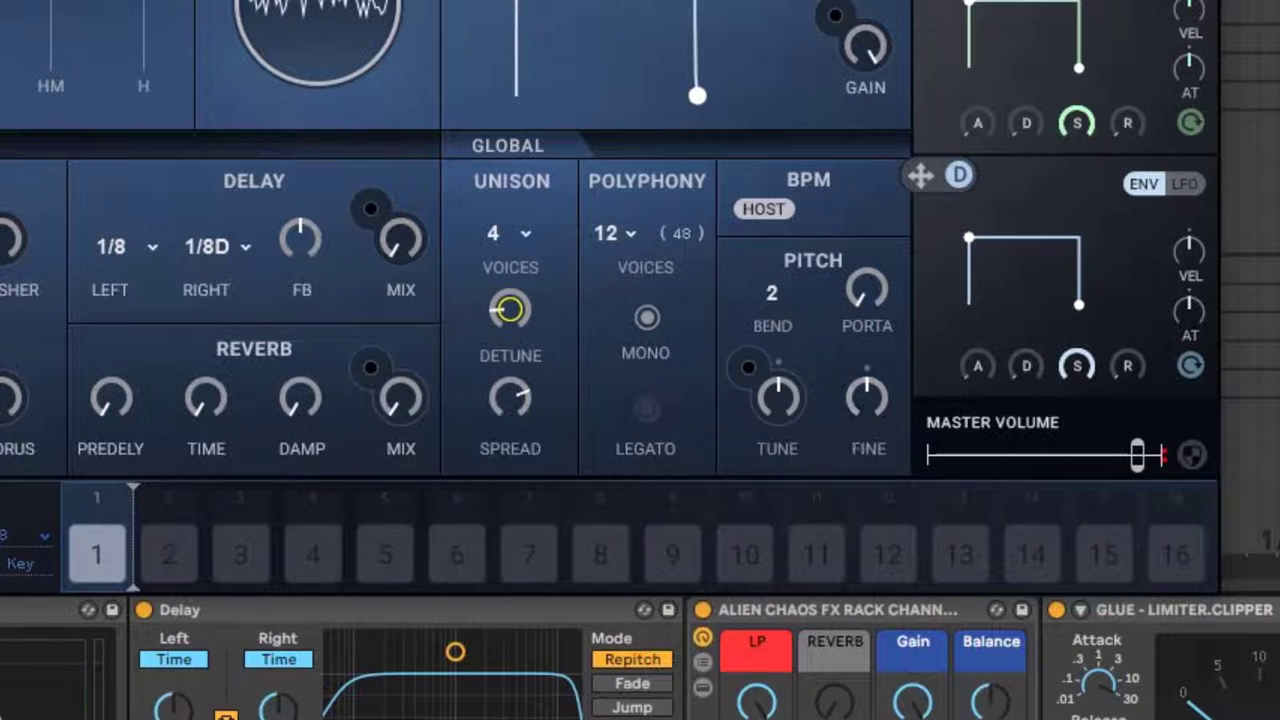
mouse_move(1108, 440)
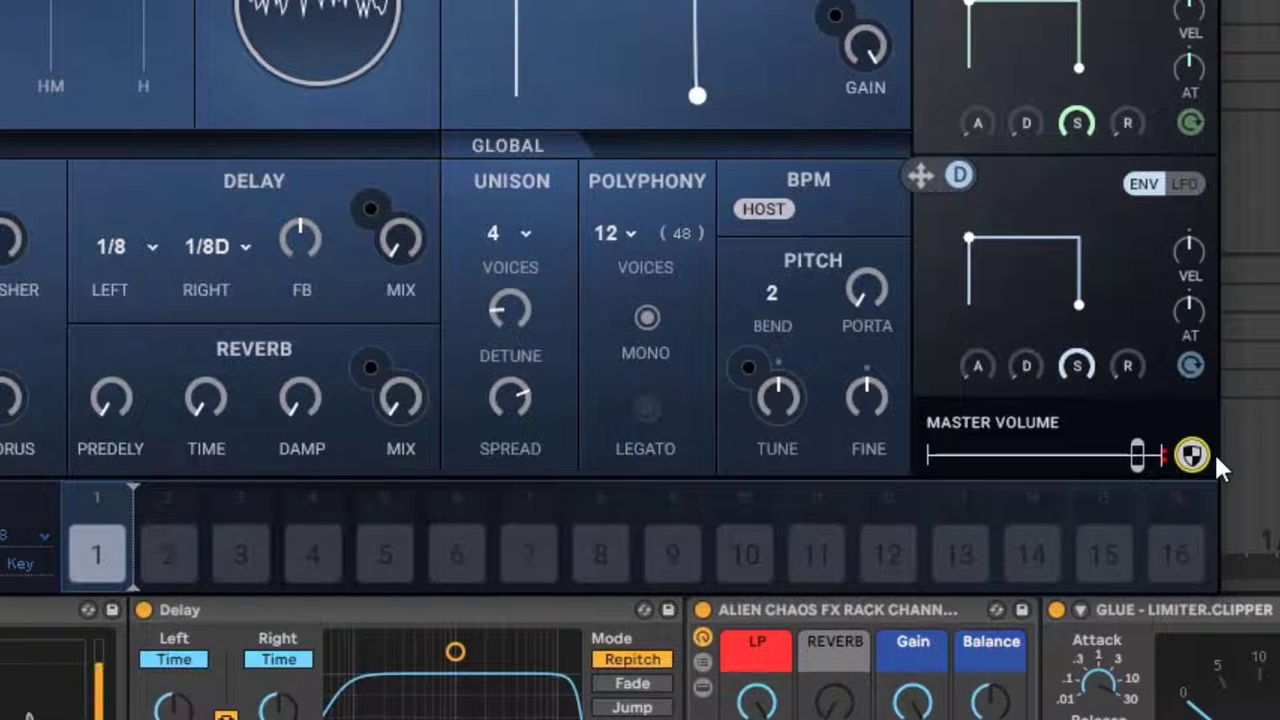
mouse_move(238, 238)
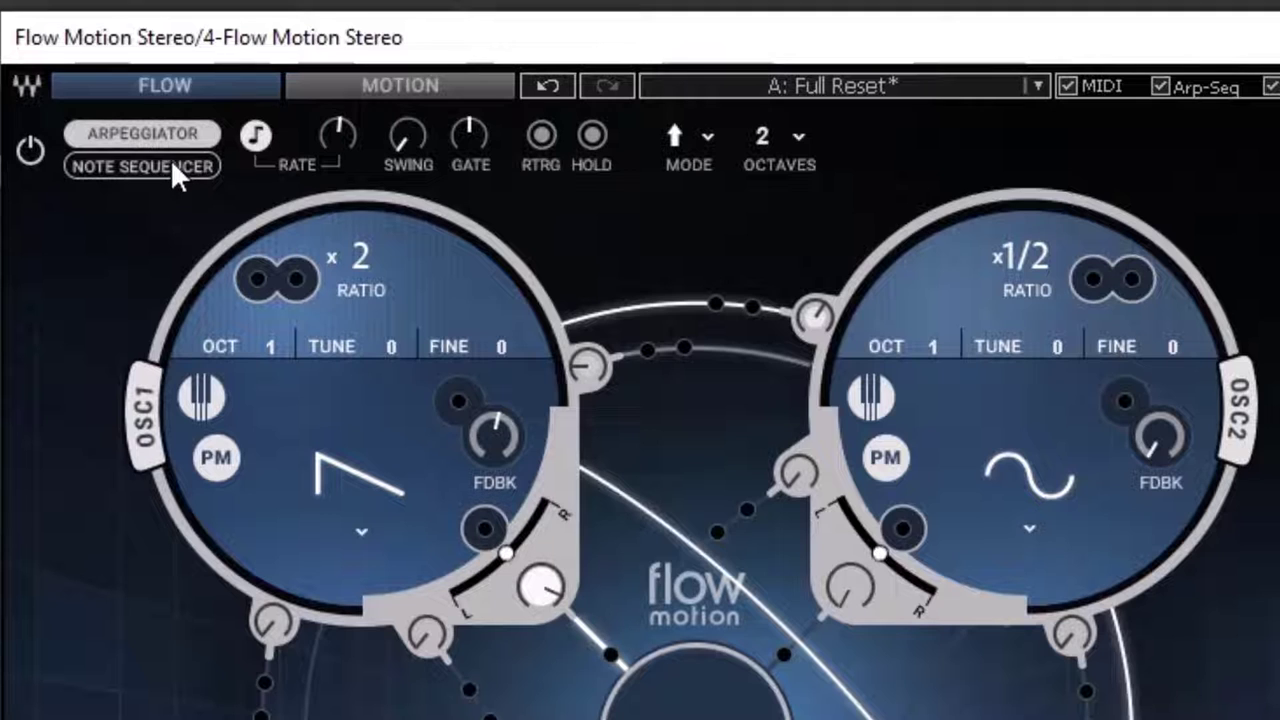
Step: View the note sequencer steps, then go back to the MOTION filter and envelope page
click(142, 166)
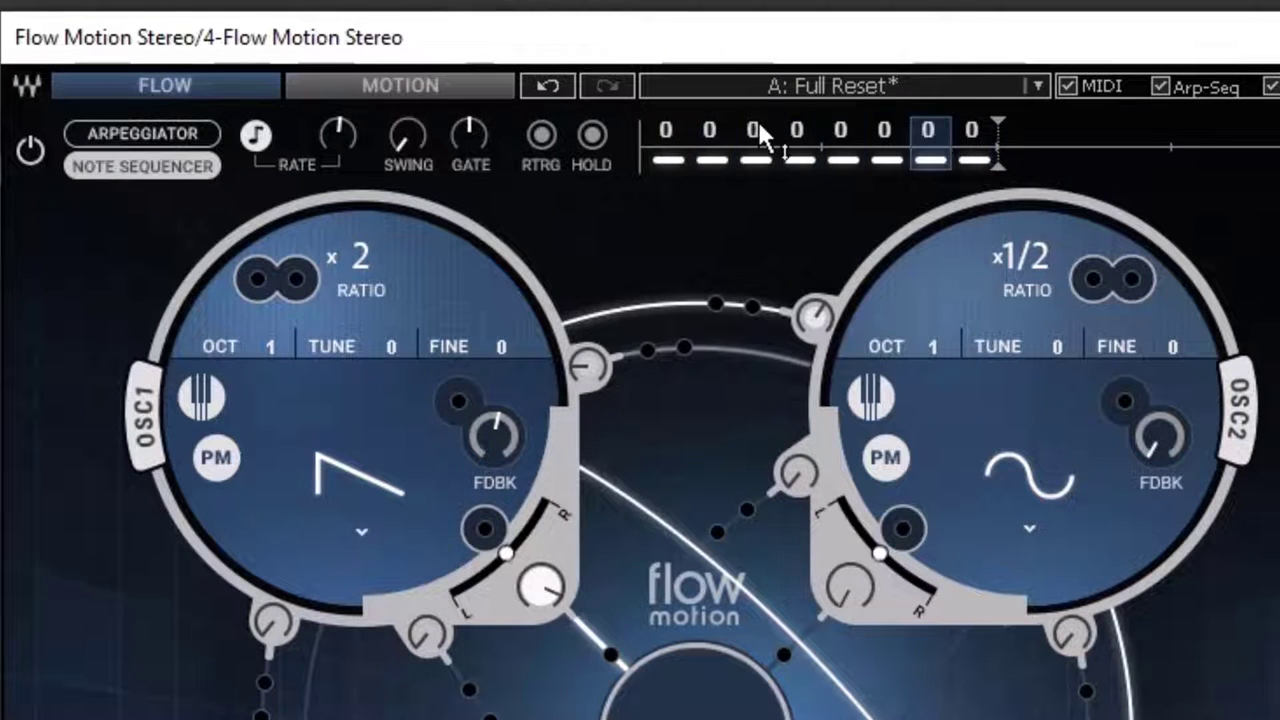
mouse_move(1040, 175)
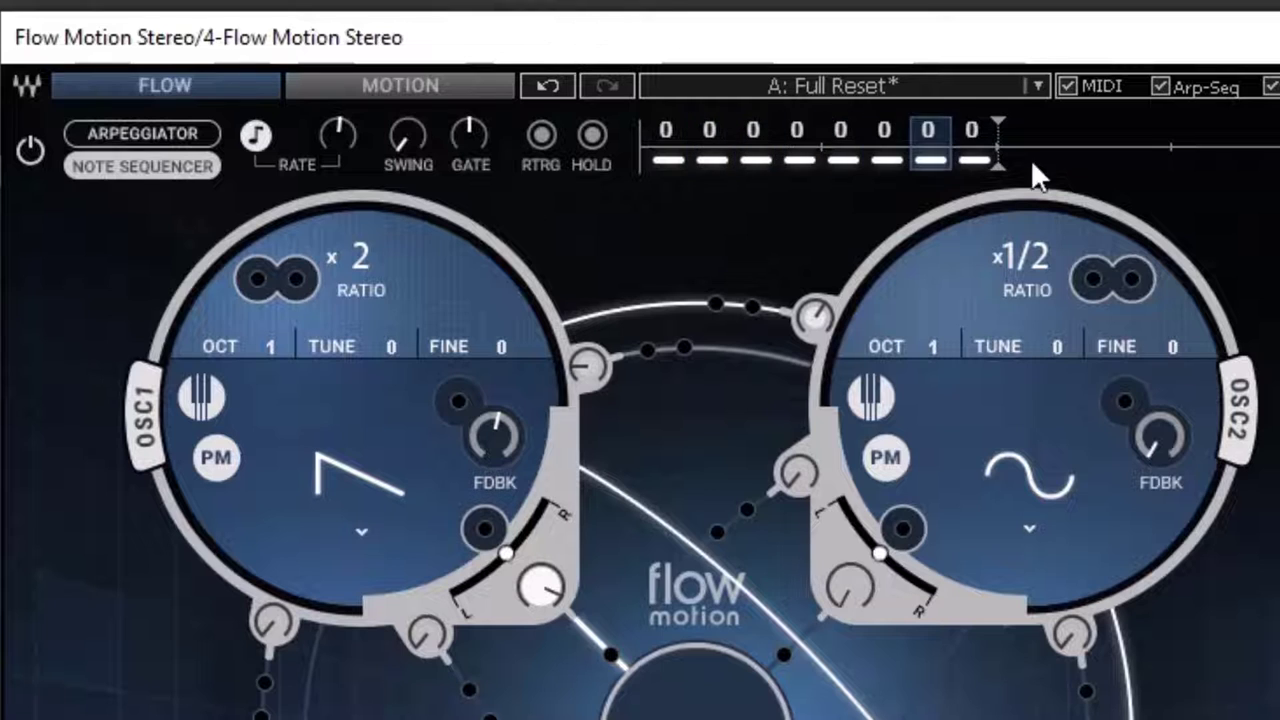
click(30, 150)
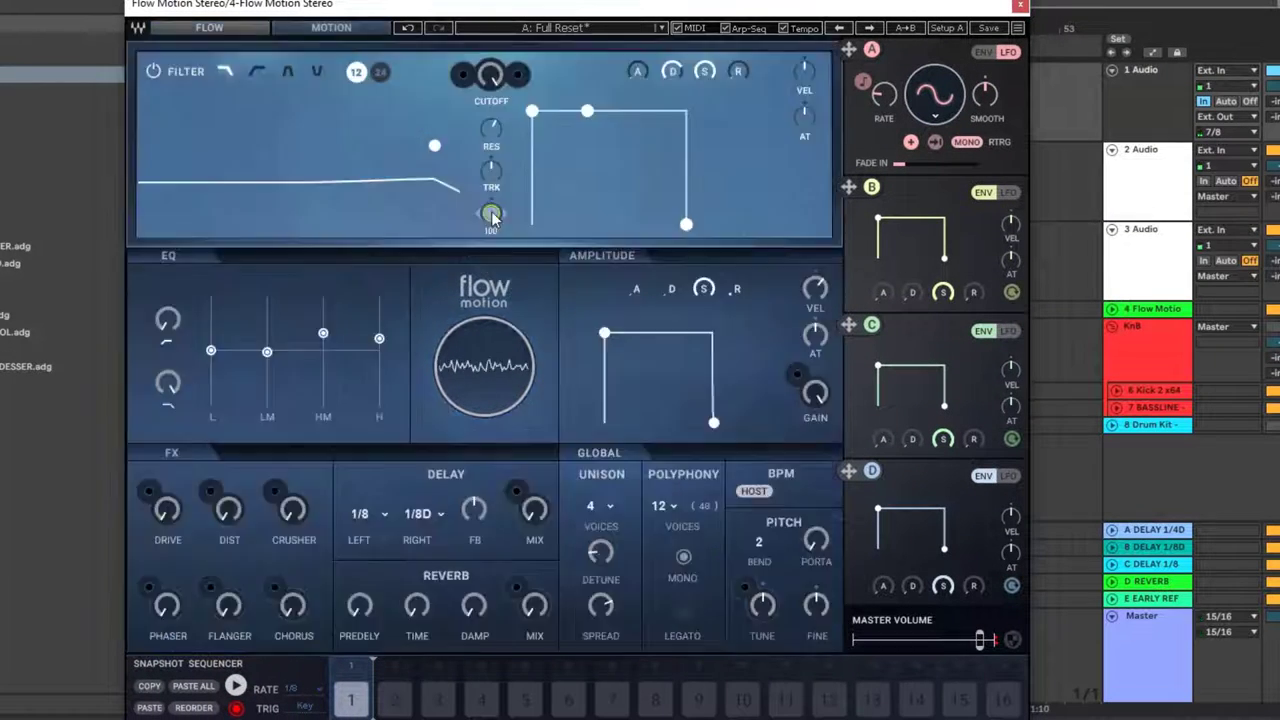
Step: Set the filter envelope amount, then return to the FLOW oscillator page
drag(490, 215, 500, 217)
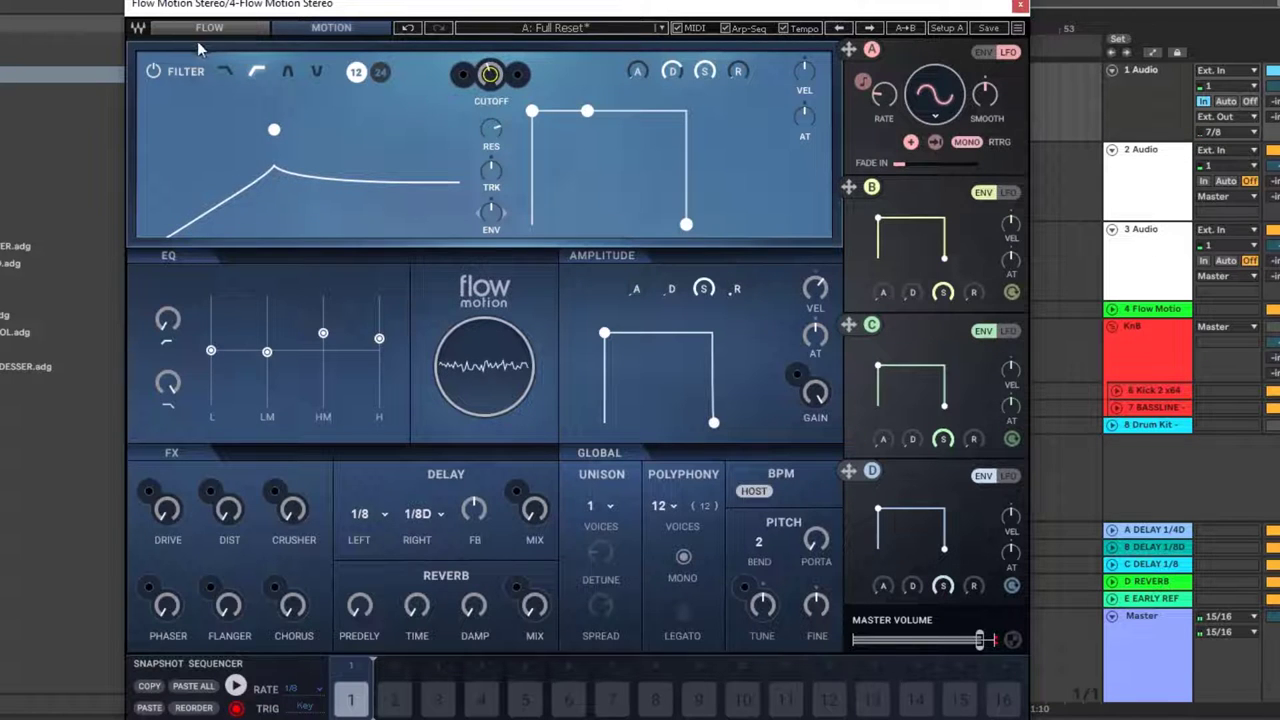
click(209, 27)
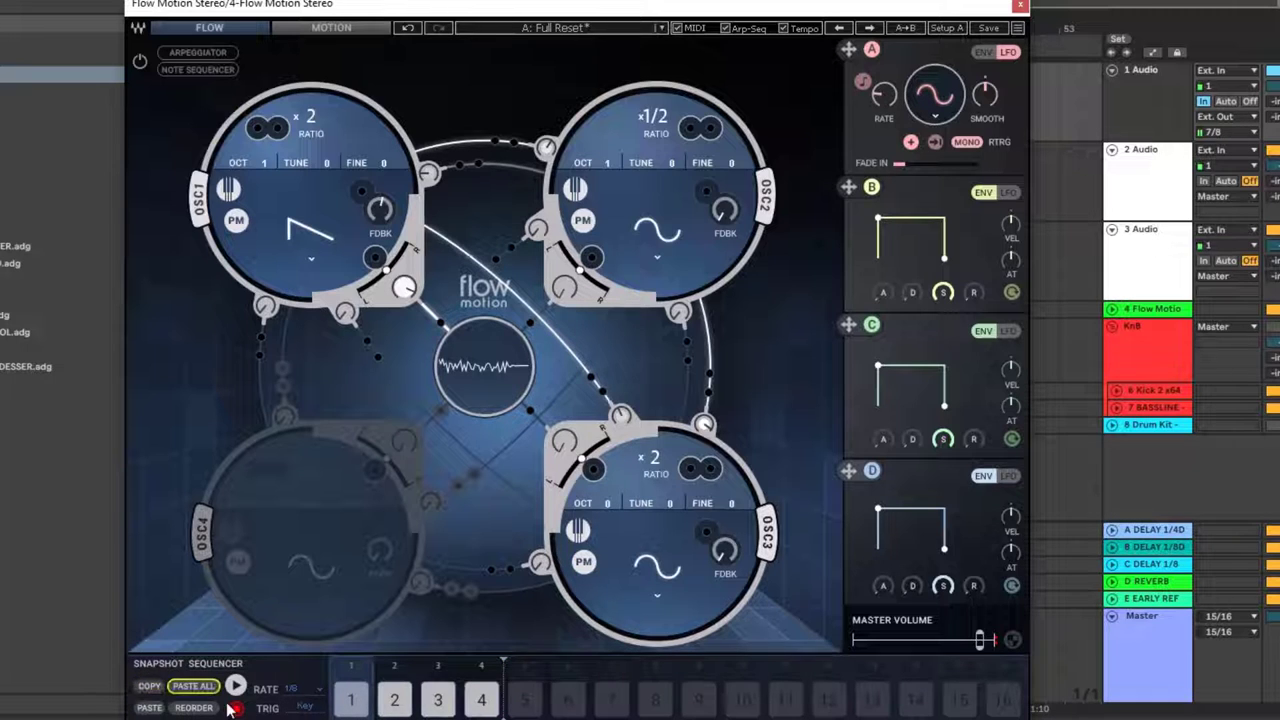
Step: In snapshot step 2, raise the OSC1→OSC2 modulation to 83
click(393, 699)
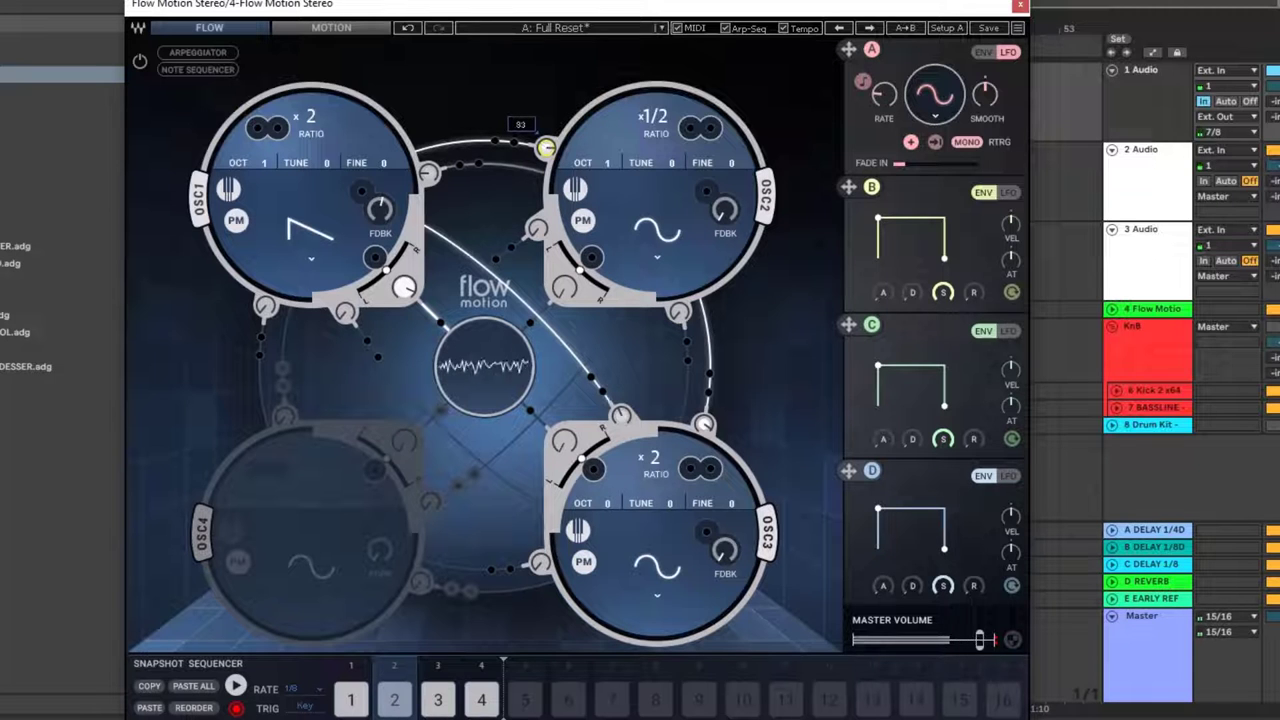
drag(545, 148, 428, 175)
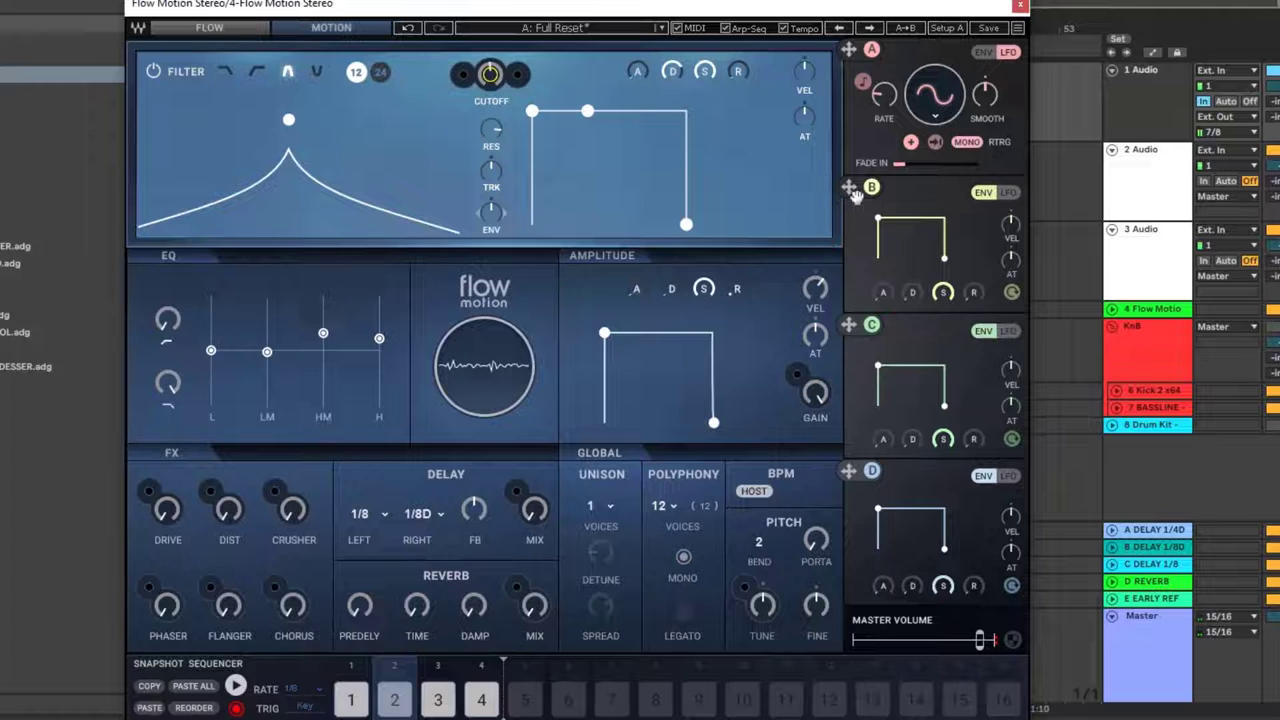
Step: Route LFO B to cutoff in snapshot 2; give snapshot 3 low-pass, modulated cutoff, distortion 29
click(463, 75)
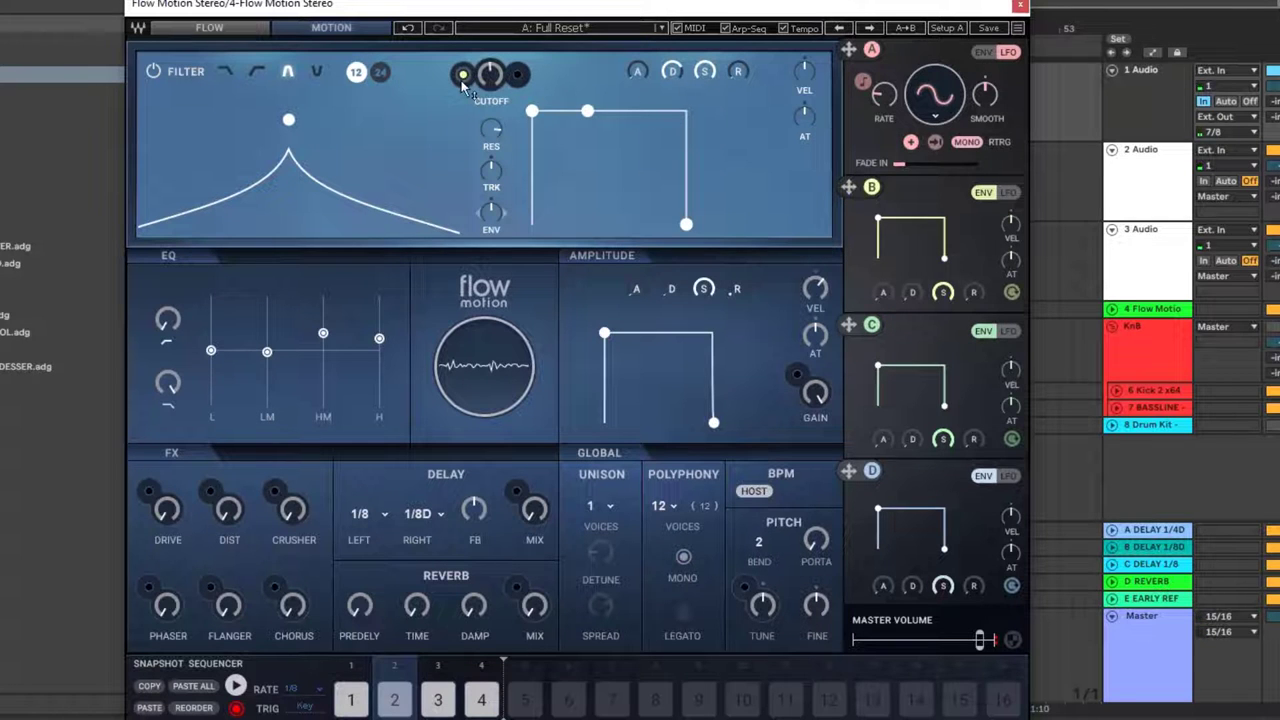
click(463, 75)
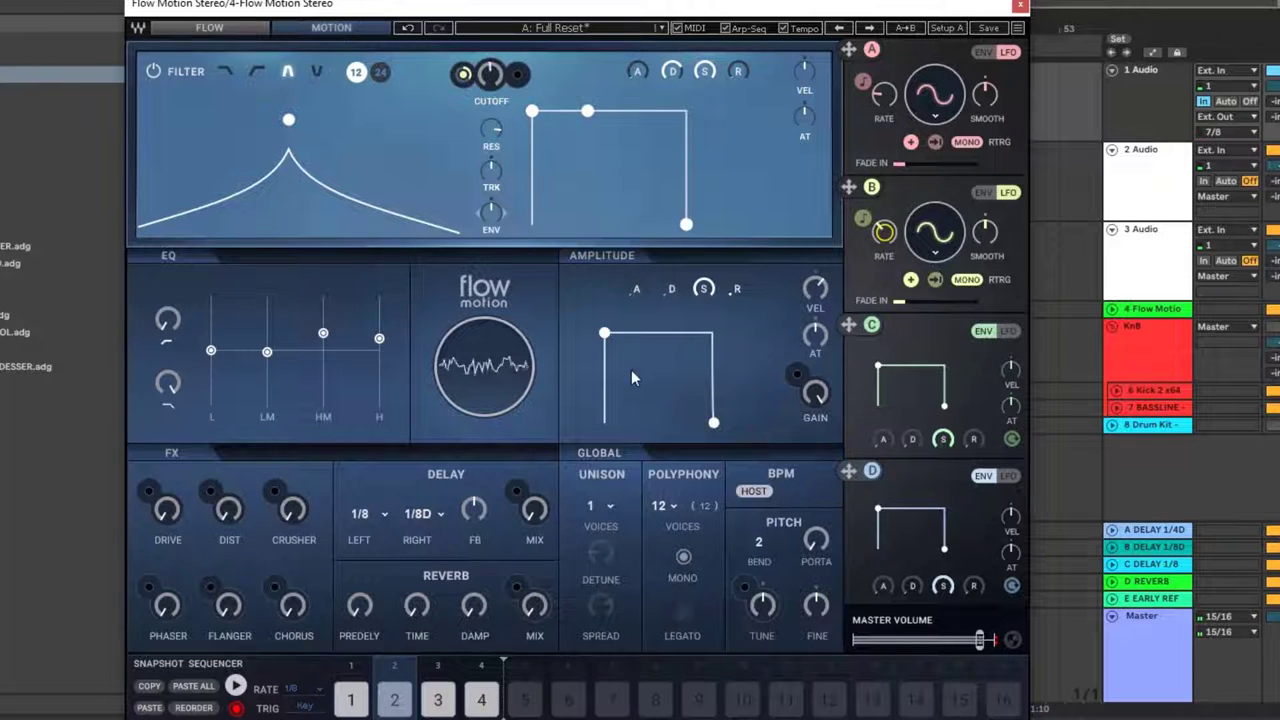
click(437, 699)
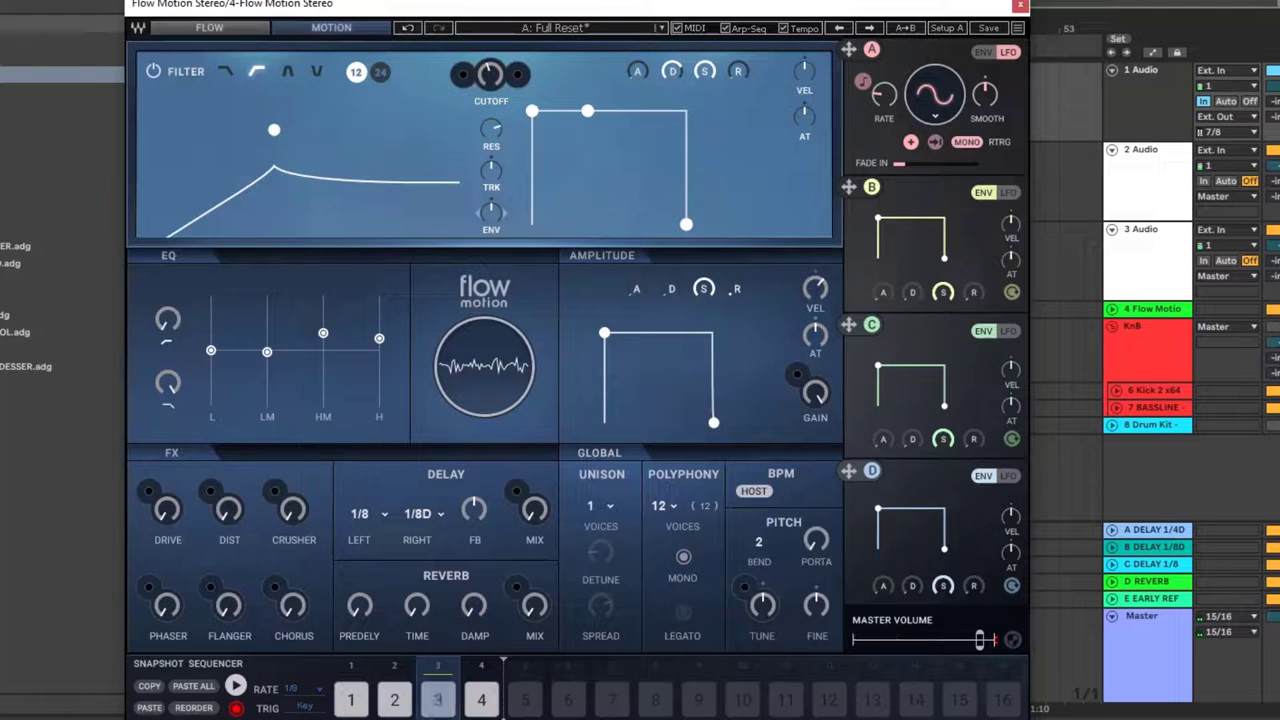
click(209, 27)
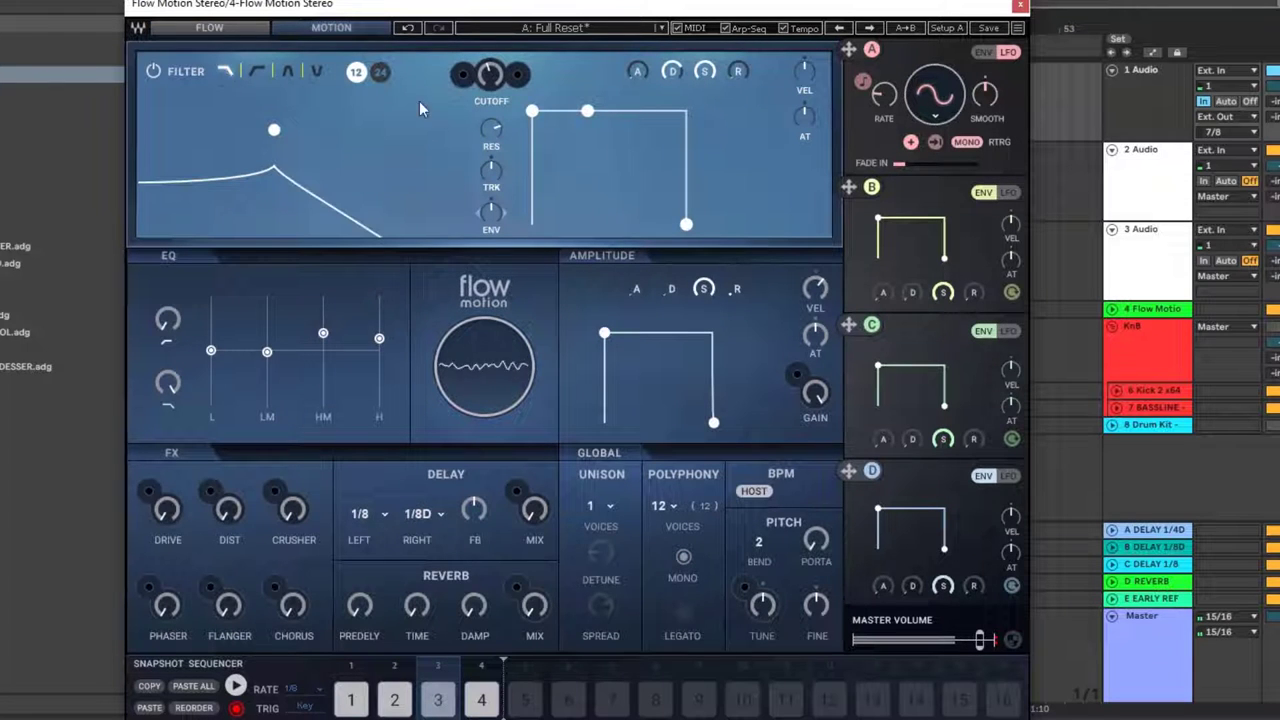
mouse_move(698, 159)
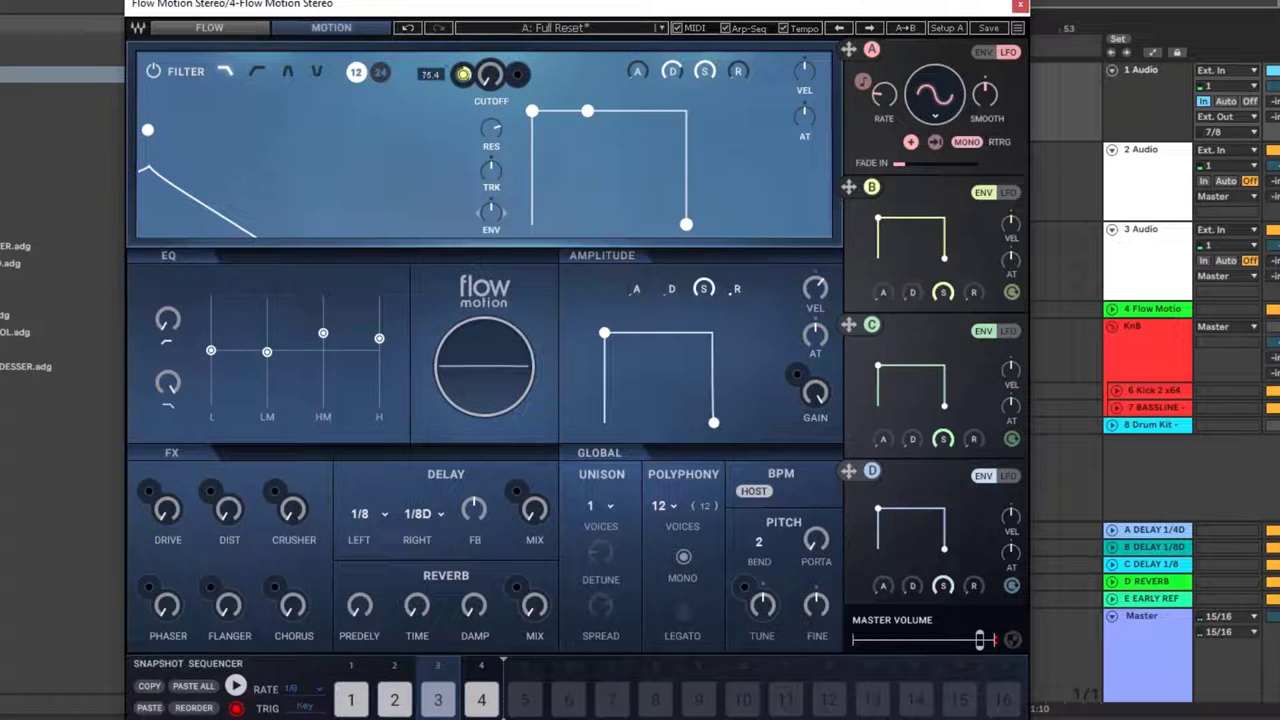
click(1008, 192)
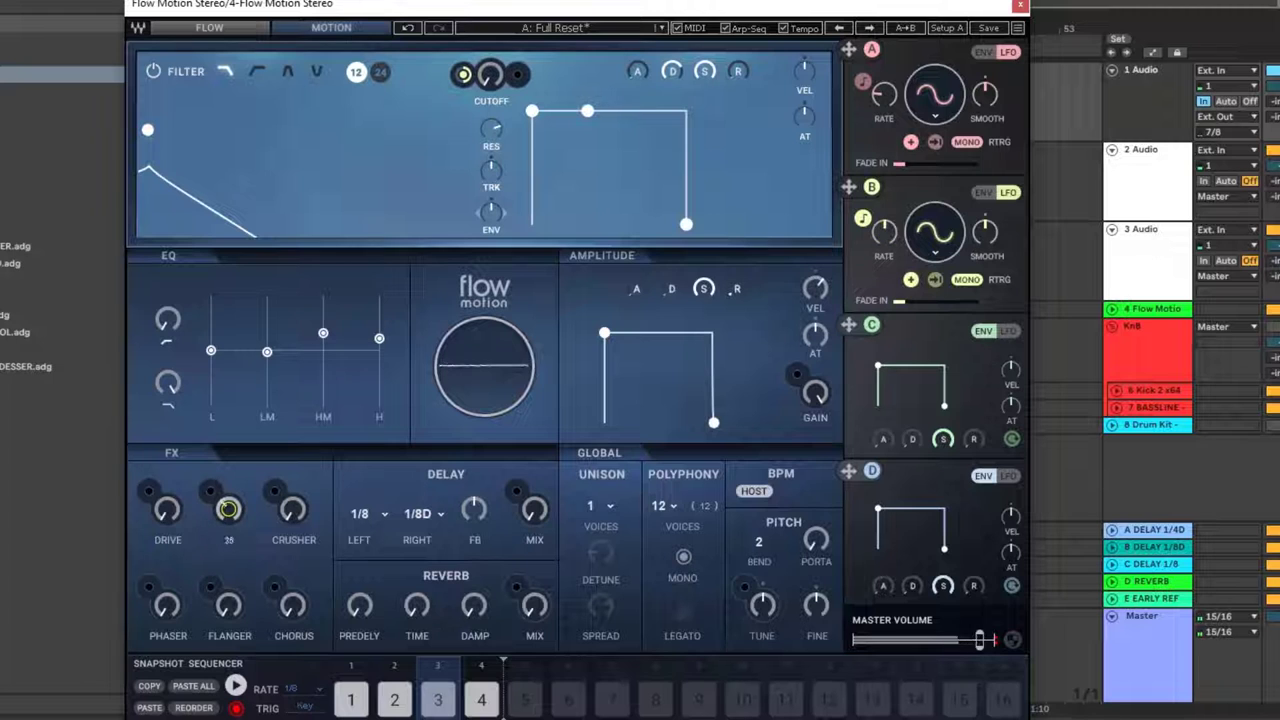
click(293, 510)
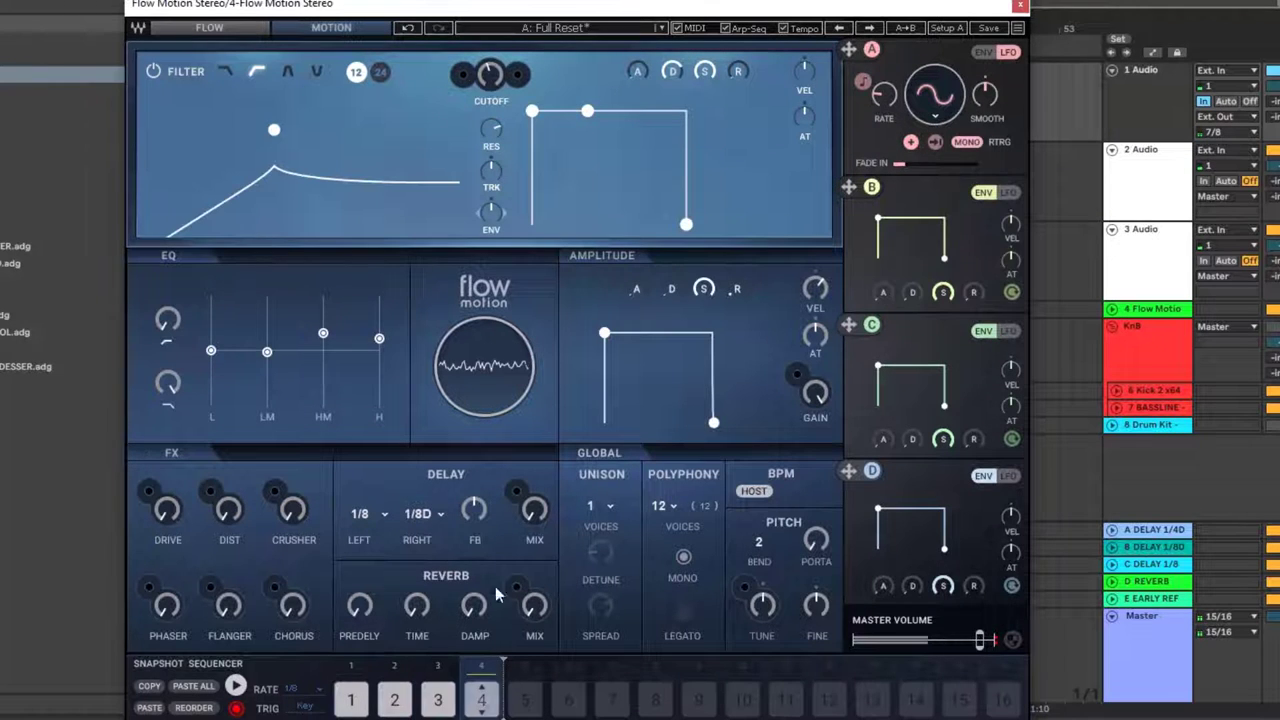
Step: On snapshot 4, switch modulator D to LFO mode and restore unison to 4 voices
click(209, 27)
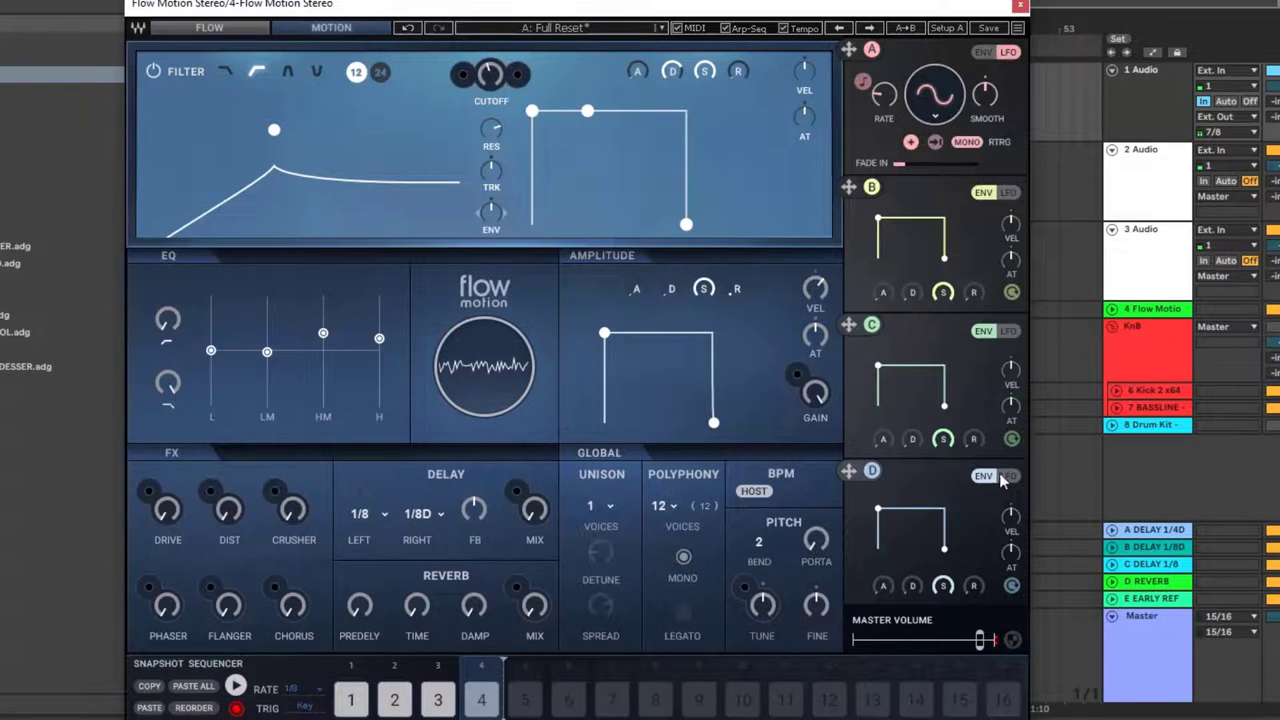
click(1010, 475)
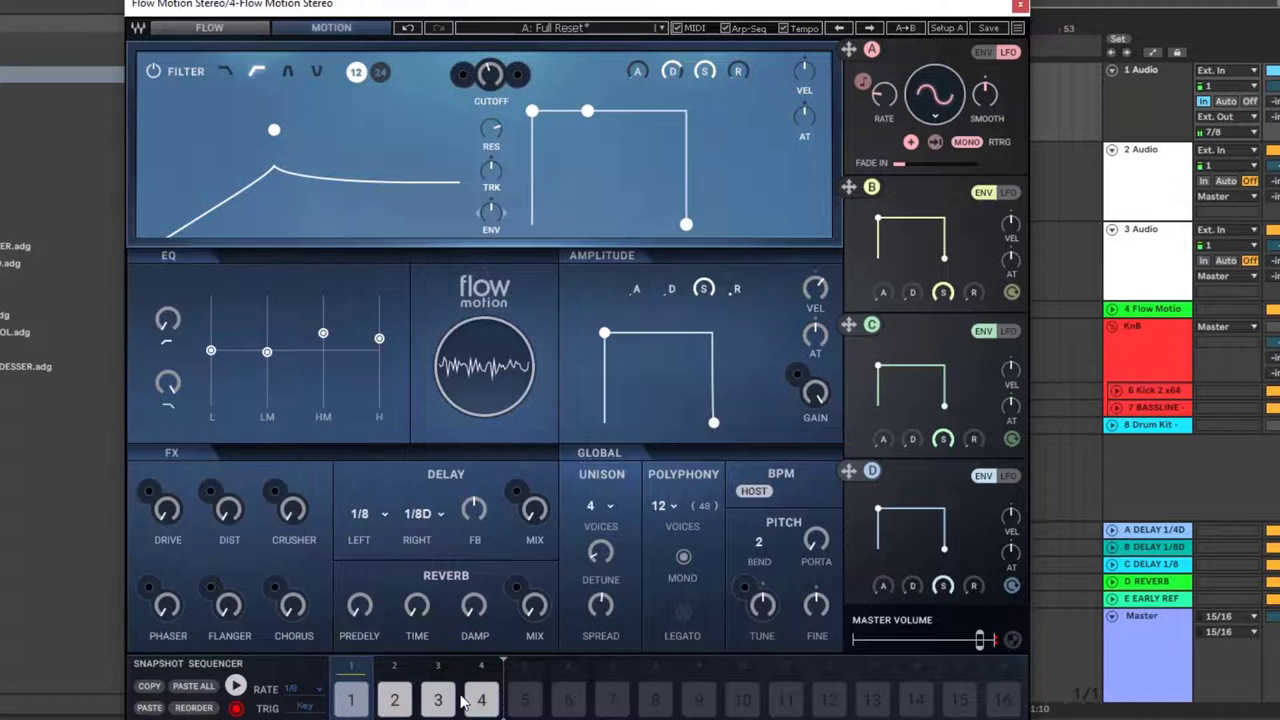
Step: Review snapshots 2 and 4, set the sequencer rate to 1/4 and start playback
click(393, 699)
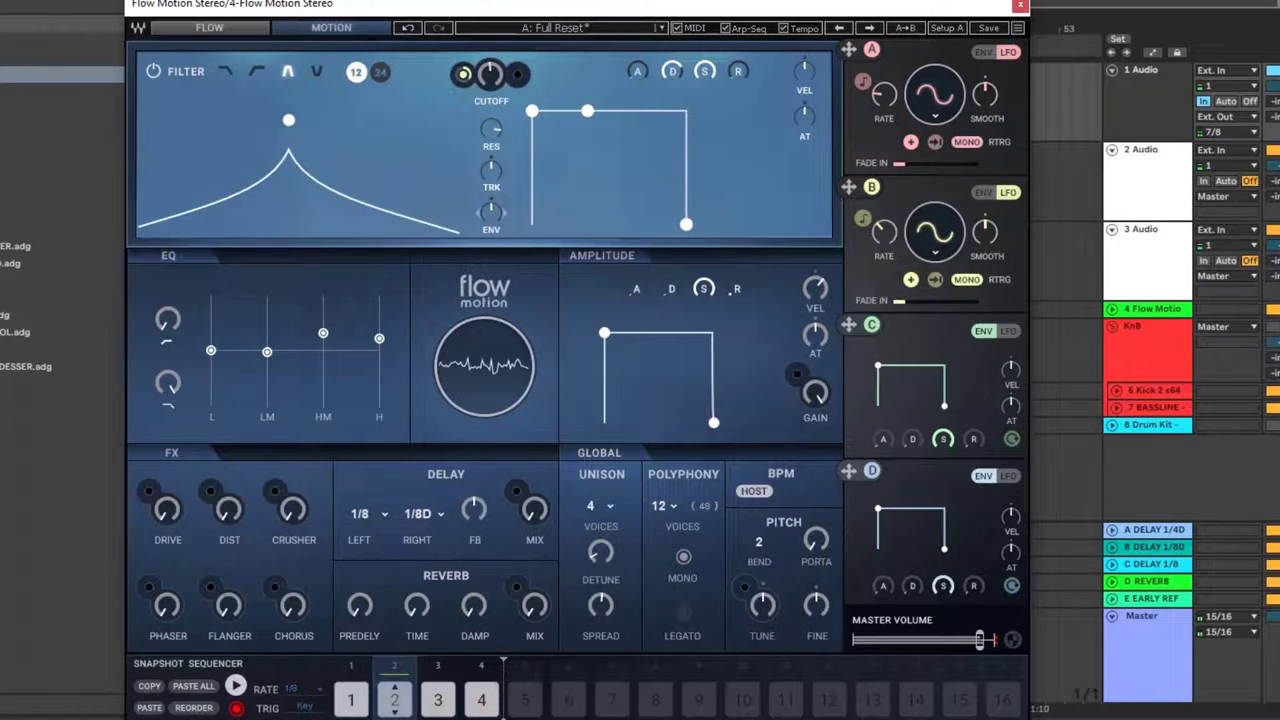
click(437, 699)
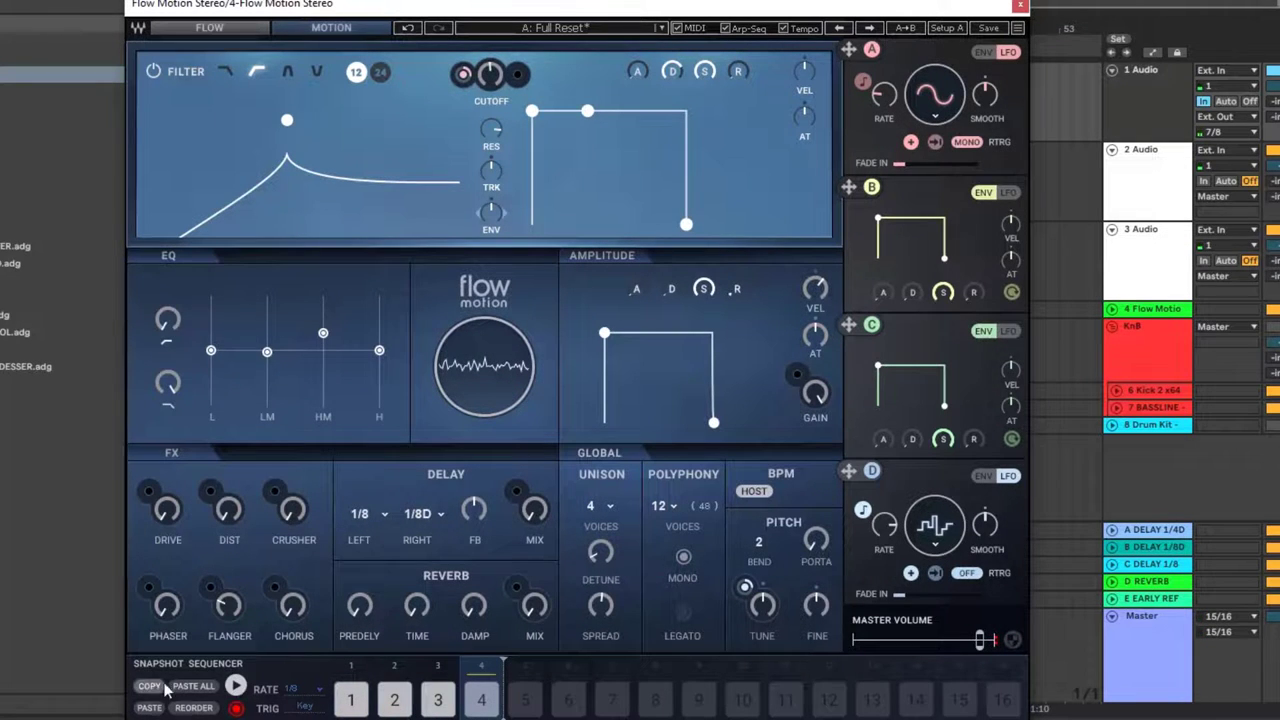
click(235, 686)
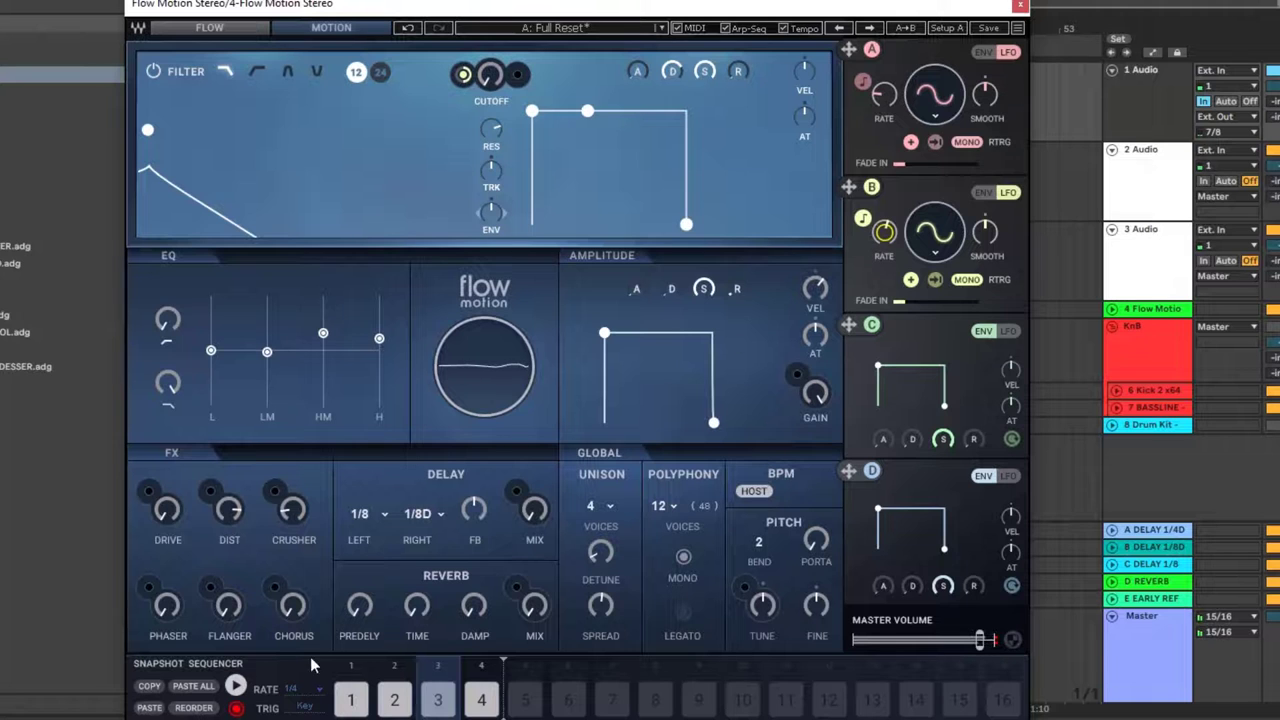
click(236, 685)
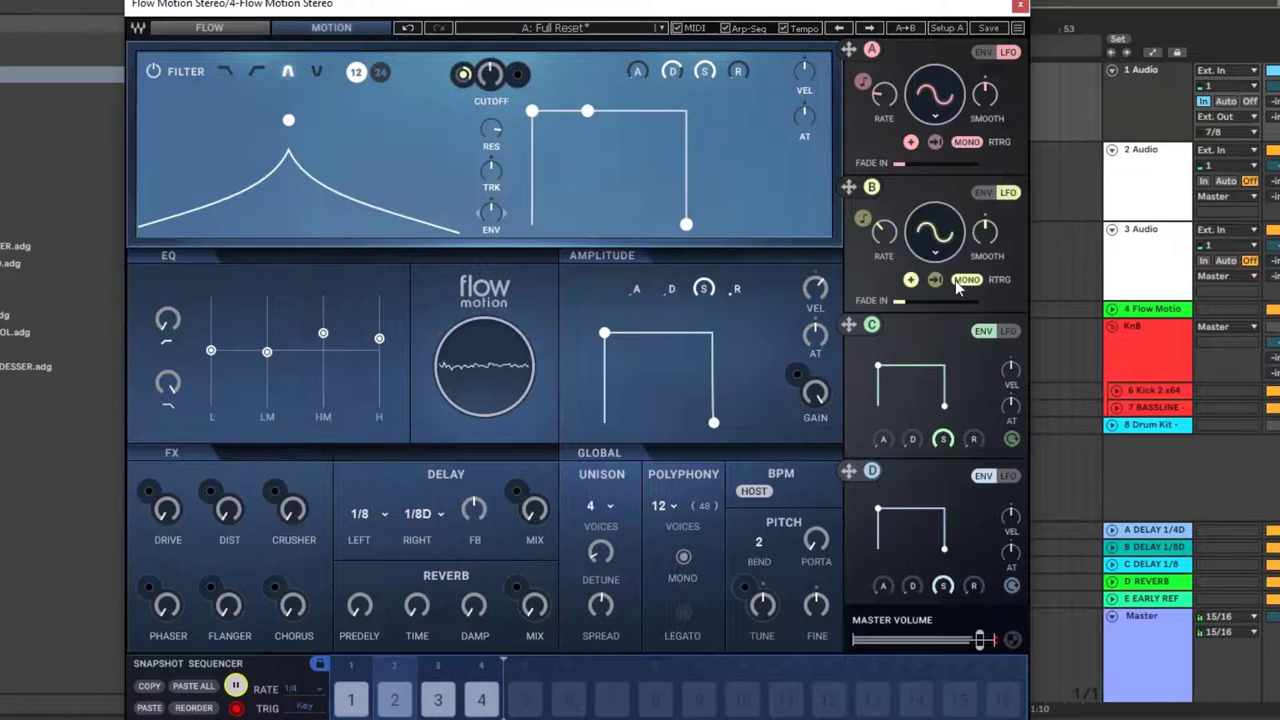
Step: Let the snapshots cycle at quarter notes and return to the FLOW oscillator page
click(256, 71)
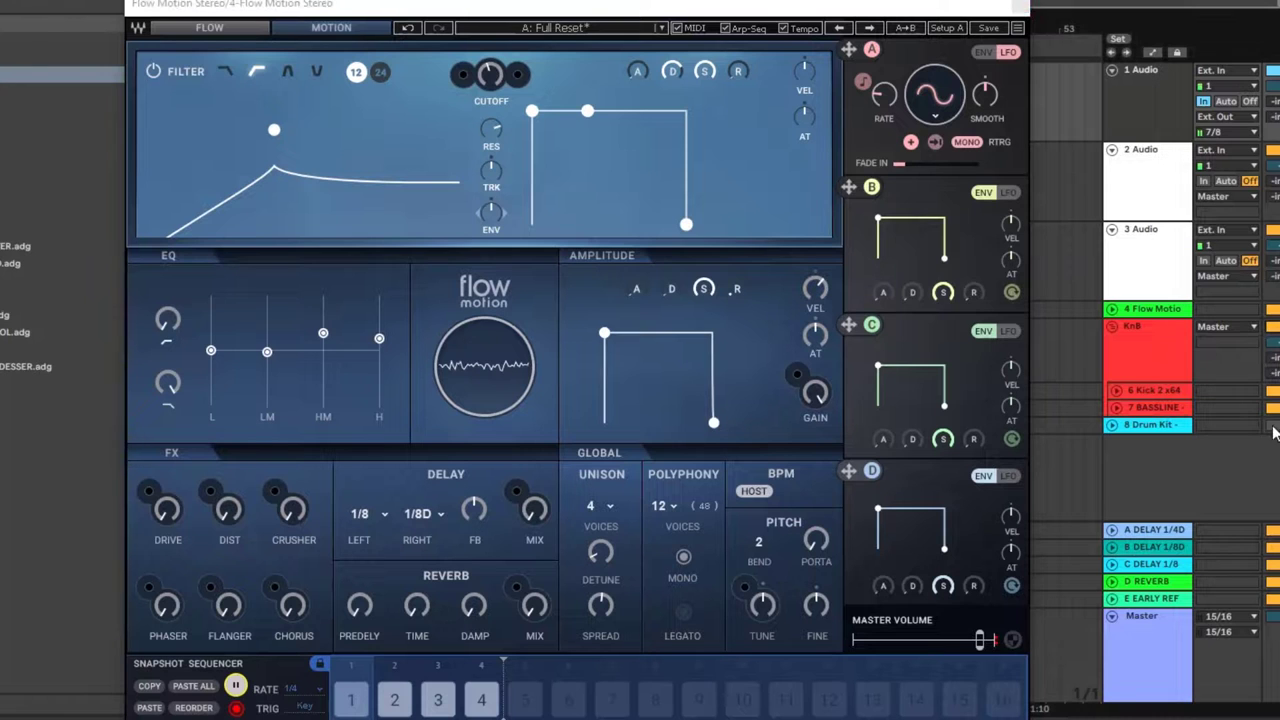
click(1008, 475)
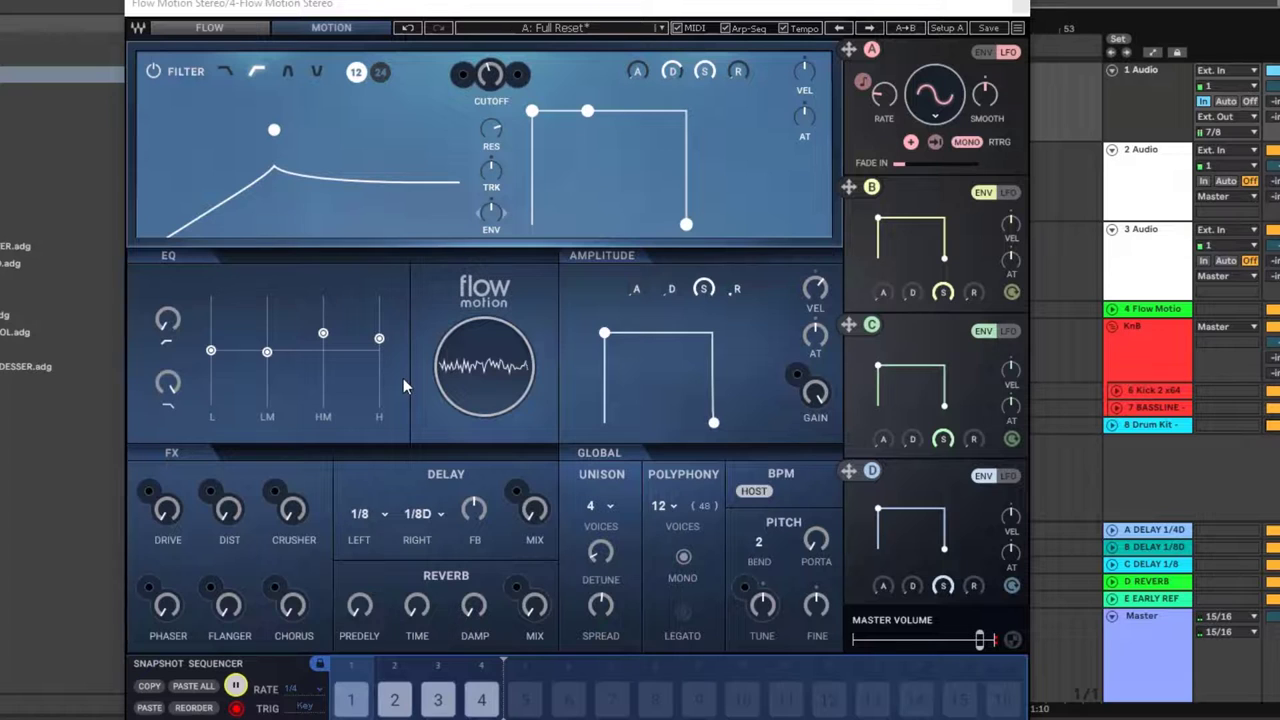
mouse_move(651, 430)
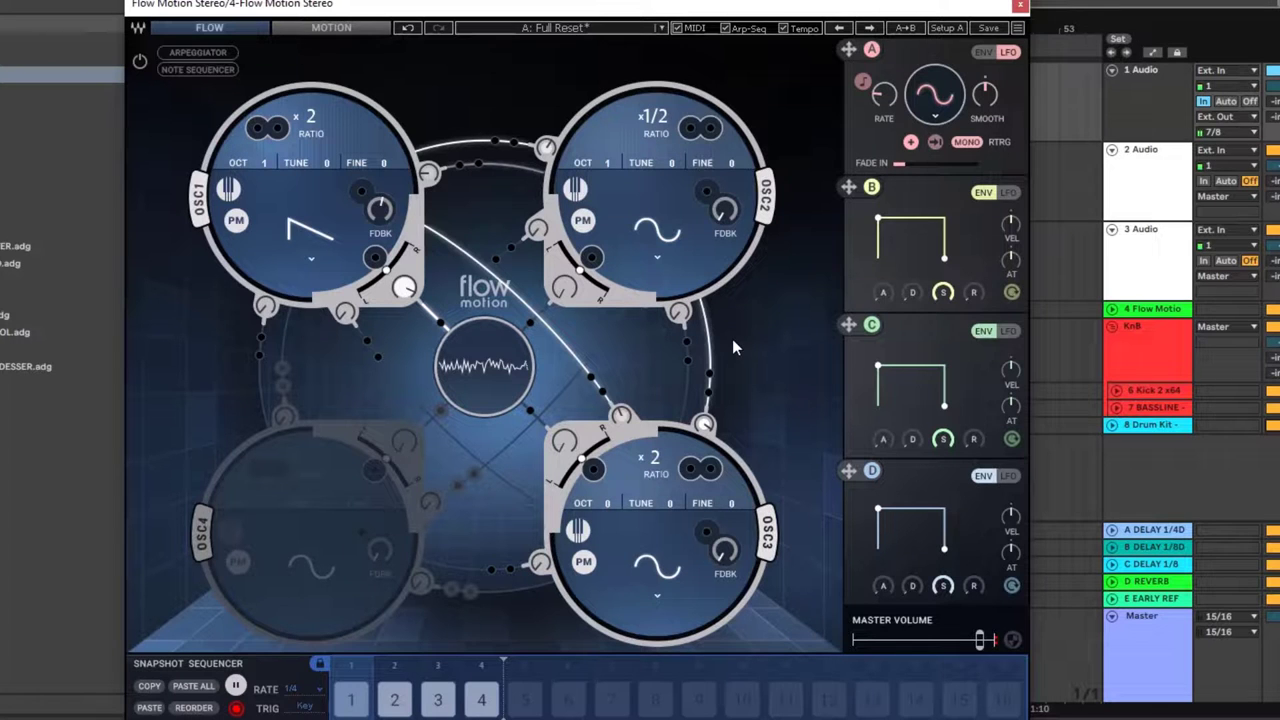
mouse_move(770, 371)
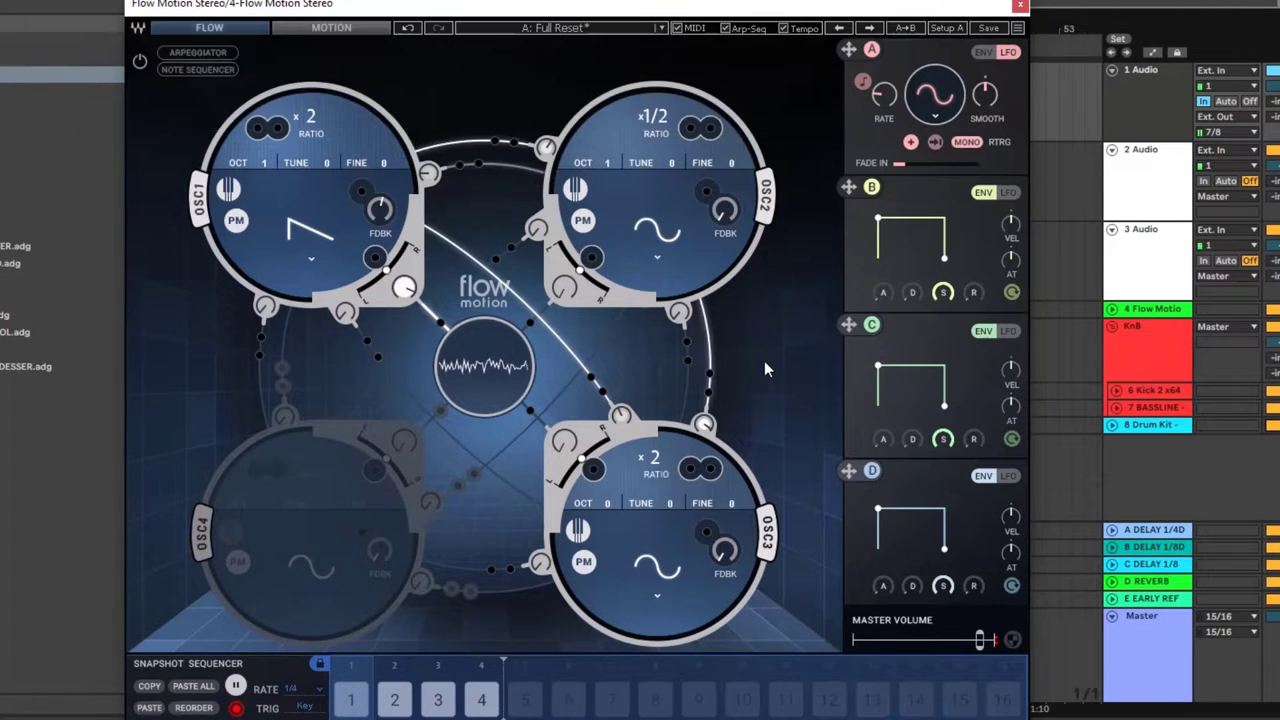
mouse_move(760, 340)
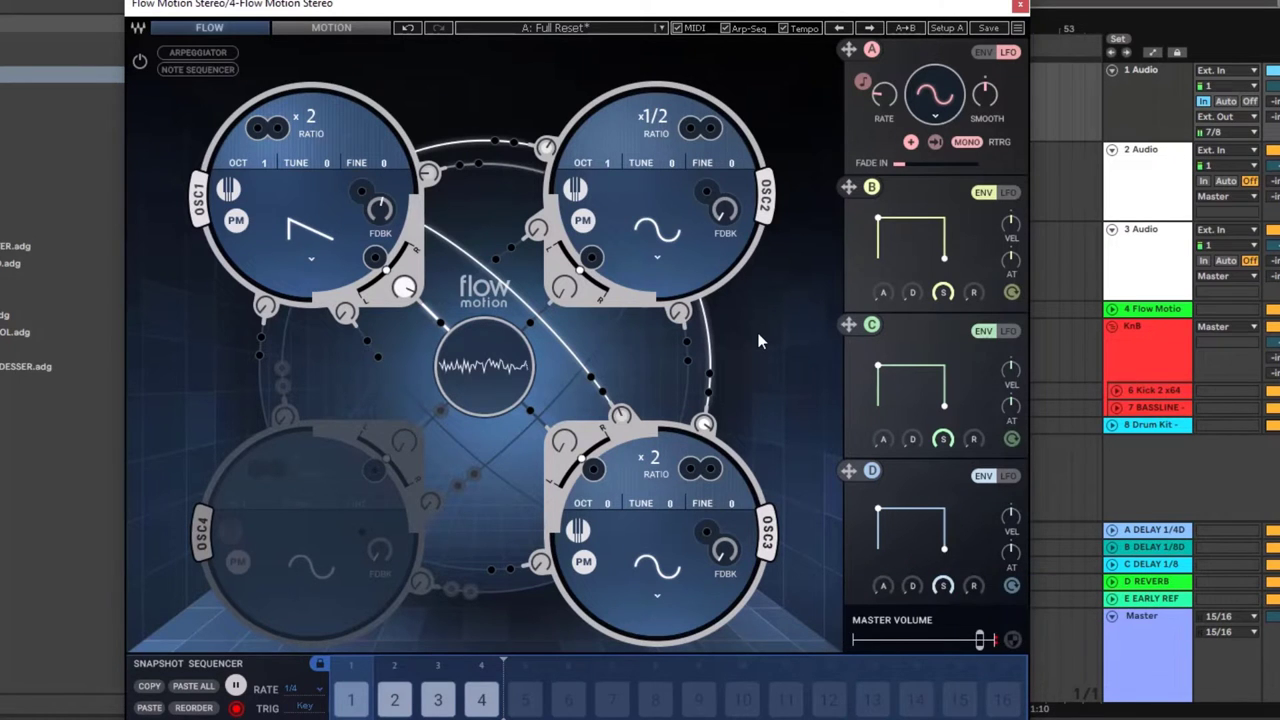
mouse_move(765, 307)
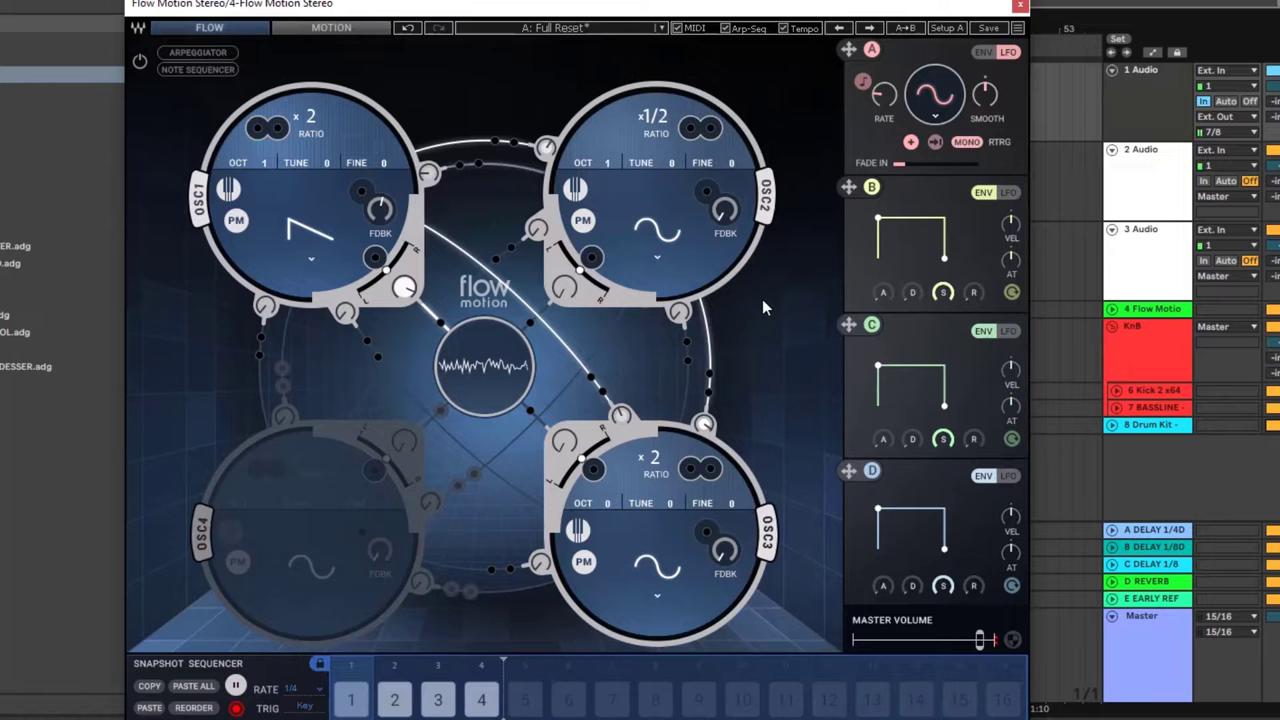
mouse_move(760, 270)
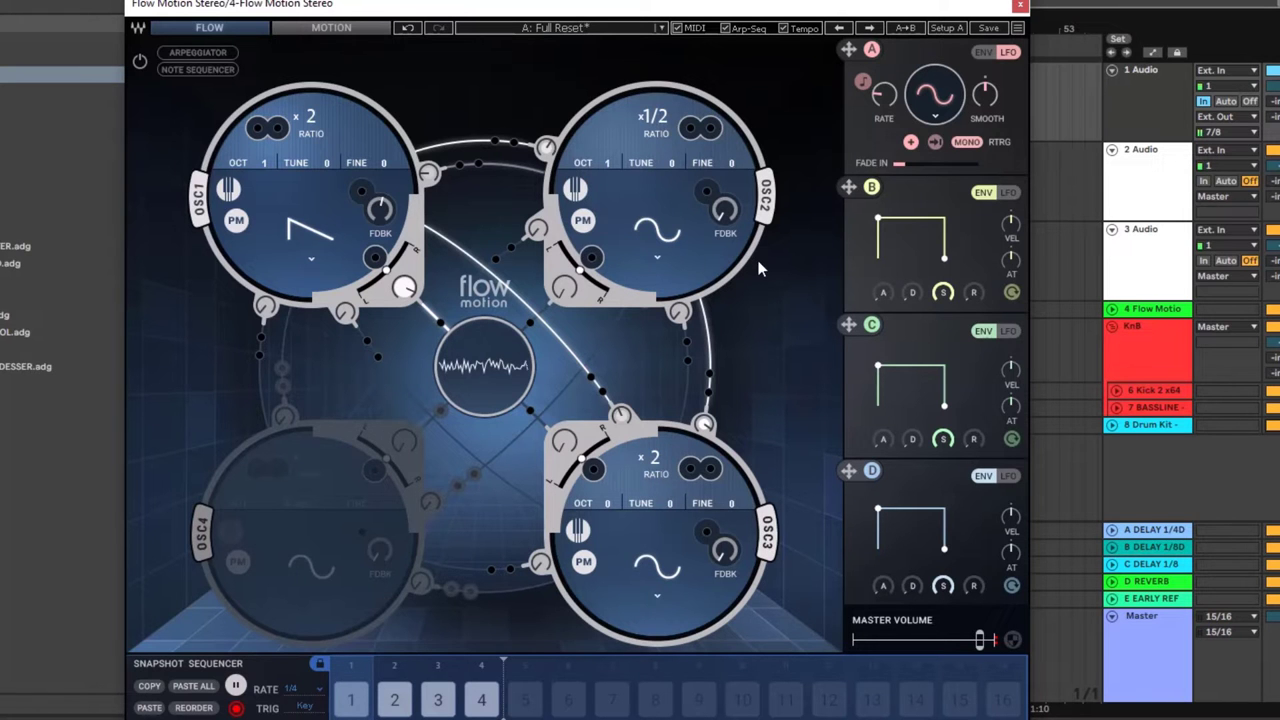